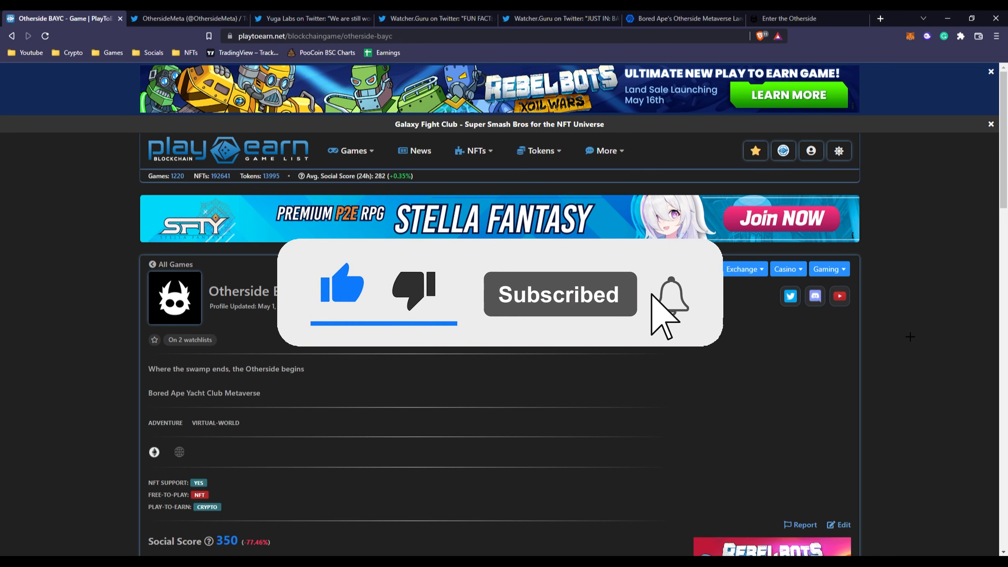
Step: Search OpenSea for 'otherside' and open the Otherdeed for Otherside collection
{"action": "left_click", "coordinate": [671, 295]}
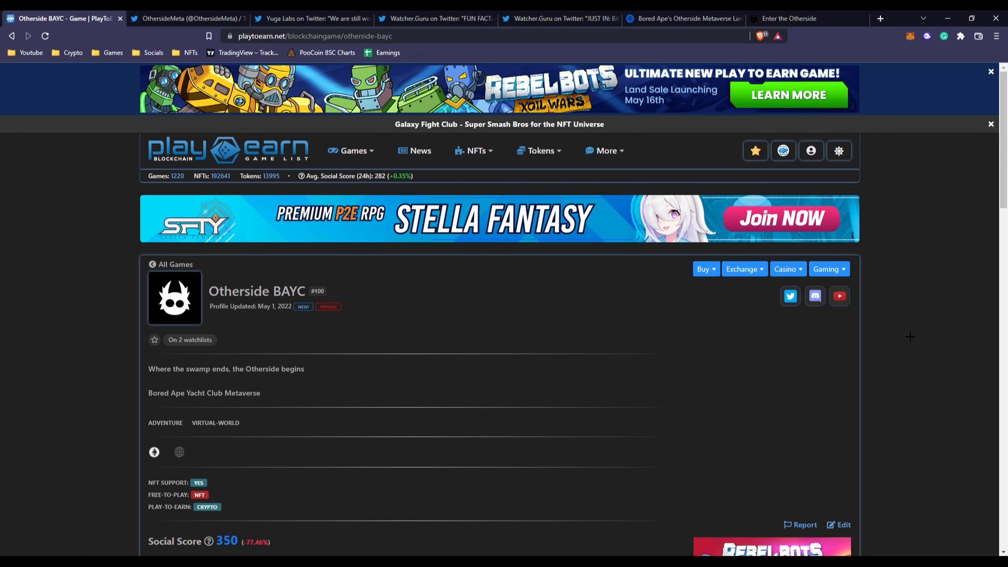
{"action": "mouse_move", "coordinate": [909, 334]}
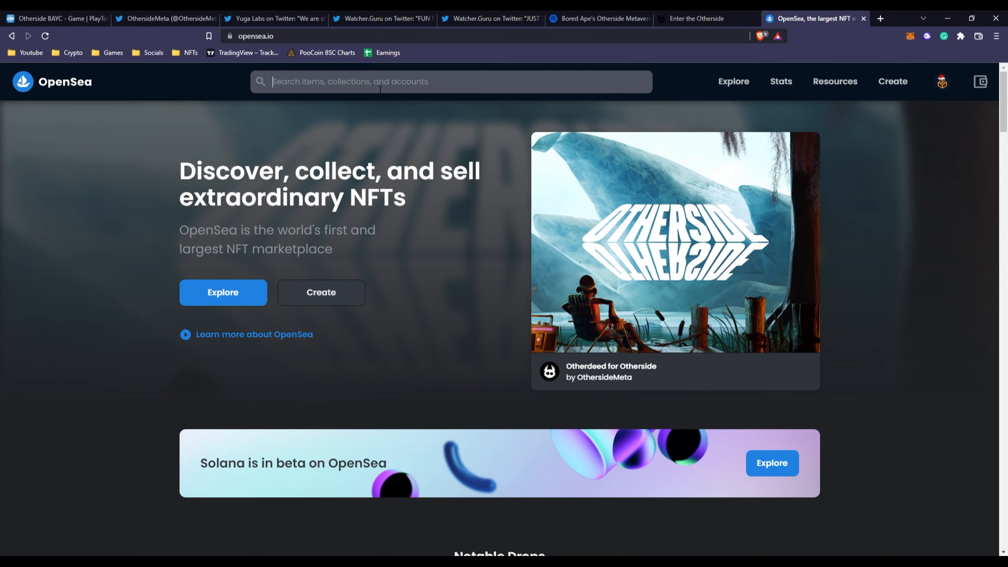
{"action": "type", "text": "otherside"}
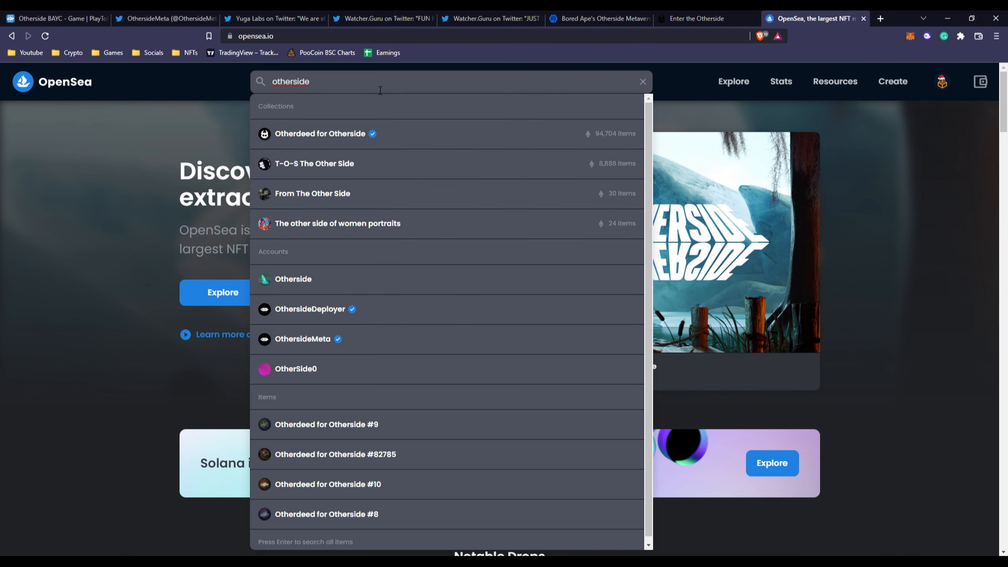
{"action": "left_click", "coordinate": [320, 134]}
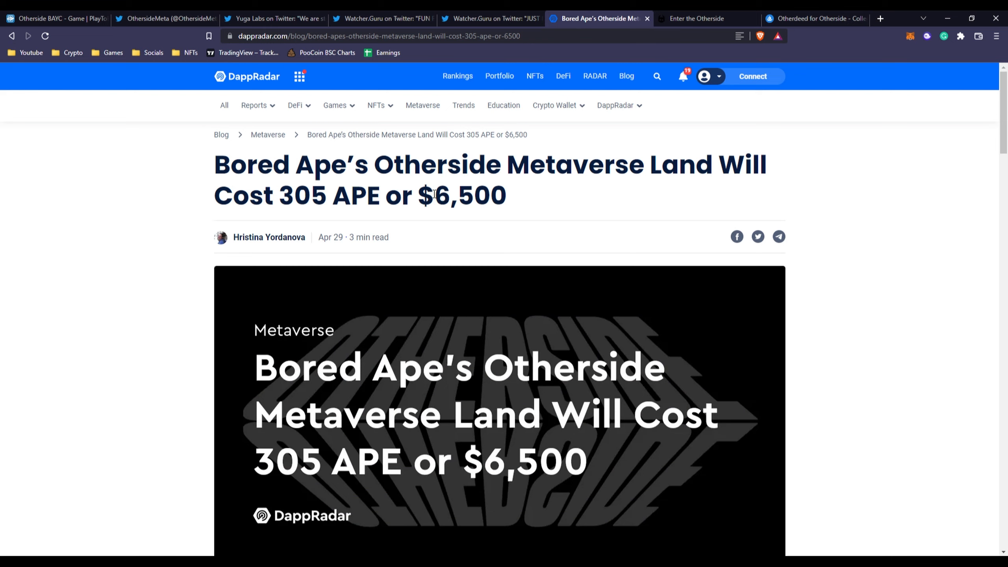
Step: Highlight the headline text of DappRadar's 305 APE / $6,500 Otherside land article
{"action": "left_click_drag", "start_coordinate": [278, 195], "coordinate": [360, 195]}
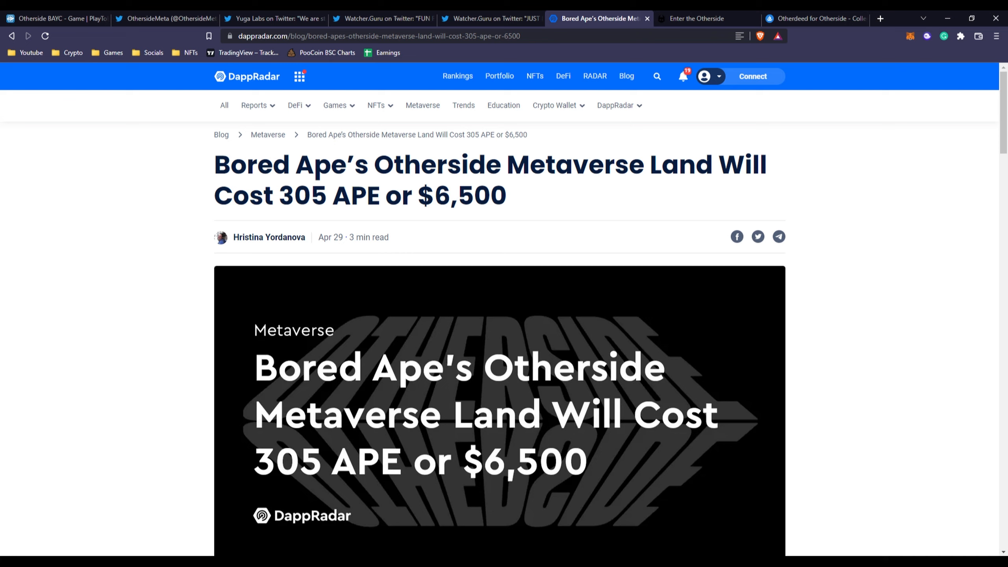
{"action": "mouse_move", "coordinate": [519, 186]}
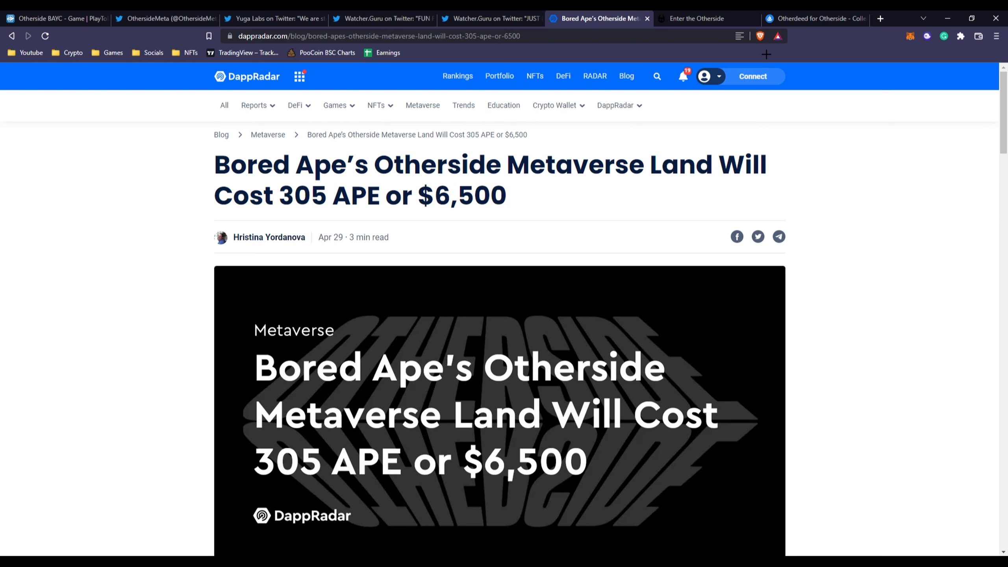
Step: Show the Otherdeed collection's Activity sales list and scroll through recent sale prices
{"action": "left_click", "coordinate": [815, 18]}
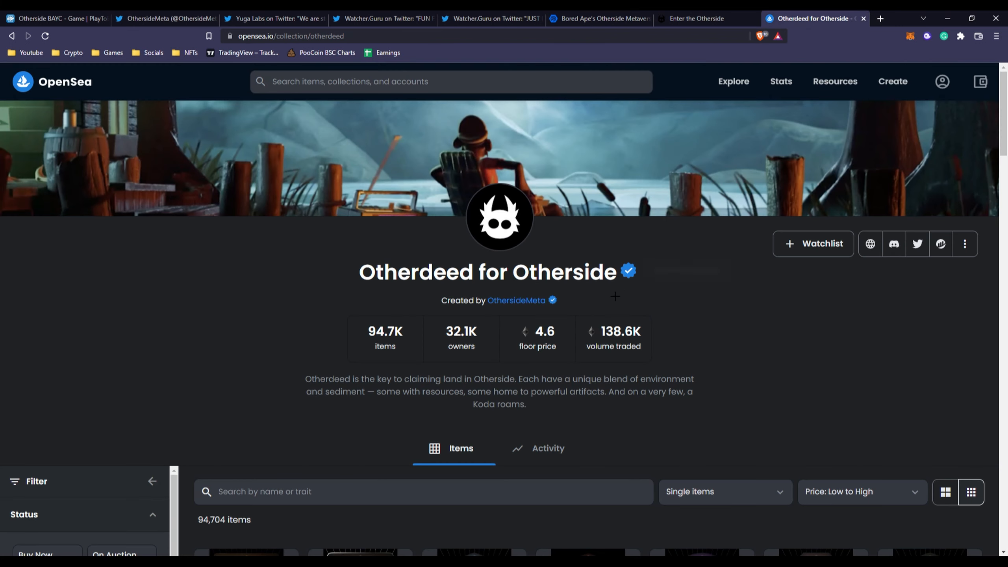
{"action": "left_click", "coordinate": [549, 448]}
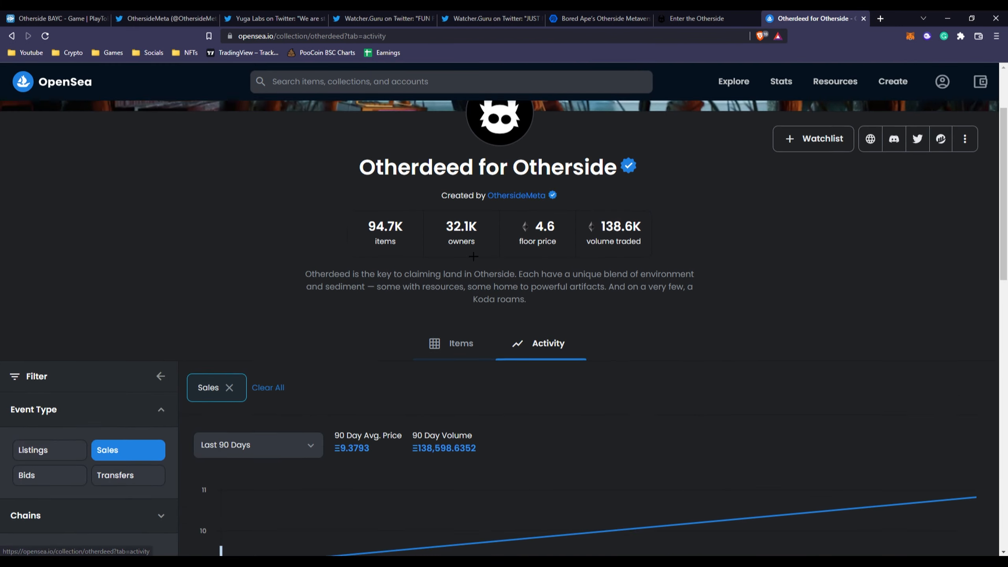
{"action": "scroll", "scroll_direction": "down", "scroll_amount": 3}
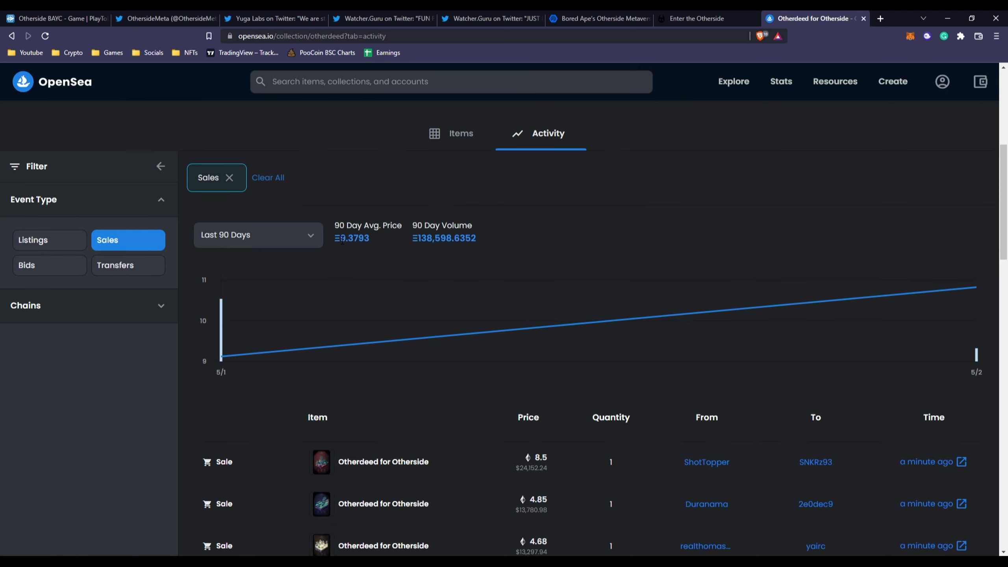
{"action": "scroll", "scroll_direction": "down", "scroll_amount": 3}
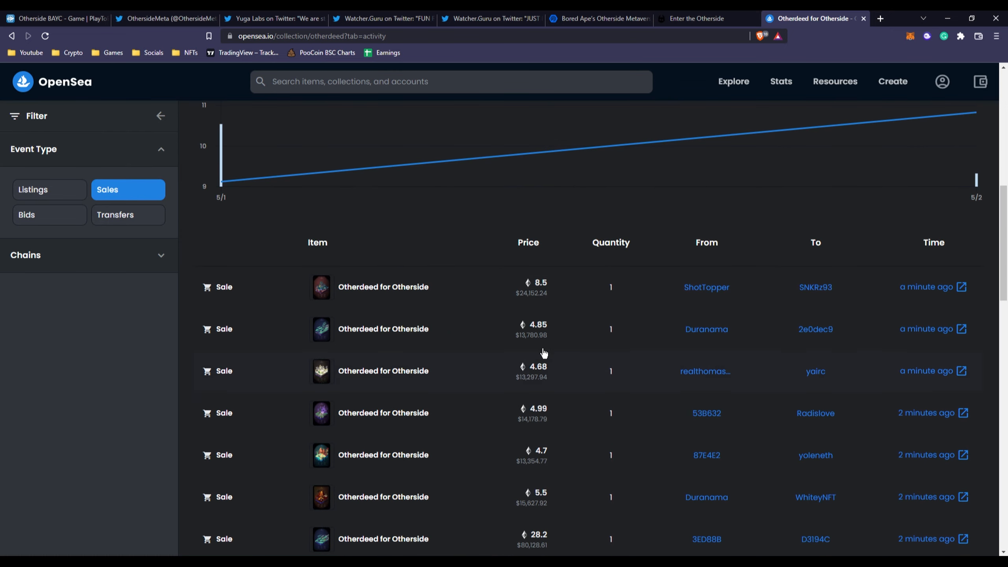
{"action": "mouse_move", "coordinate": [527, 307]}
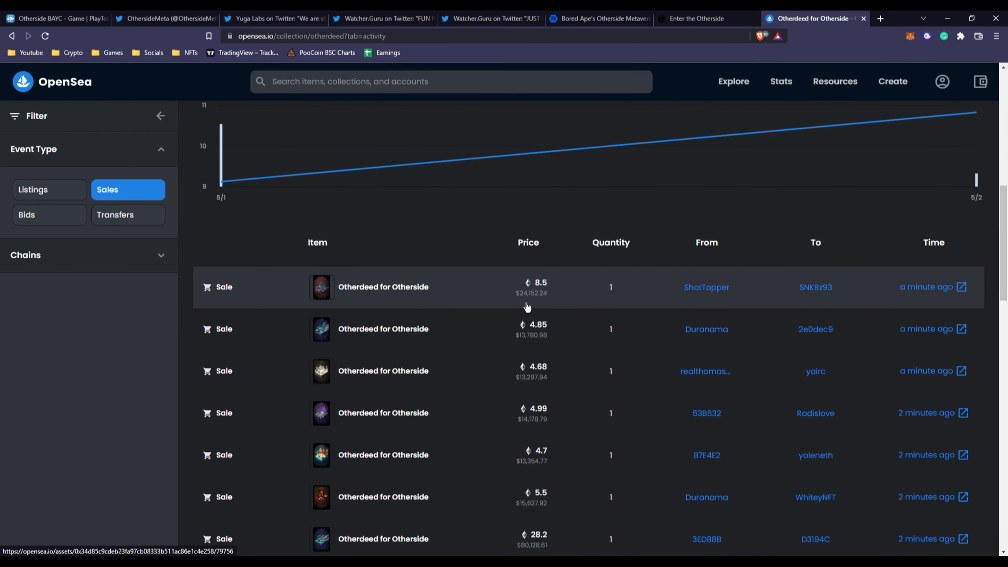
{"action": "scroll", "scroll_direction": "down", "scroll_amount": 3}
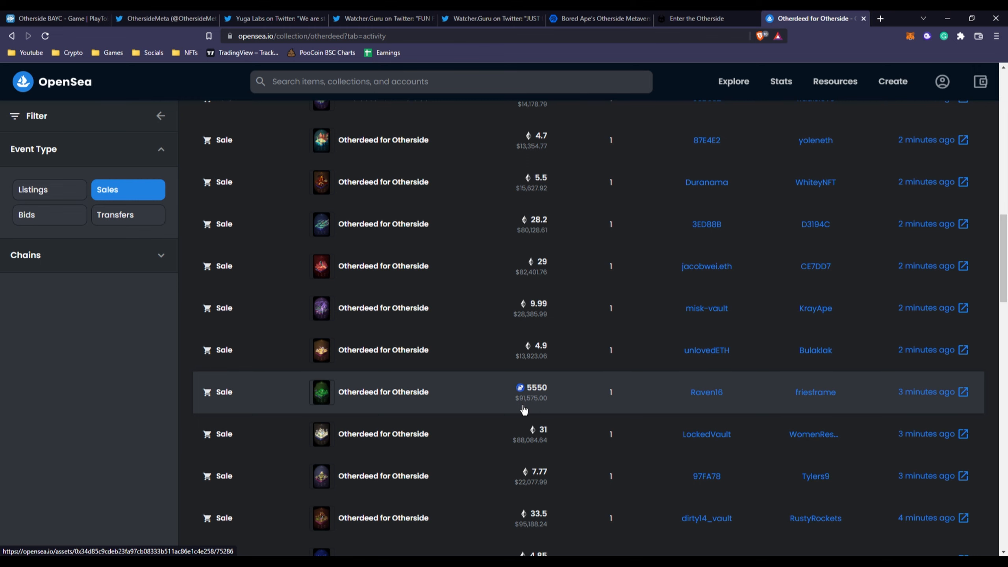
{"action": "scroll", "scroll_direction": "down", "scroll_amount": 3}
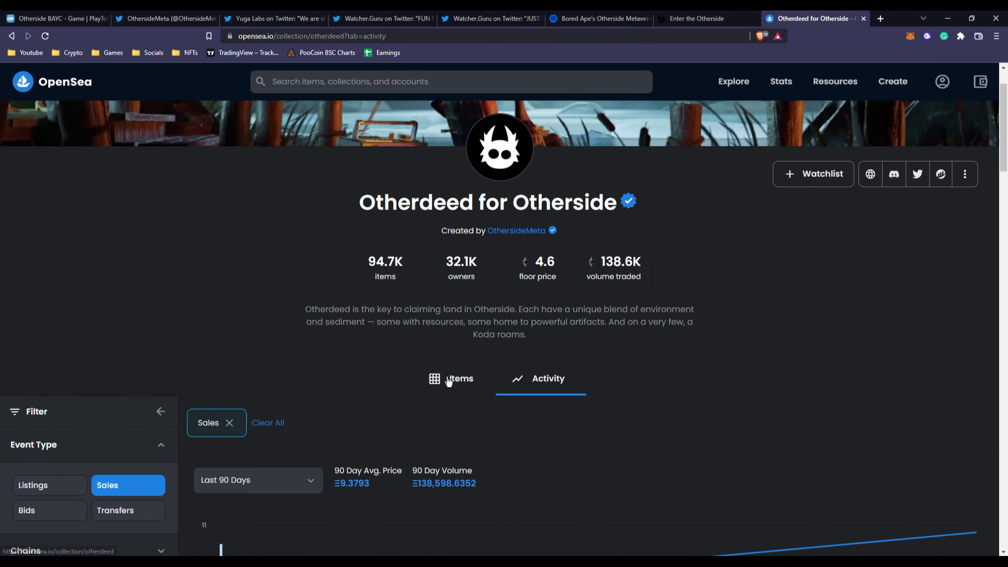
Step: Sort the collection's items by highest last sale and open Otherdeed #9
{"action": "left_click", "coordinate": [461, 379]}
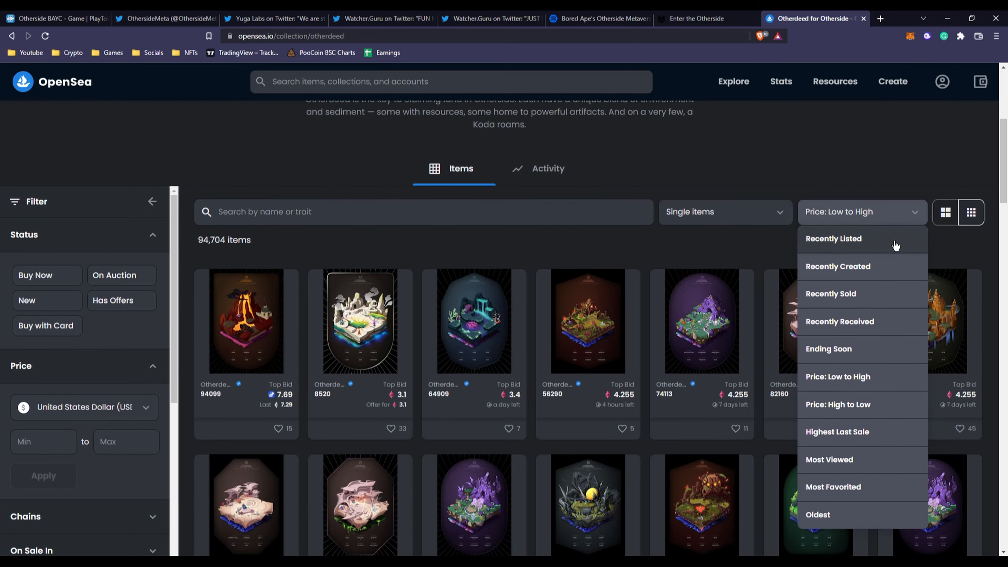
{"action": "left_click", "coordinate": [837, 431]}
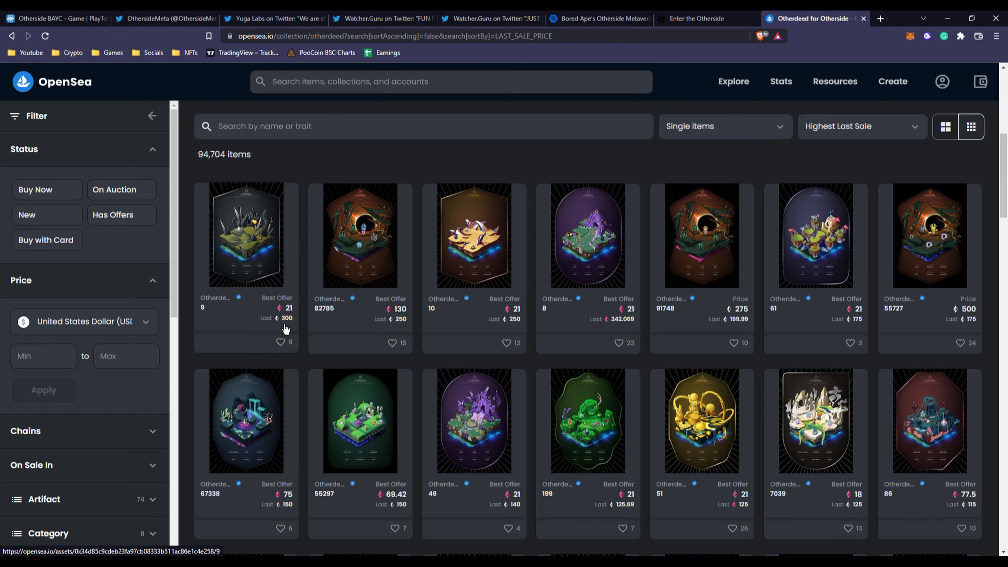
{"action": "mouse_move", "coordinate": [203, 312]}
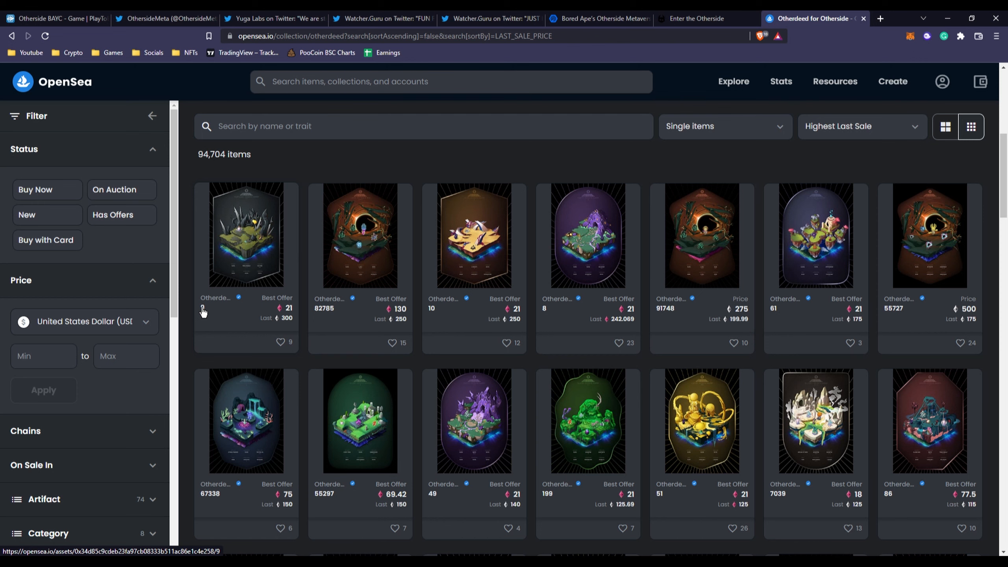
{"action": "left_click", "coordinate": [245, 235]}
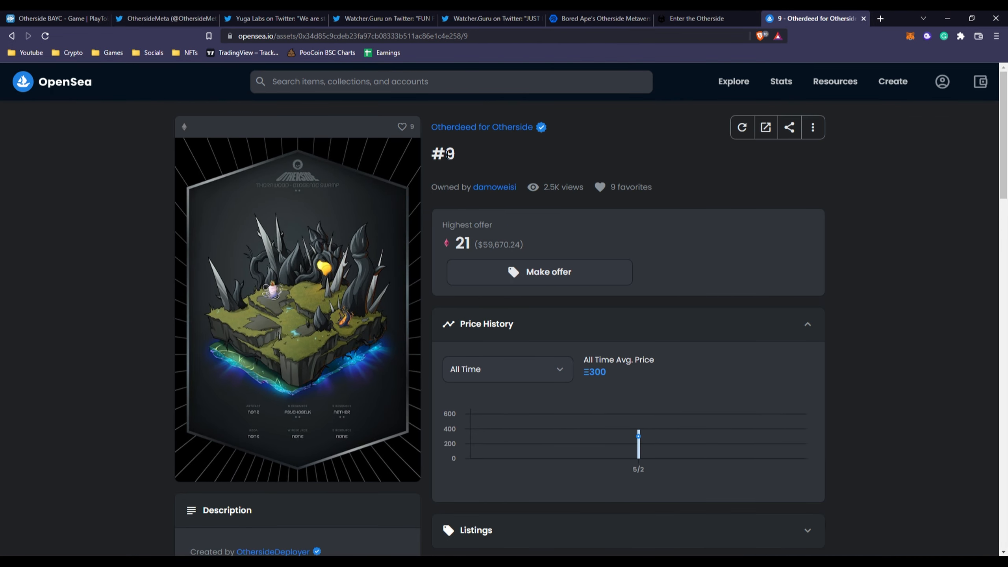
{"action": "mouse_move", "coordinate": [428, 153]}
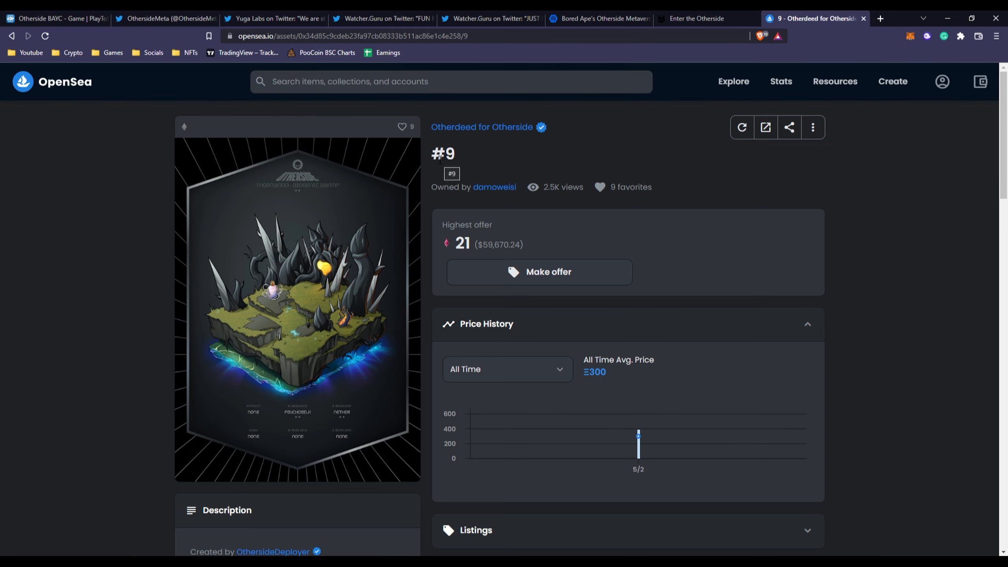
{"action": "scroll", "scroll_direction": "down", "scroll_amount": 3}
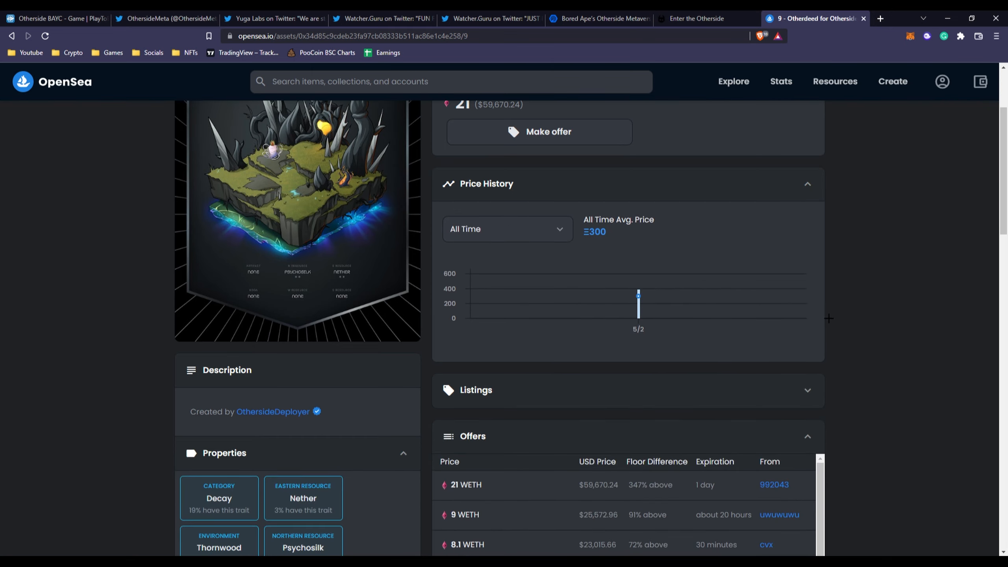
{"action": "scroll", "scroll_direction": "down", "scroll_amount": 3}
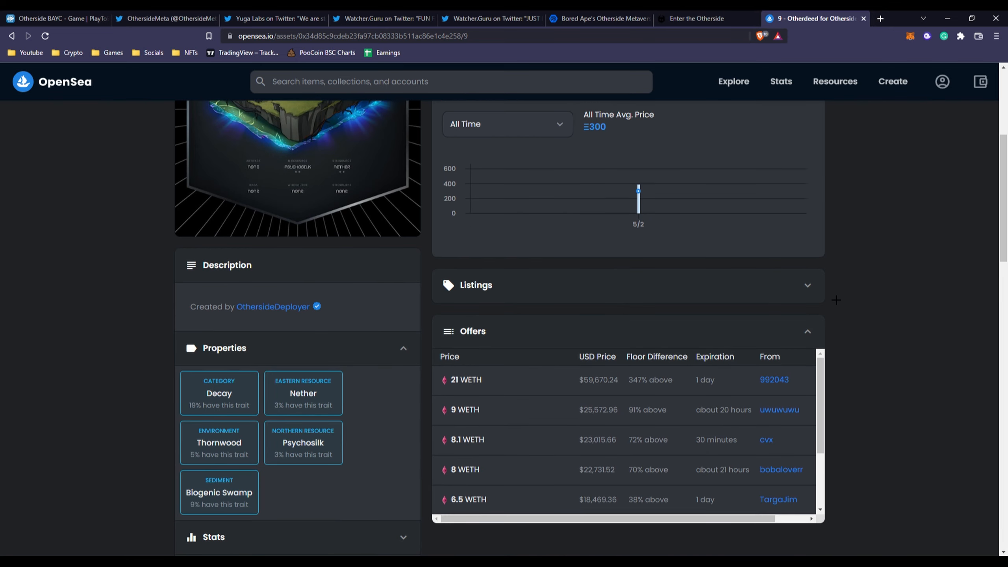
{"action": "mouse_move", "coordinate": [622, 322]}
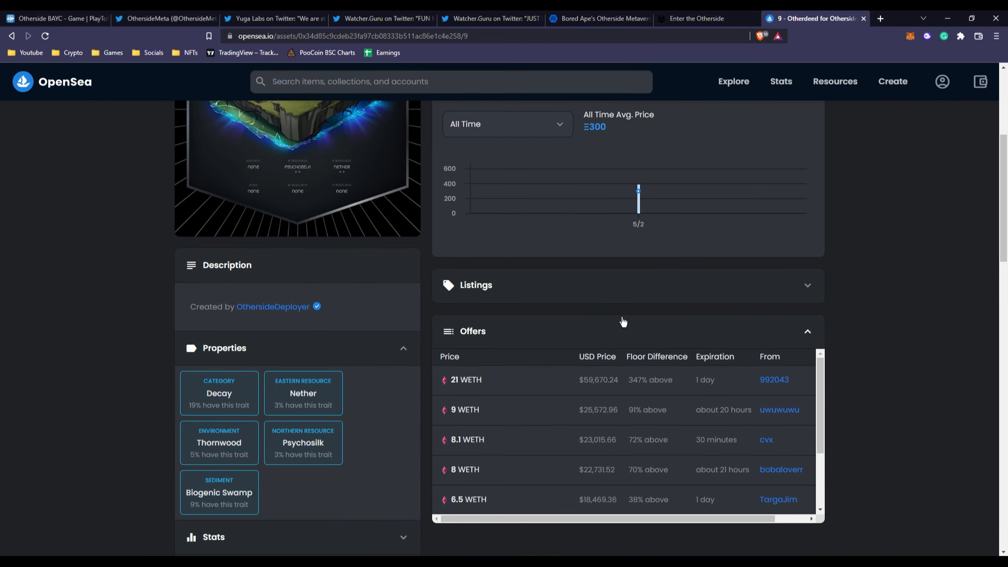
{"action": "scroll", "scroll_direction": "down", "scroll_amount": 3}
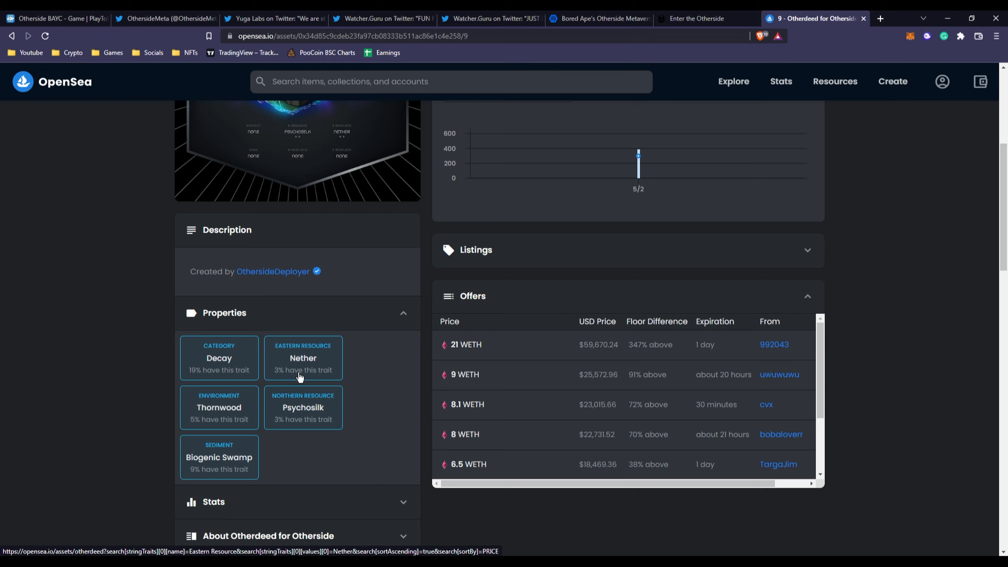
{"action": "mouse_move", "coordinate": [308, 418]}
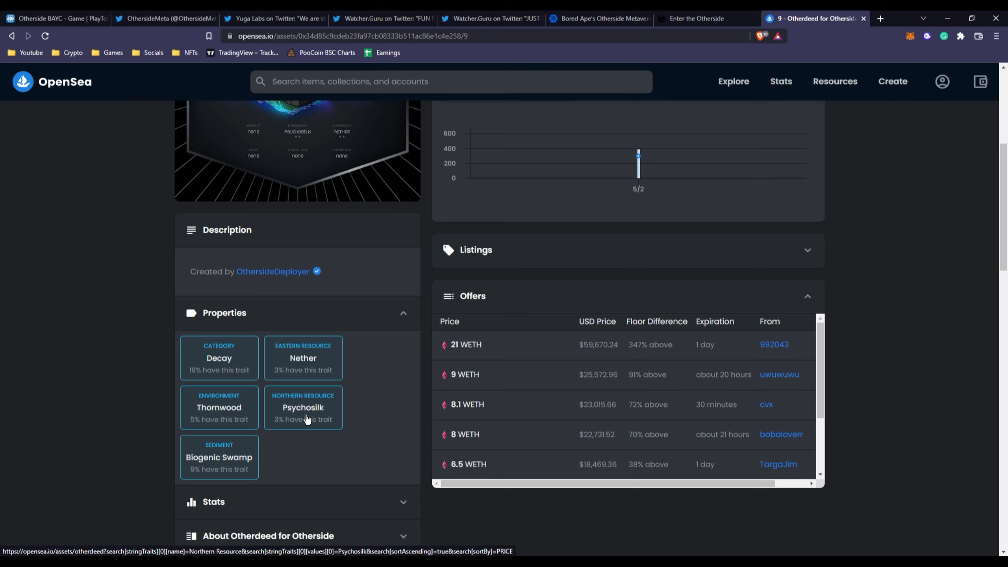
{"action": "mouse_move", "coordinate": [219, 470]}
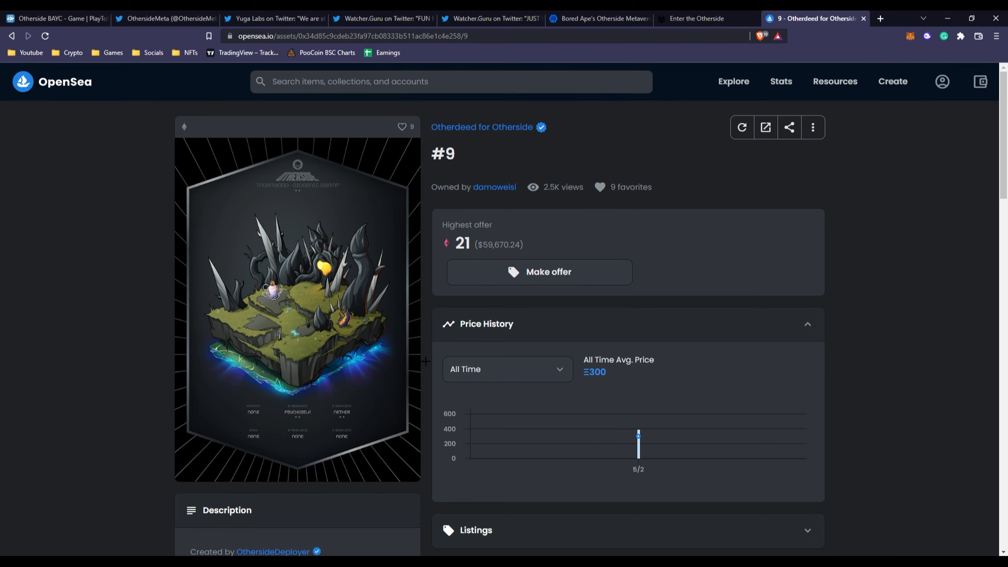
{"action": "scroll", "scroll_direction": "down", "scroll_amount": 3}
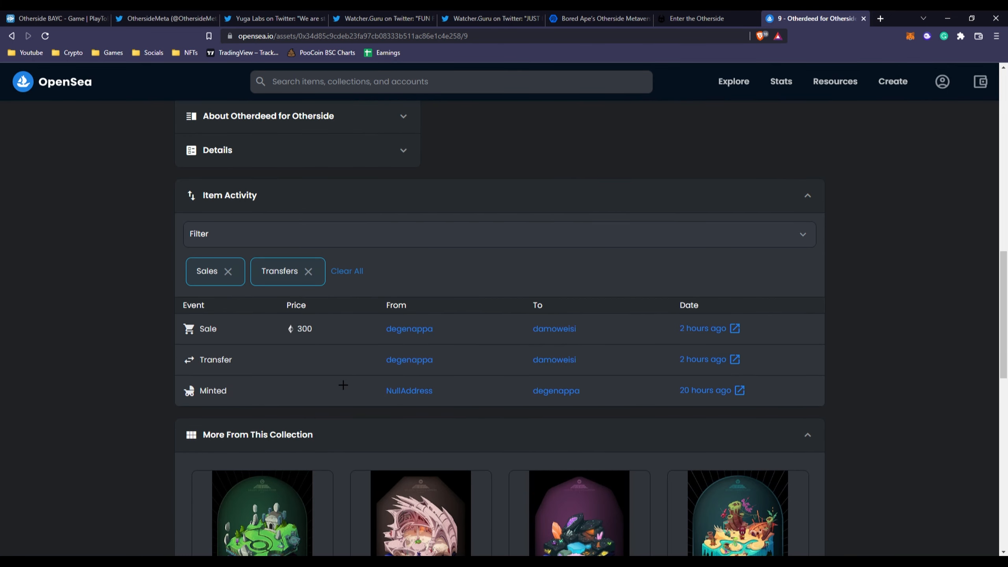
{"action": "mouse_move", "coordinate": [556, 391]}
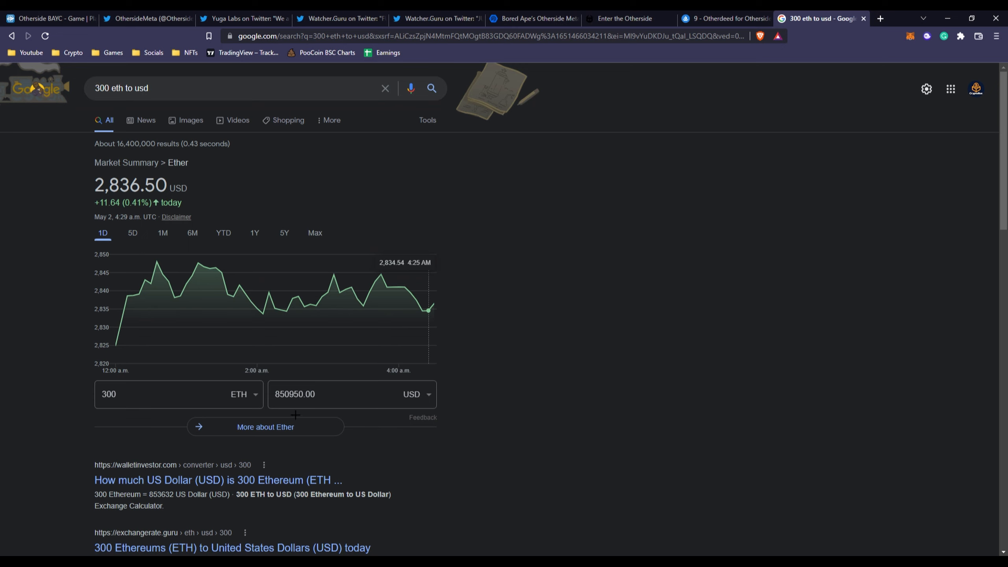
Step: Read Google's 300 ETH ≈ $850,950 conversion and close the deed #9 page
{"action": "left_click", "coordinate": [352, 394]}
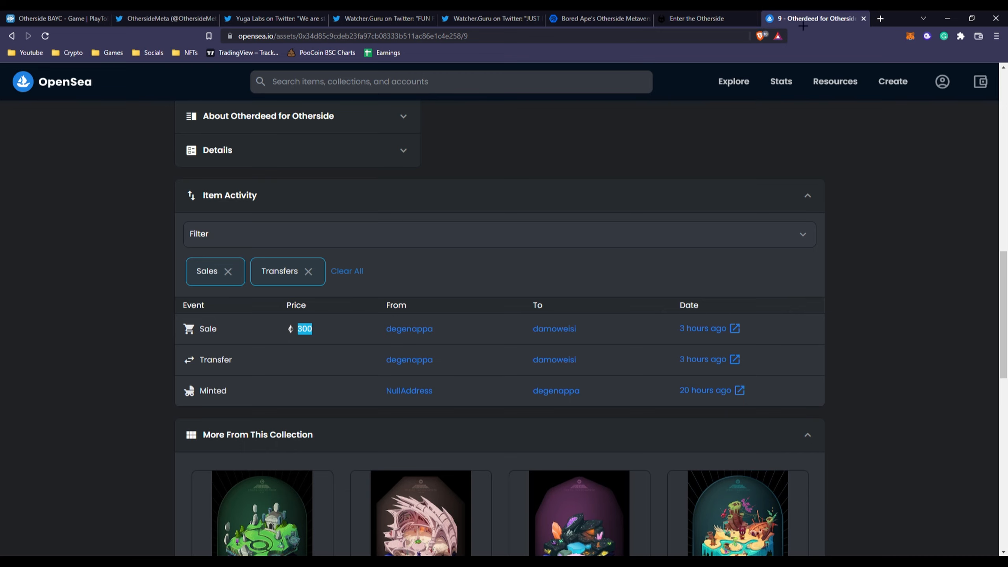
{"action": "left_click", "coordinate": [187, 18]}
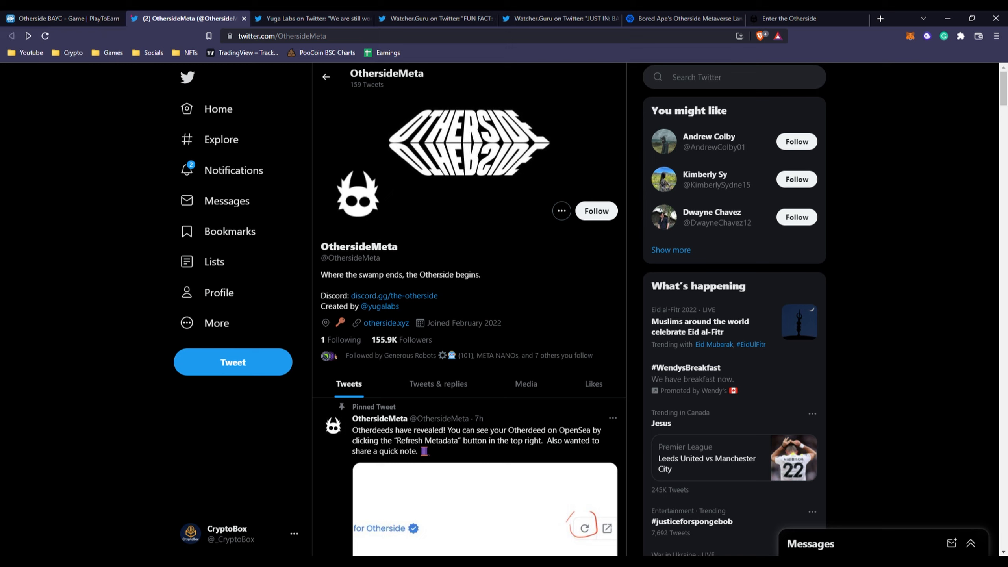
{"action": "mouse_move", "coordinate": [211, 240]}
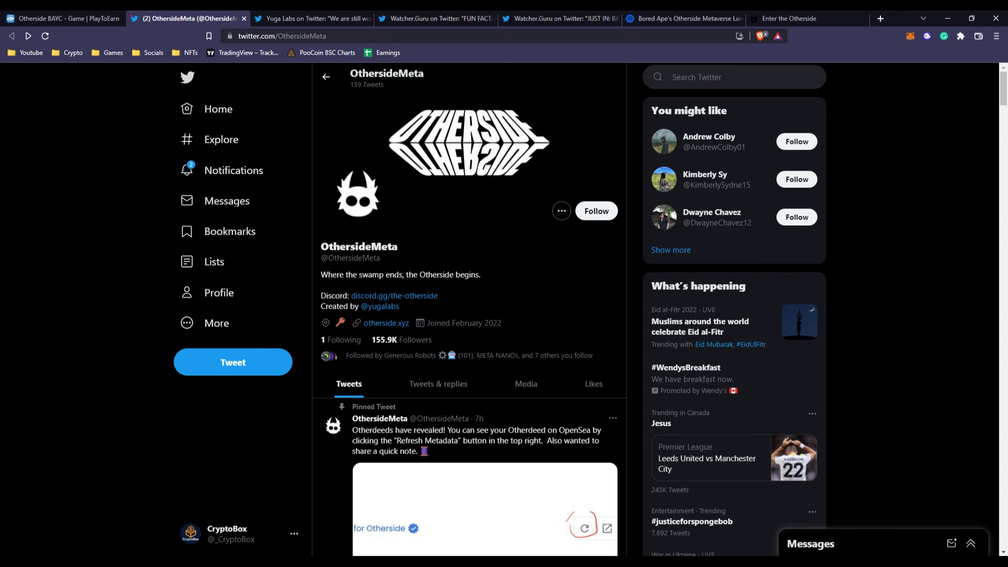
Step: Scroll down the OthersideMeta timeline and open Yuga Labs' tweet about refunding gas for failed mints
{"action": "scroll", "scroll_direction": "down", "scroll_amount": 3}
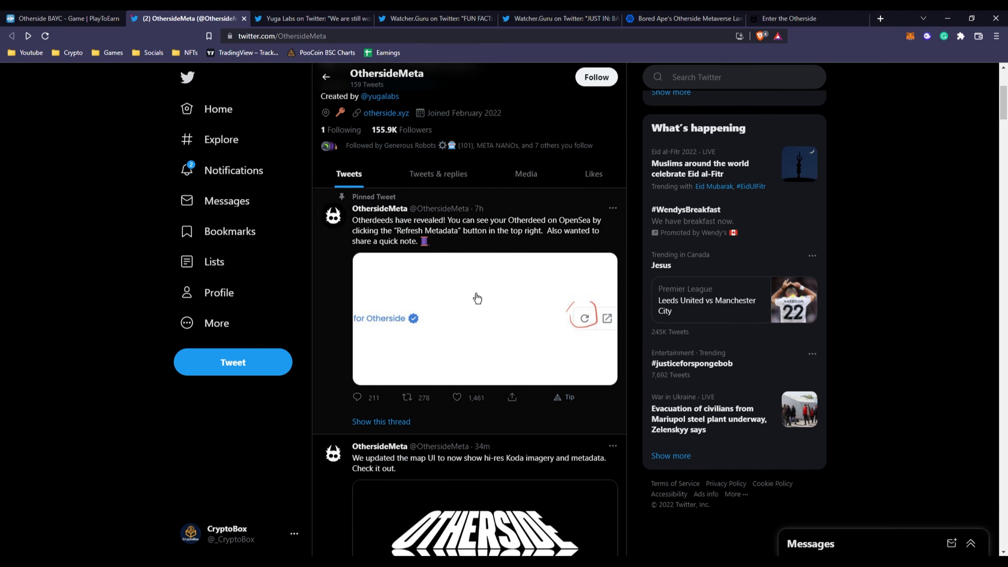
{"action": "mouse_move", "coordinate": [471, 227]}
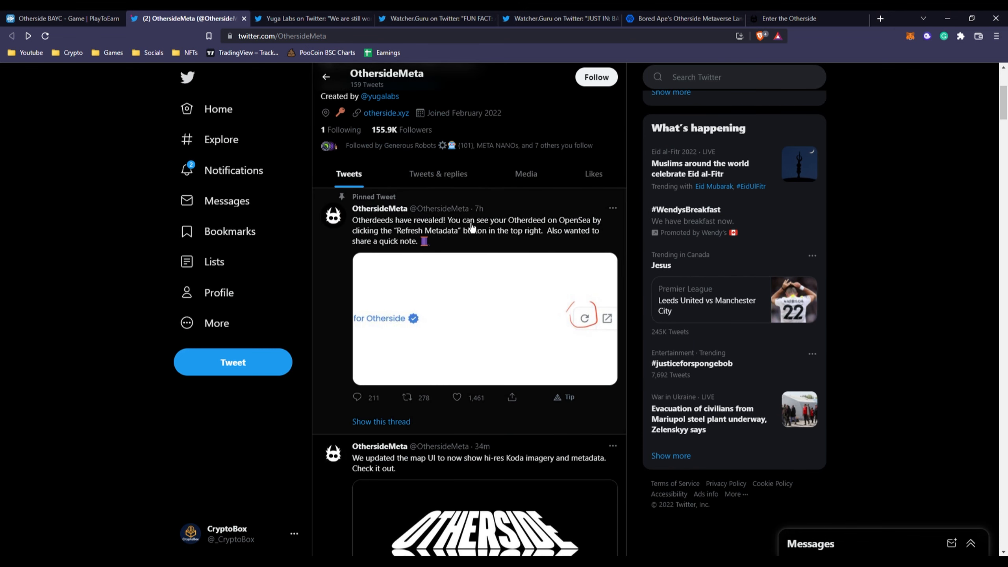
{"action": "mouse_move", "coordinate": [464, 221]}
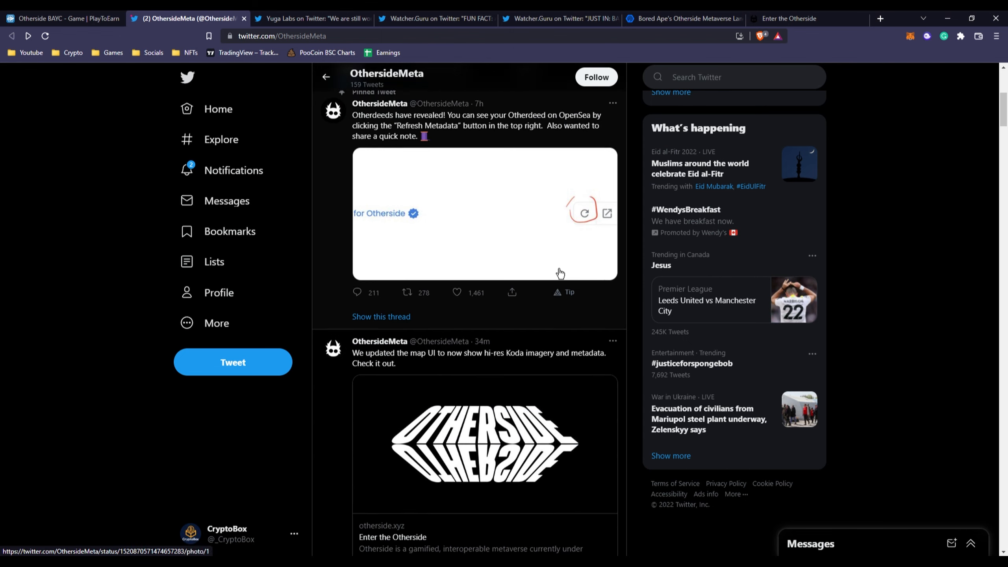
{"action": "scroll", "scroll_direction": "down", "scroll_amount": 3}
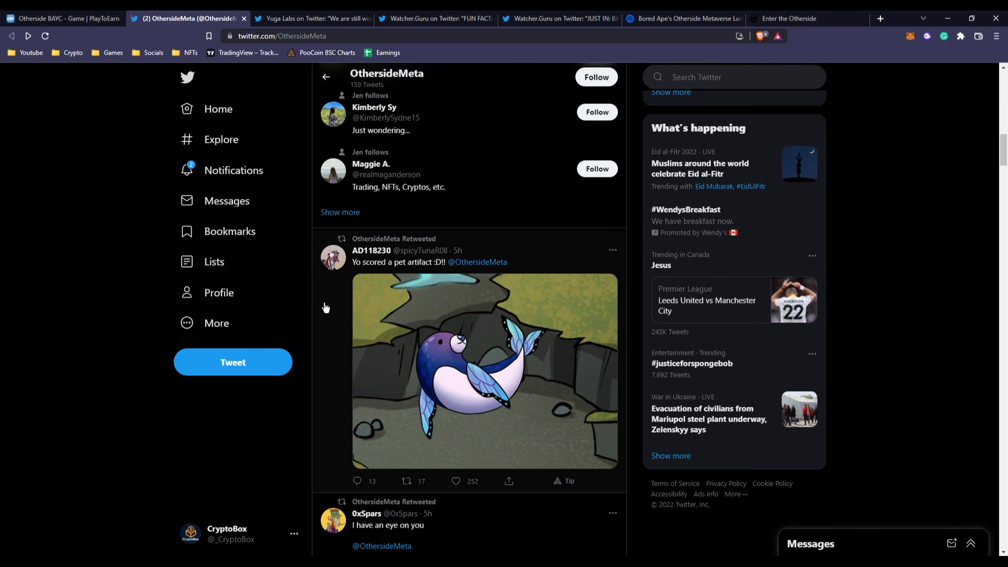
{"action": "scroll", "scroll_direction": "down", "scroll_amount": 3}
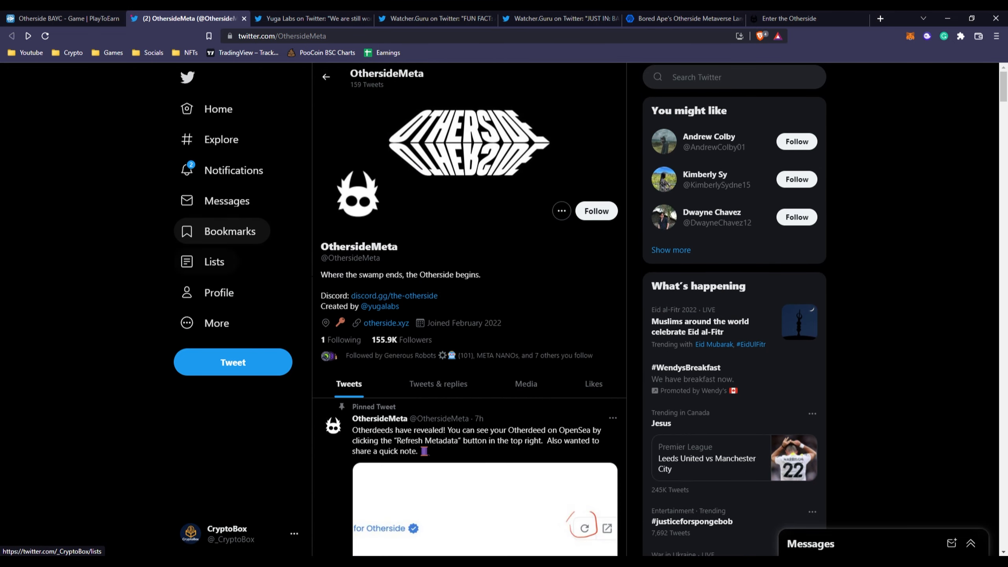
{"action": "scroll", "scroll_direction": "down", "scroll_amount": 3}
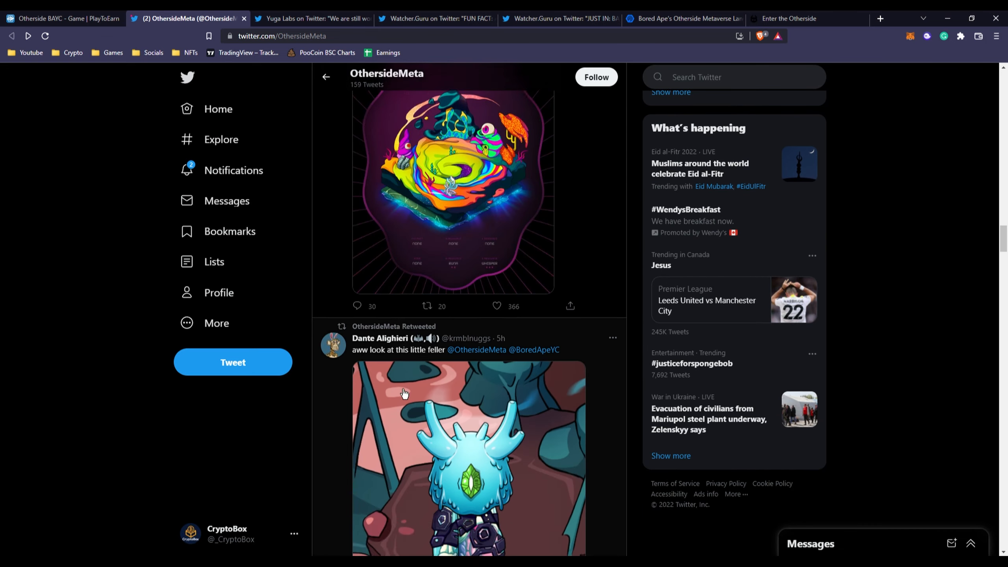
{"action": "scroll", "scroll_direction": "down", "scroll_amount": 3}
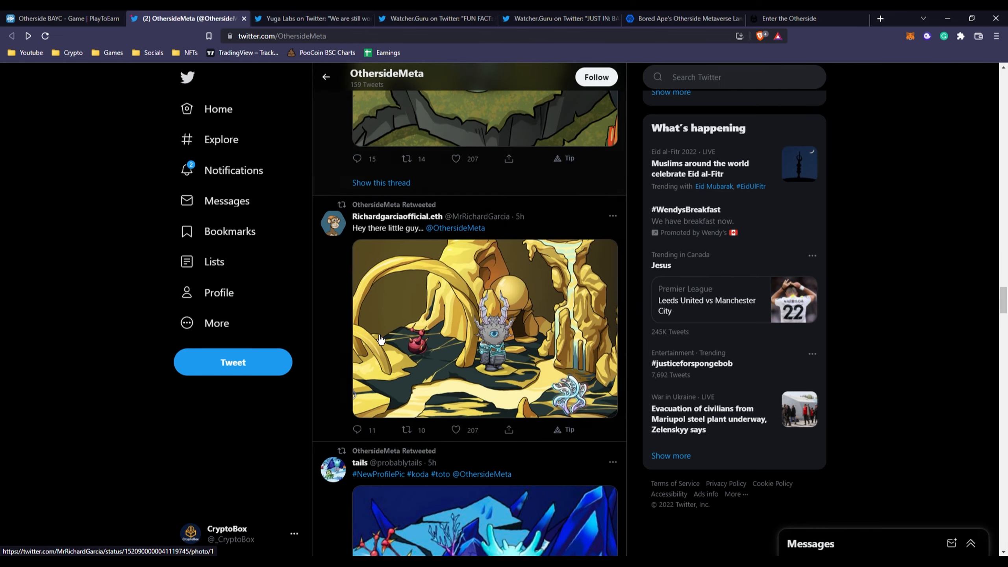
{"action": "scroll", "scroll_direction": "down", "scroll_amount": 3}
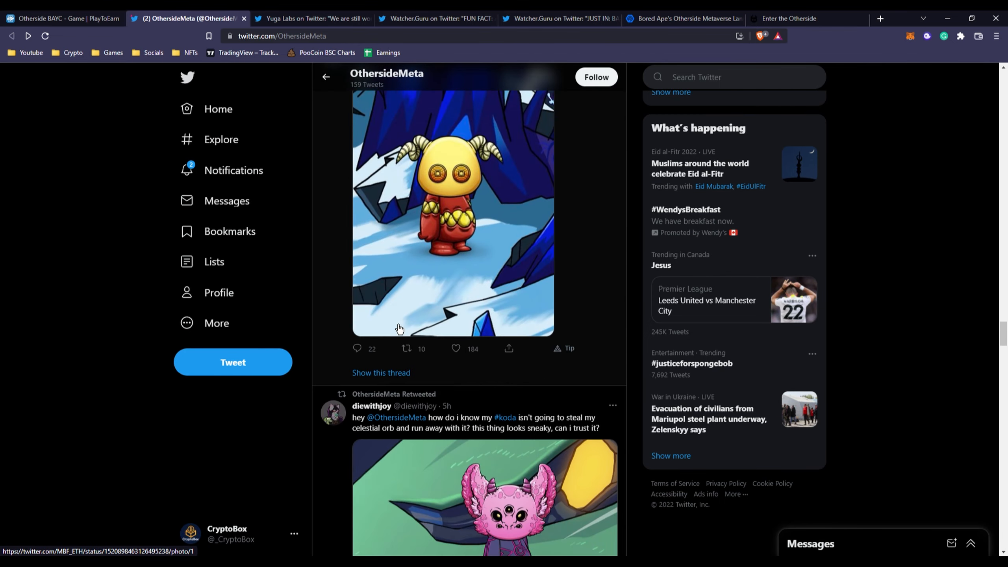
{"action": "scroll", "scroll_direction": "down", "scroll_amount": 3}
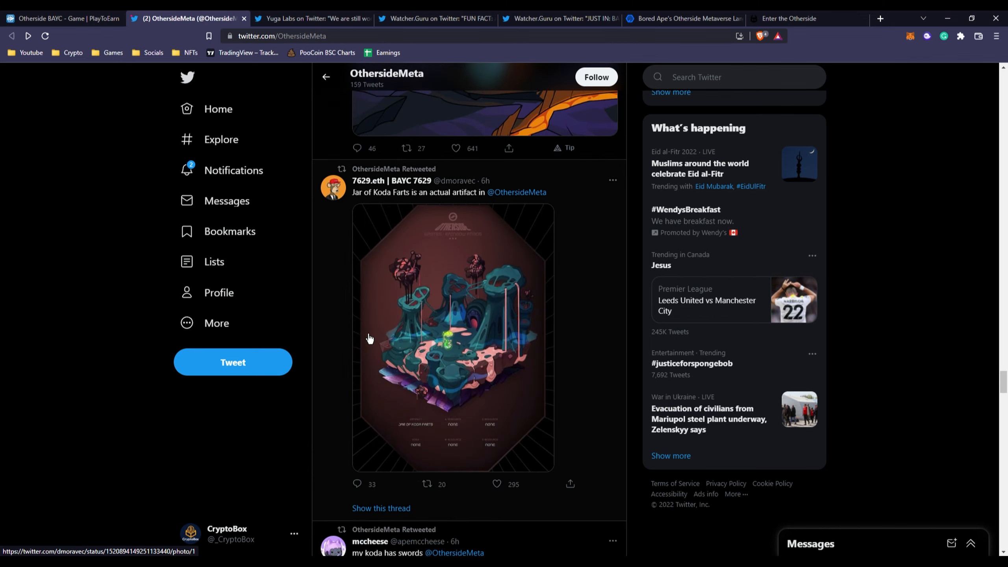
{"action": "scroll", "scroll_direction": "down", "scroll_amount": 3}
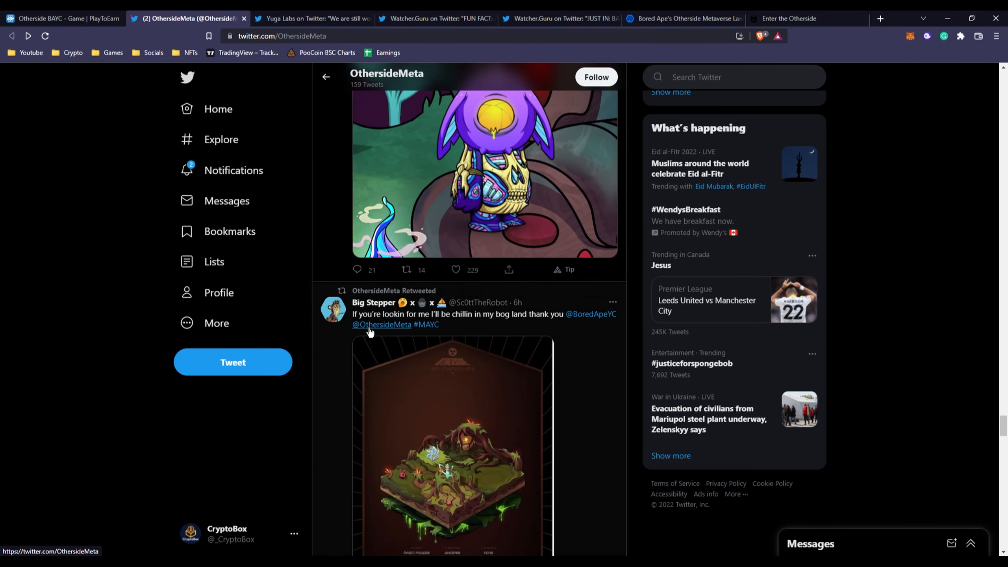
{"action": "scroll", "scroll_direction": "down", "scroll_amount": 3}
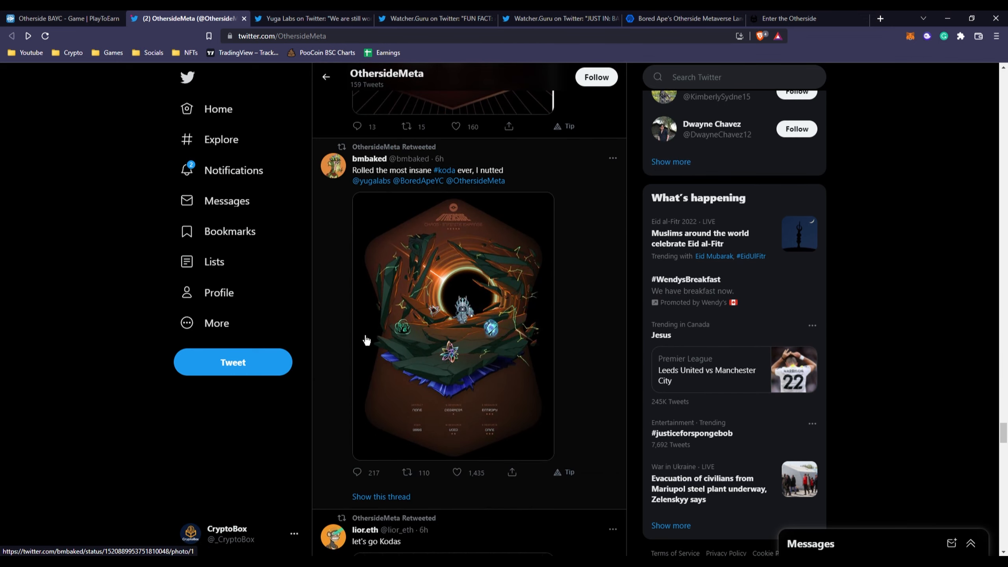
{"action": "mouse_move", "coordinate": [358, 341]}
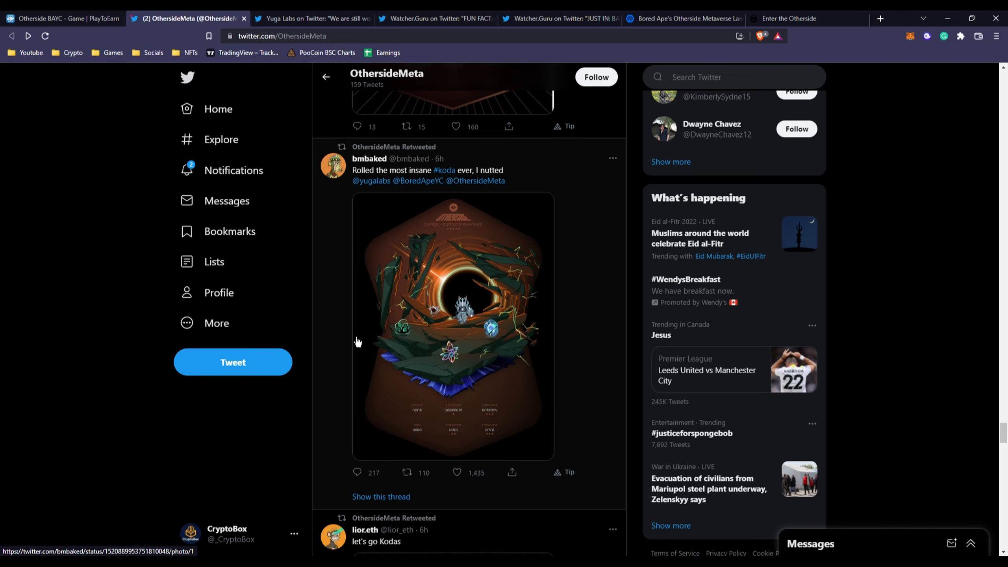
{"action": "left_click", "coordinate": [457, 472]}
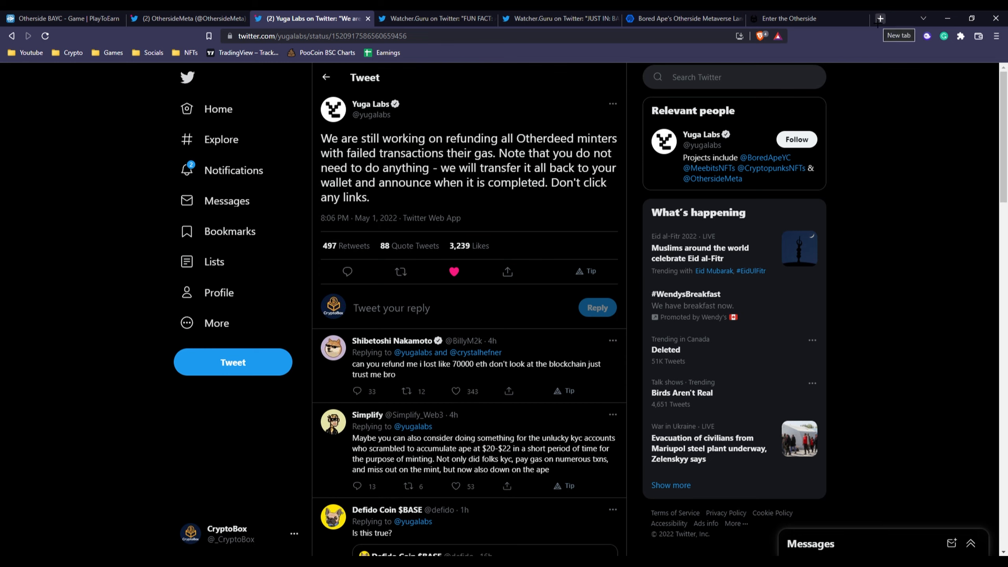
{"action": "mouse_move", "coordinate": [431, 19]}
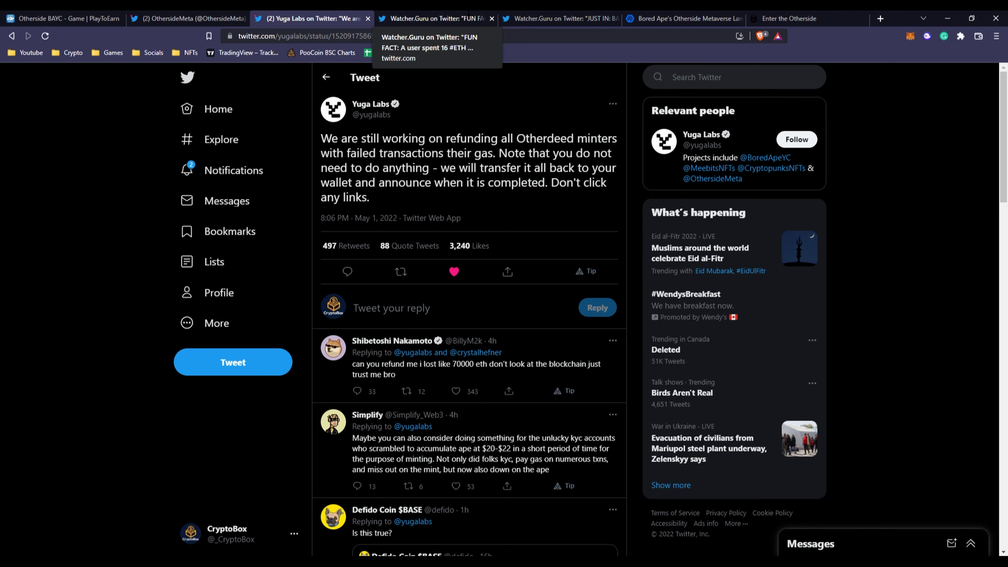
Step: Bring up Watcher.Guru's tweet about 16 ETH ($43,000) spent on gas for 2 Otherdeed plots
{"action": "left_click", "coordinate": [436, 18]}
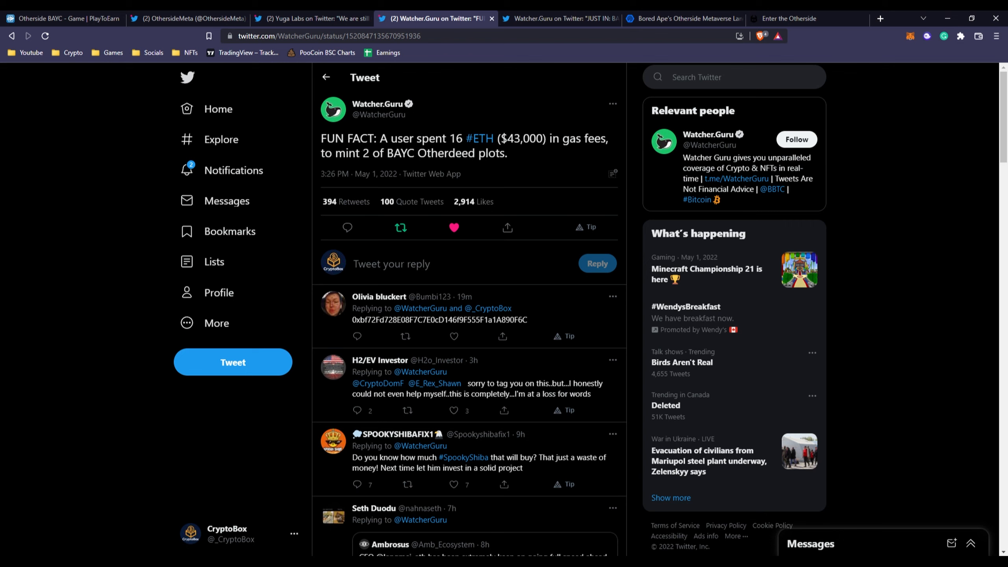
{"action": "mouse_move", "coordinate": [430, 174]}
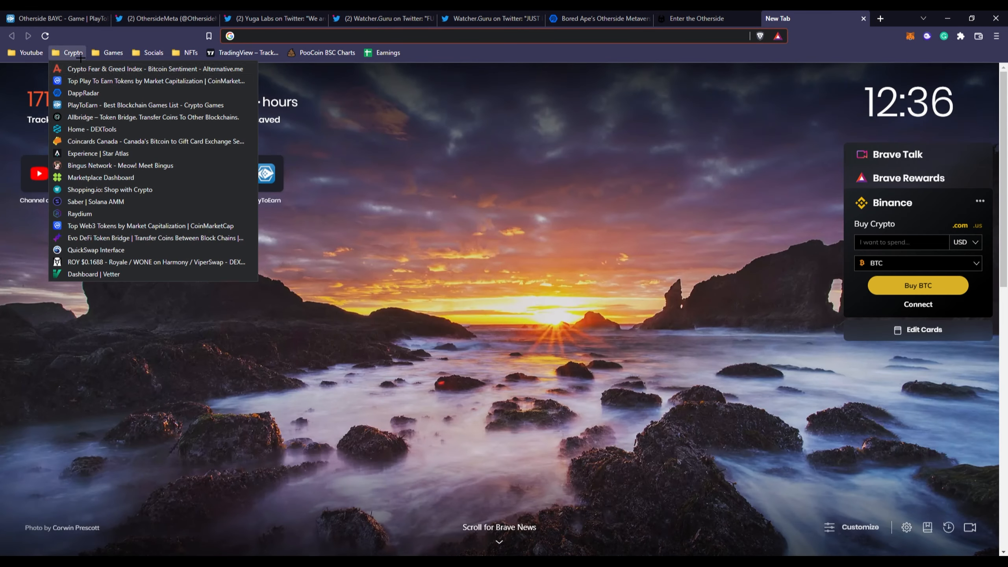
Step: Reach Ethereum's CoinMarketCap page, enter a value in the ETH to USD converter, then return to the gas fee tweet
{"action": "left_click", "coordinate": [270, 18]}
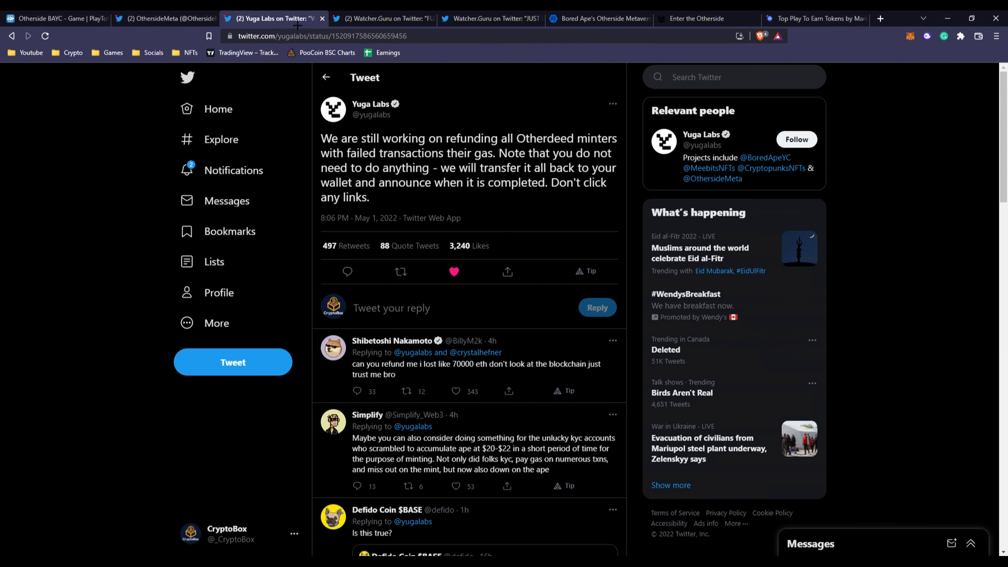
{"action": "left_click", "coordinate": [814, 18]}
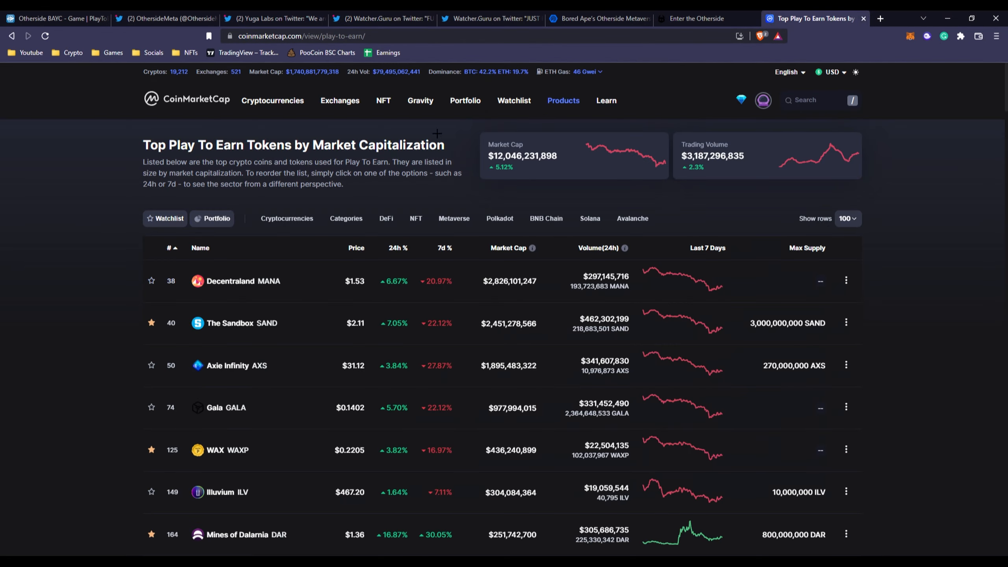
{"action": "left_click", "coordinate": [186, 100]}
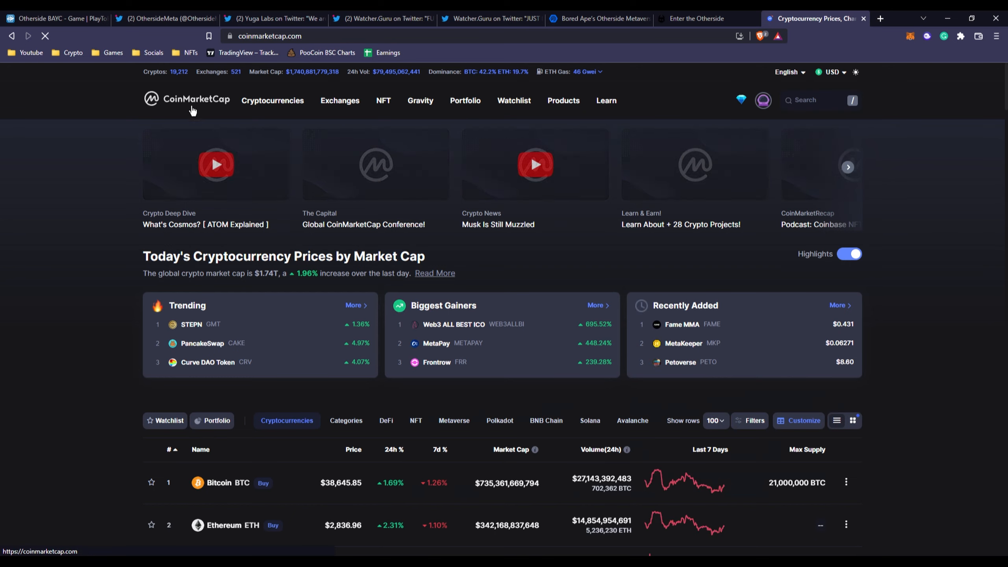
{"action": "left_click", "coordinate": [233, 525]}
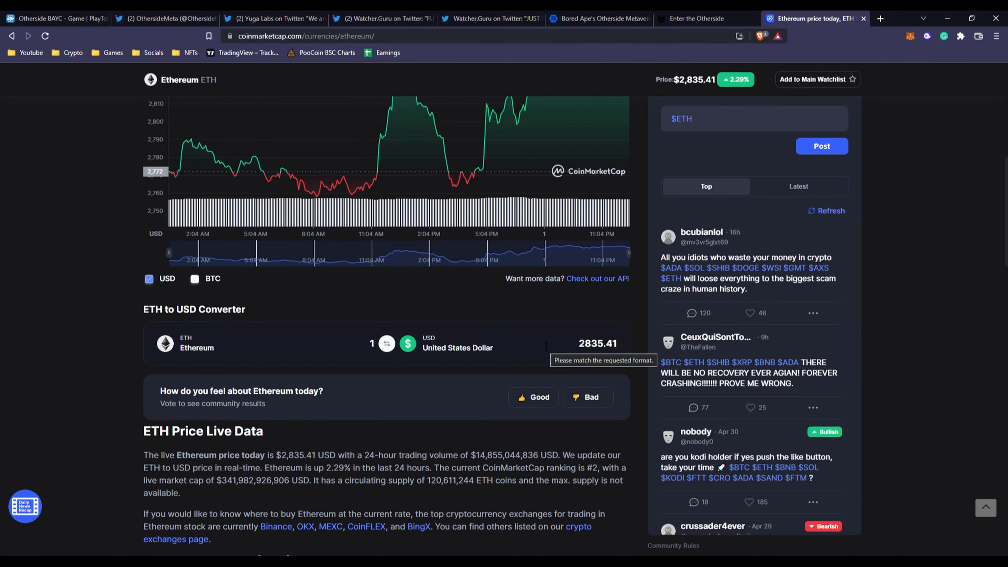
{"action": "type", "text": "6500"}
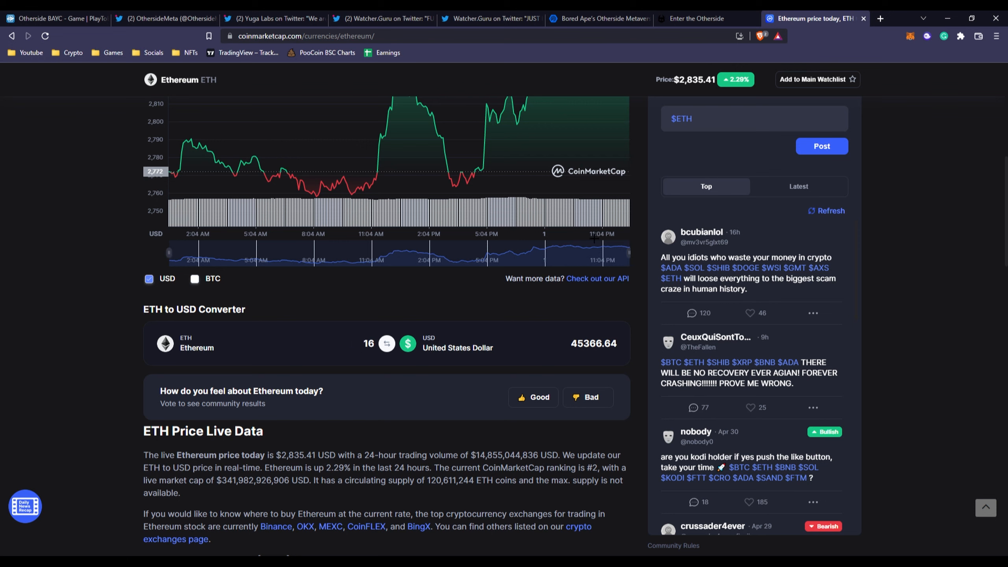
{"action": "mouse_move", "coordinate": [374, 178]}
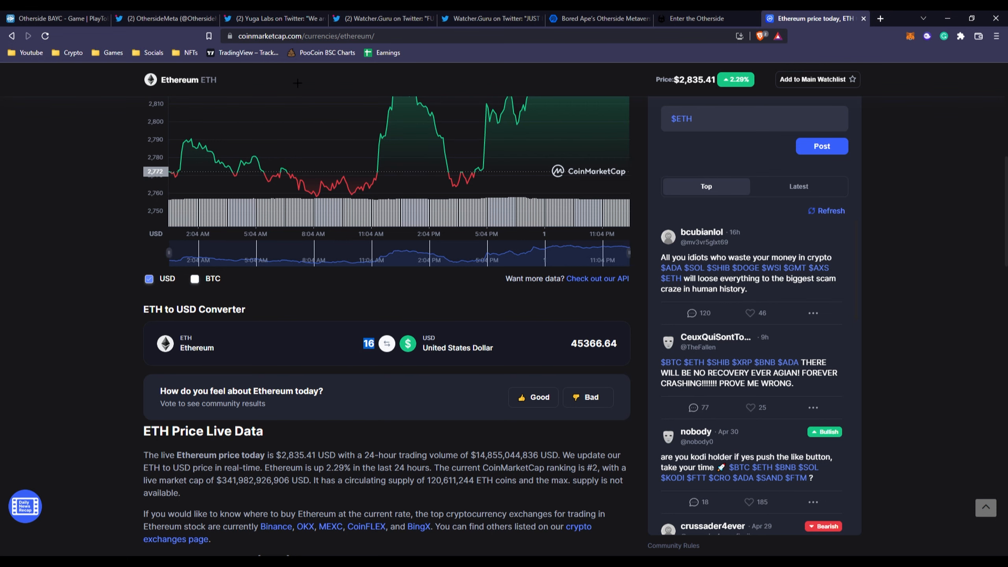
{"action": "left_click", "coordinate": [383, 18]}
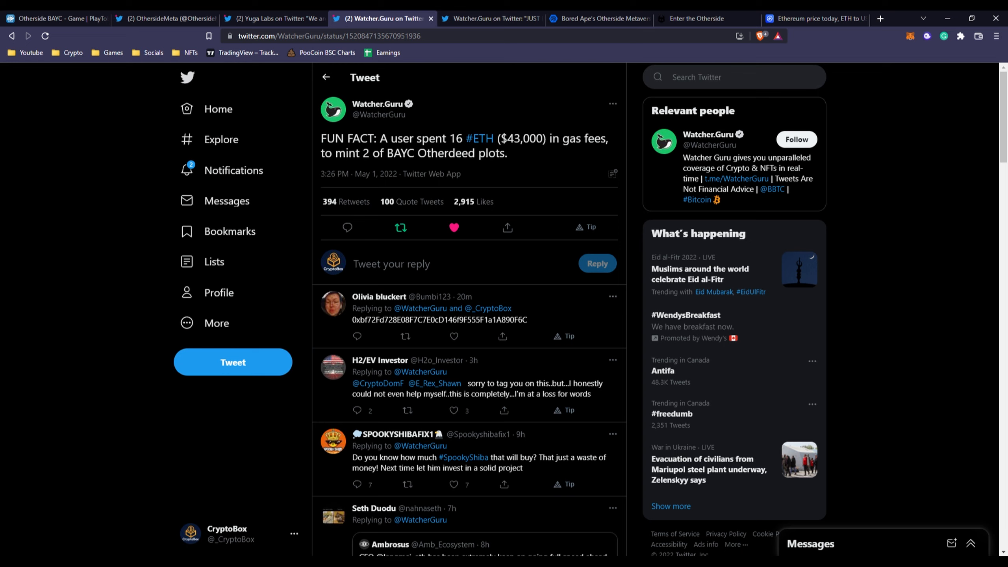
Step: Flip between the Twitter tabs and land on Watcher.Guru's tweet about BAYC surpassing 1,125,000 ETH in secondary sales
{"action": "left_click", "coordinate": [454, 227]}
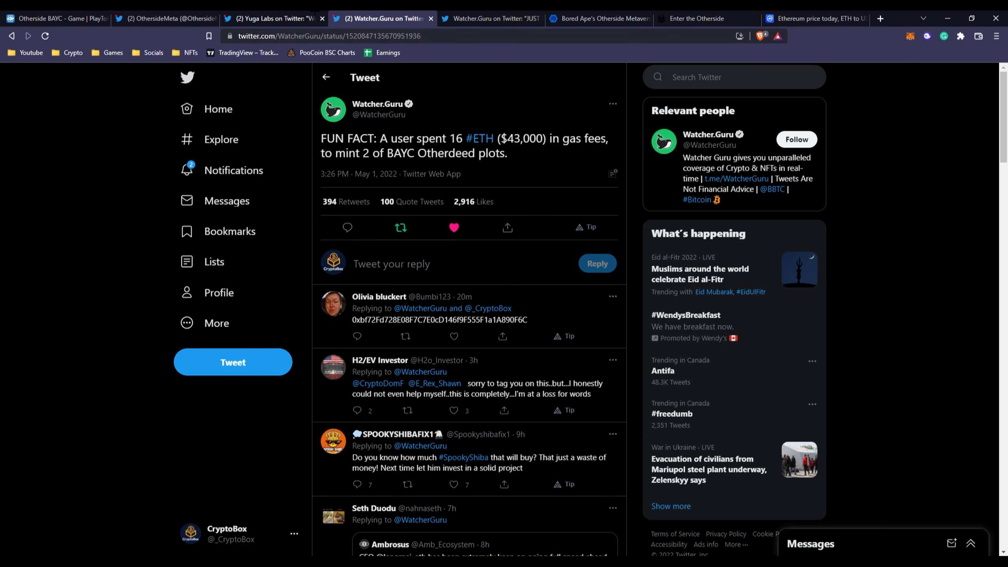
{"action": "left_click", "coordinate": [273, 18]}
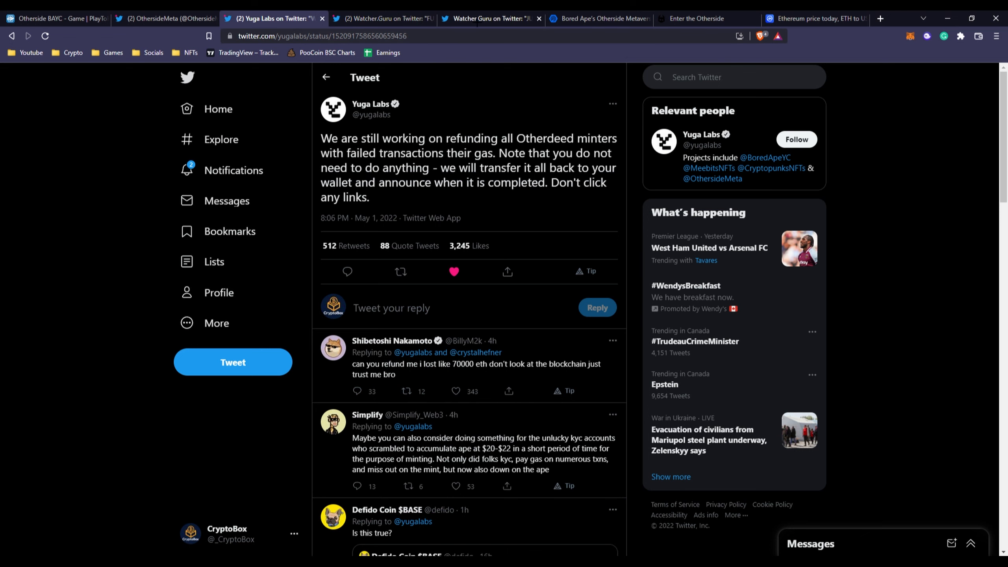
{"action": "left_click", "coordinate": [381, 19]}
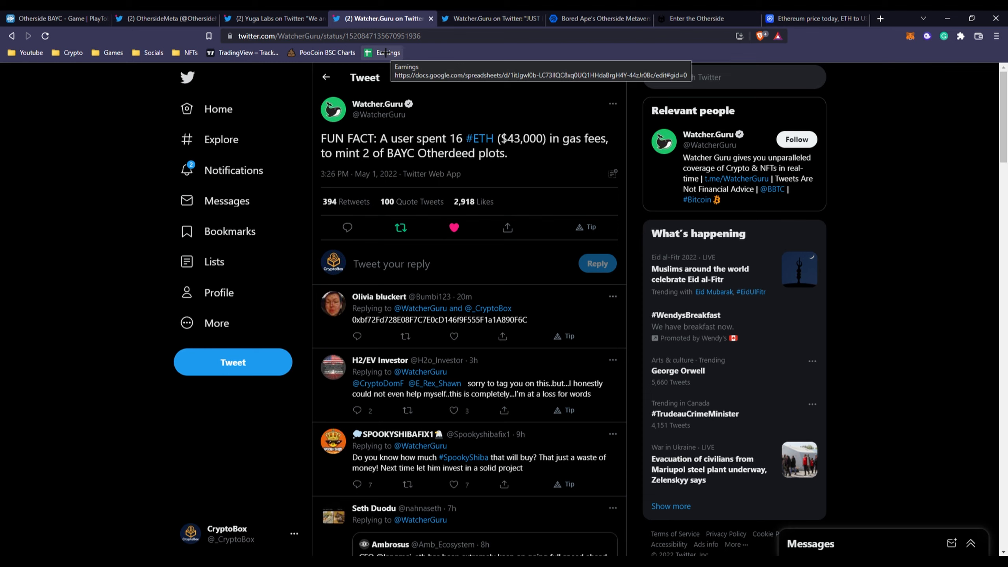
{"action": "left_click", "coordinate": [490, 19]}
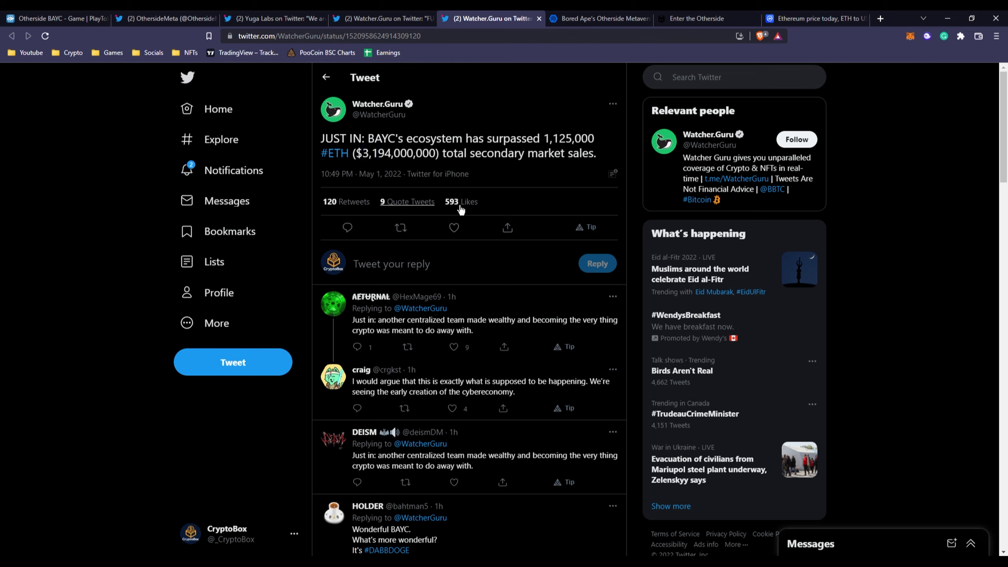
{"action": "mouse_move", "coordinate": [431, 173]}
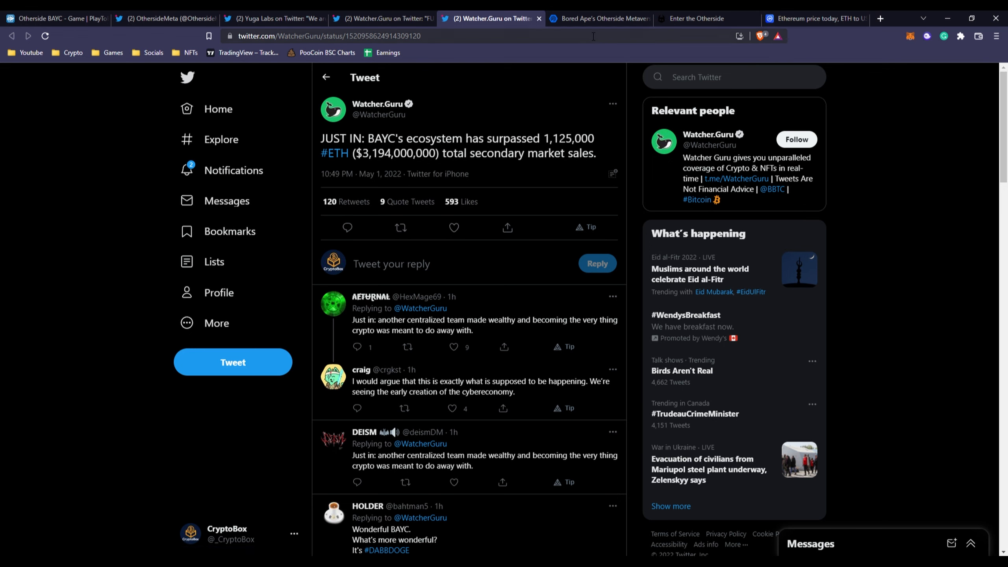
Step: Read the DappRadar land price article down to the '$6,500 each, two NFTs per wallet' section, then move to the Enter the Otherside page
{"action": "left_click", "coordinate": [598, 18]}
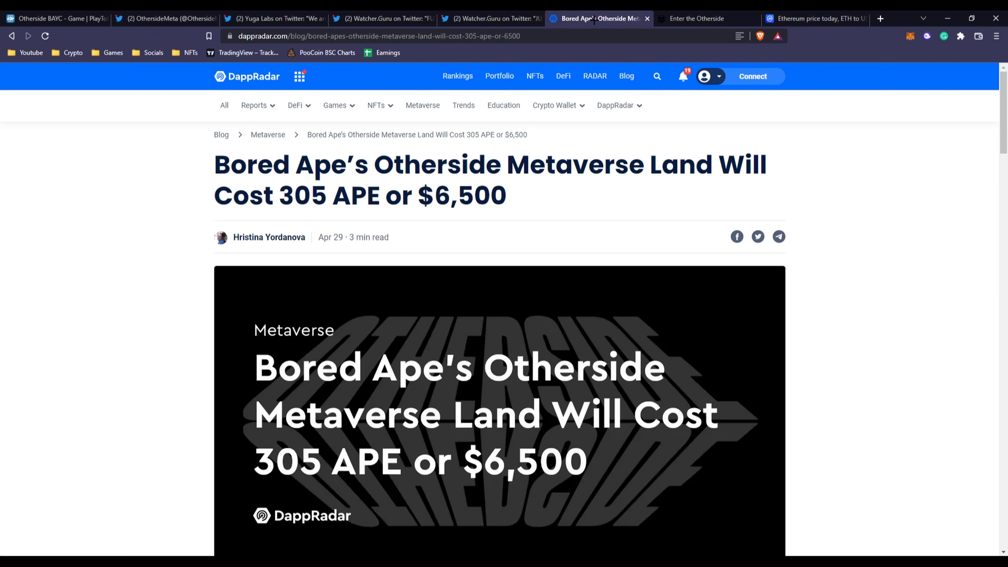
{"action": "mouse_move", "coordinate": [459, 232]}
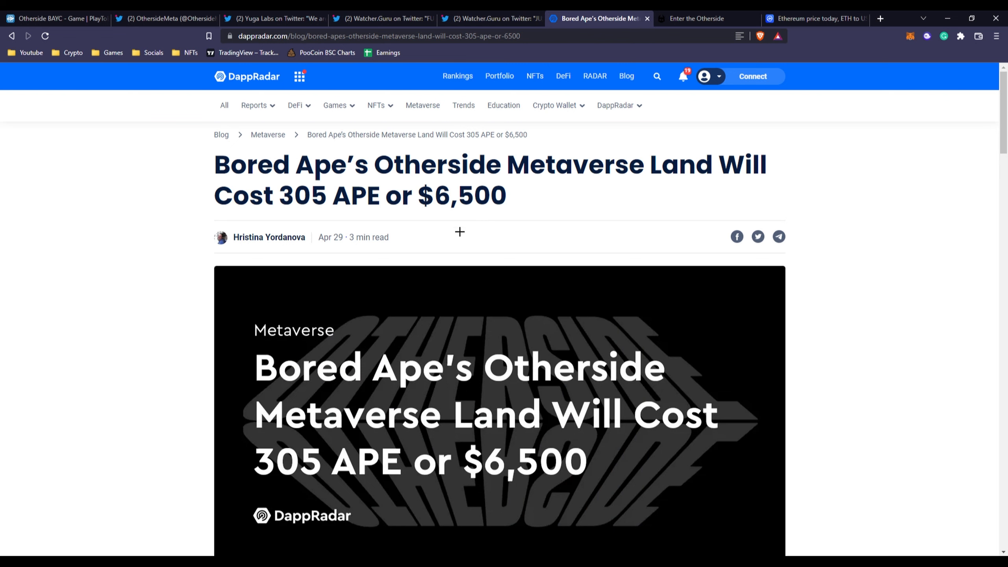
{"action": "scroll", "scroll_direction": "down", "scroll_amount": 3}
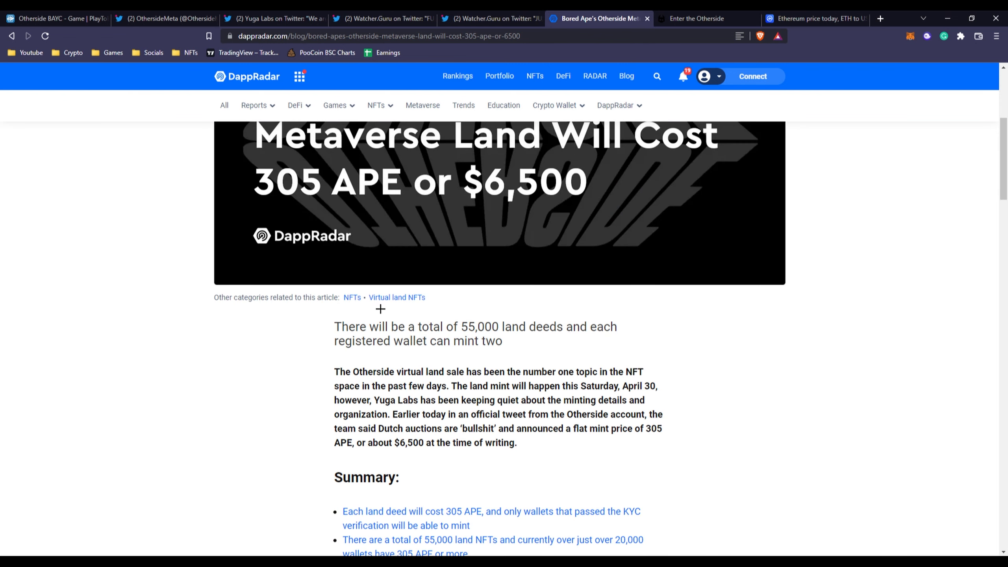
{"action": "scroll", "scroll_direction": "down", "scroll_amount": 3}
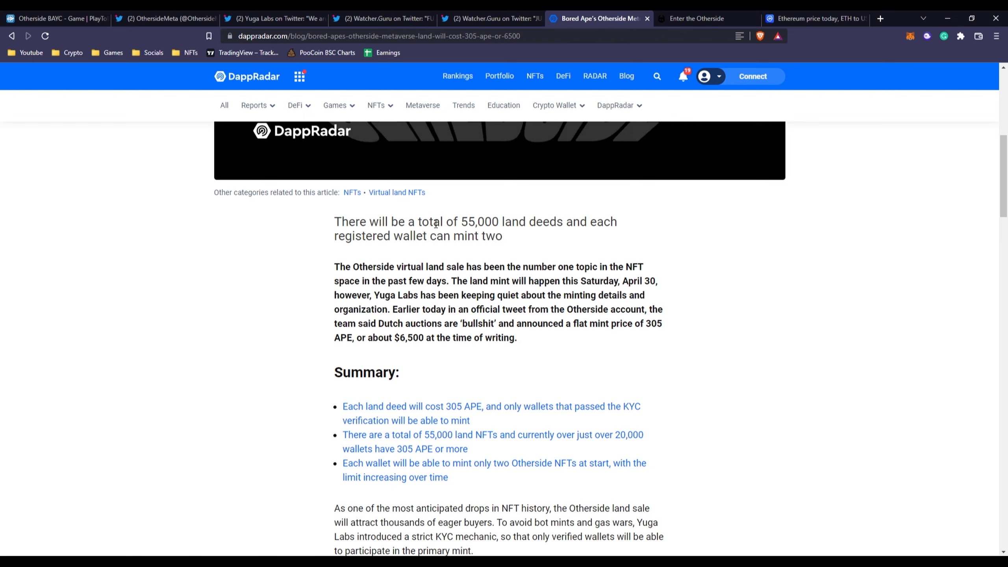
{"action": "mouse_move", "coordinate": [555, 229]}
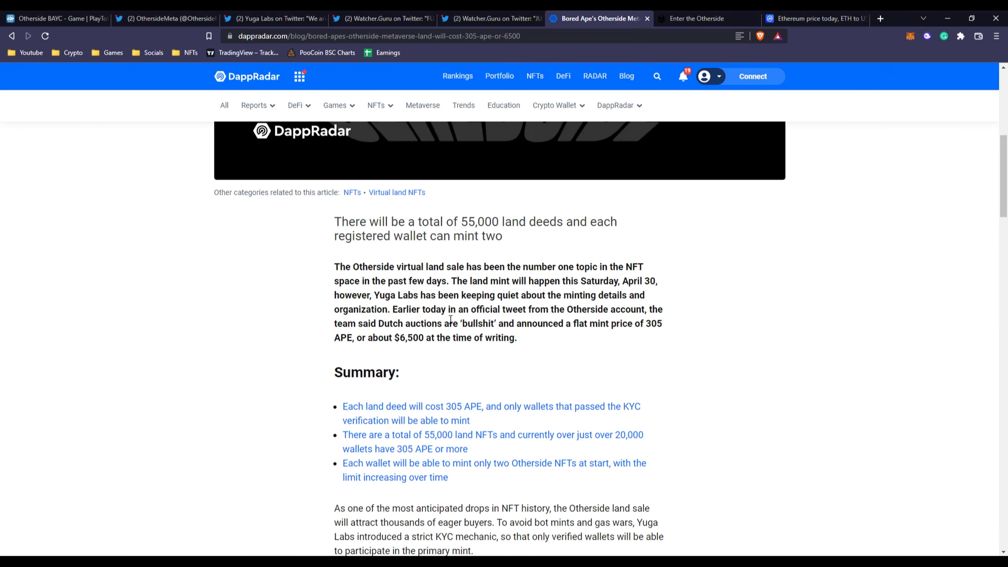
{"action": "scroll", "scroll_direction": "down", "scroll_amount": 3}
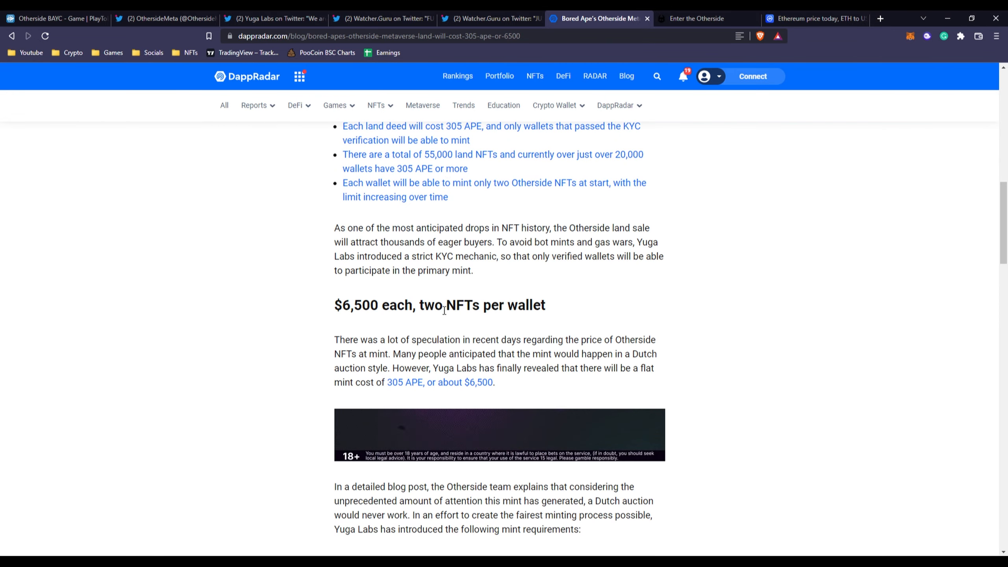
{"action": "scroll", "scroll_direction": "down", "scroll_amount": 3}
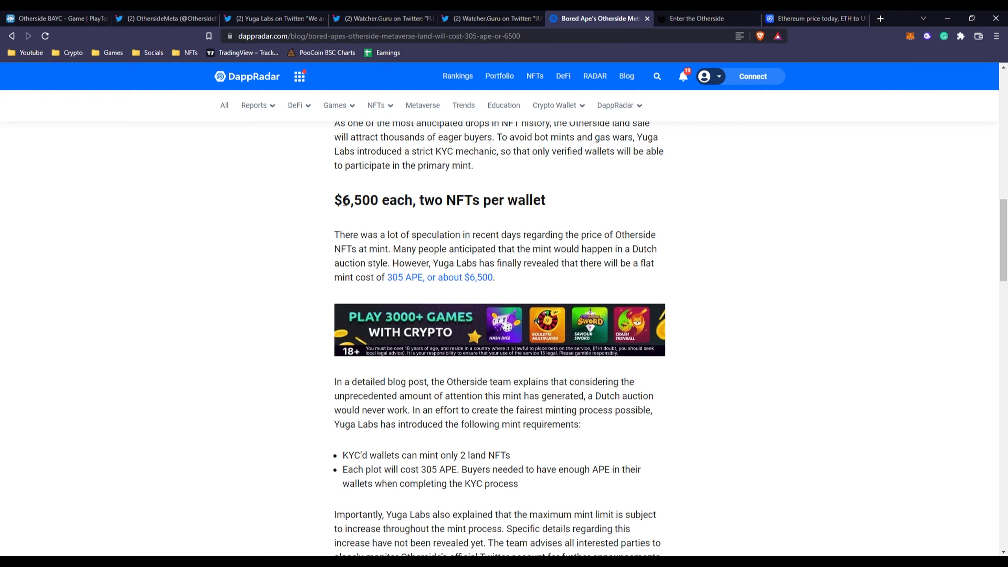
{"action": "left_click", "coordinate": [697, 18]}
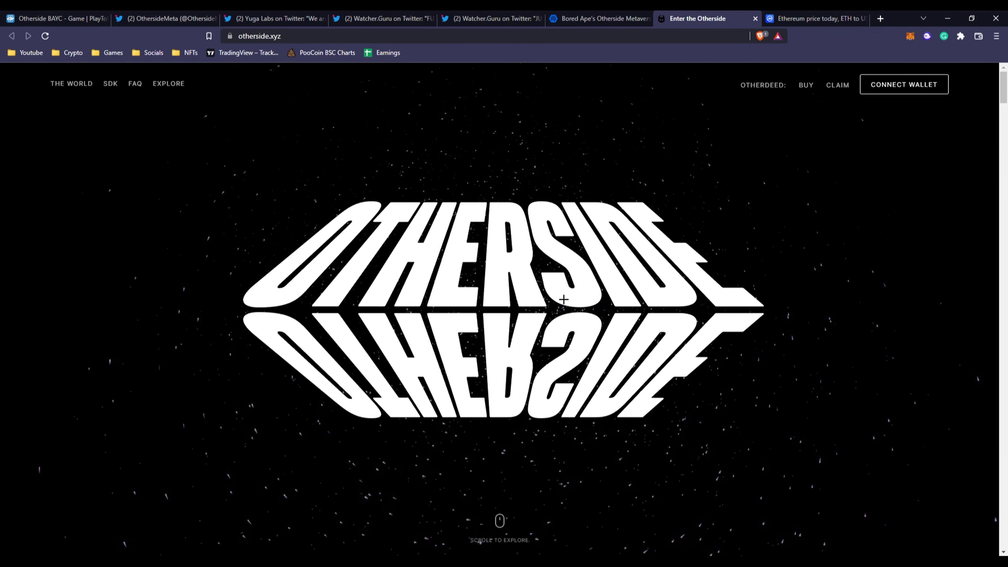
Step: Watch the Otherside trailer, then continue down to the 'Enter the Otherside' introduction
{"action": "scroll", "scroll_direction": "down", "scroll_amount": 3}
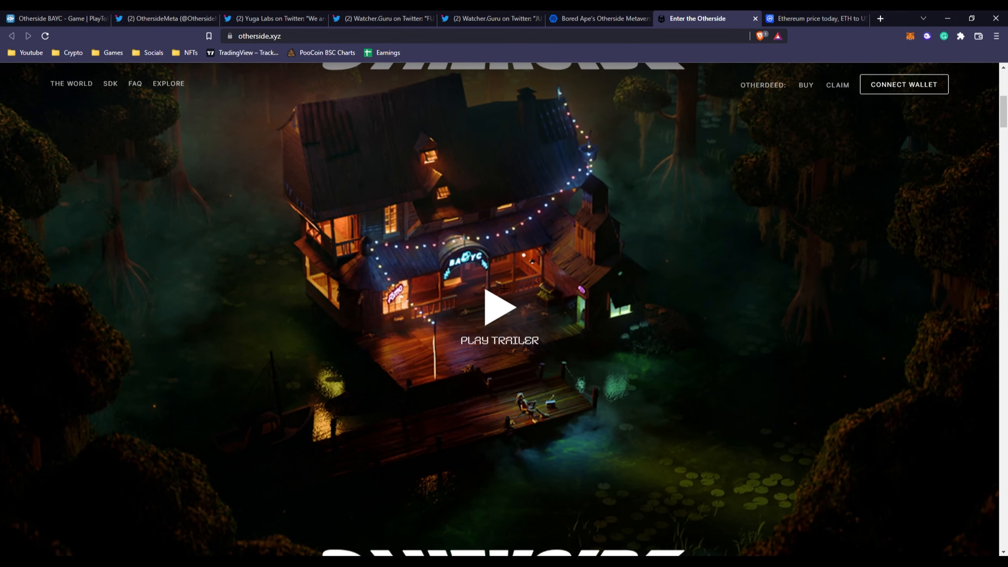
{"action": "left_click", "coordinate": [498, 307]}
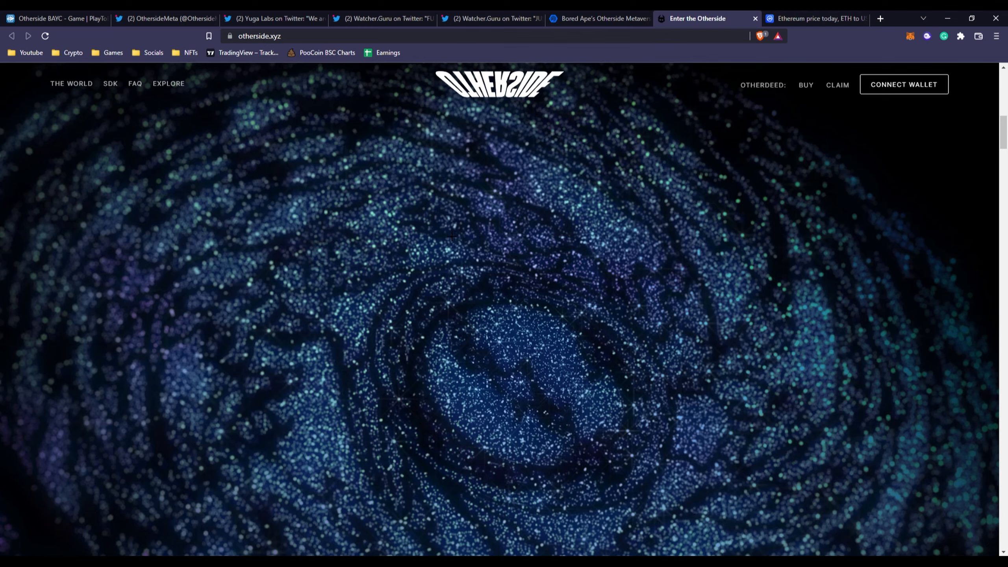
{"action": "scroll", "scroll_direction": "down", "scroll_amount": 3}
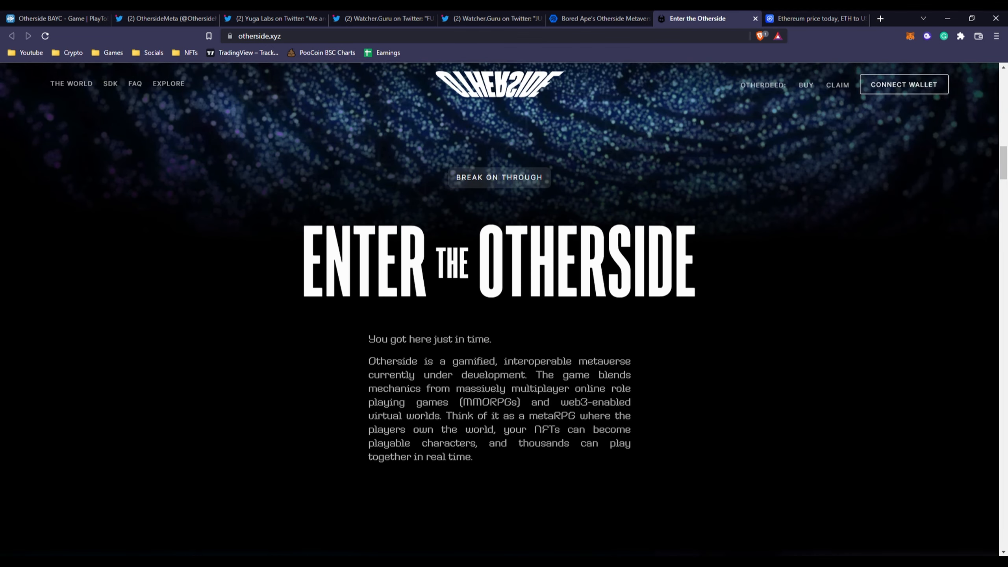
{"action": "scroll", "scroll_direction": "down", "scroll_amount": 3}
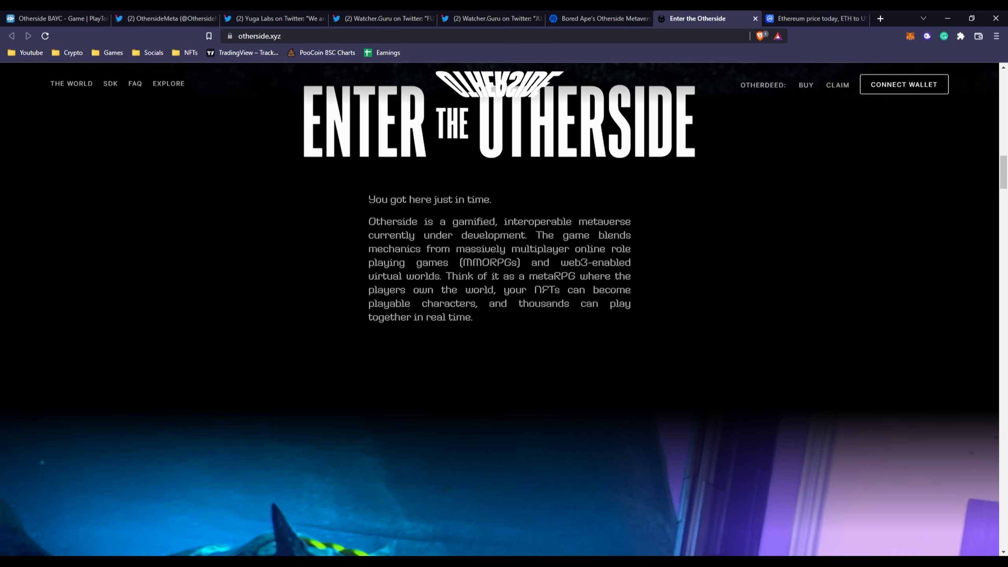
Step: Highlight phrases in the intro: gamified interoperable metaverse, web3-enabled virtual worlds, massively multiplayer role playing games
{"action": "left_click_drag", "start_coordinate": [458, 222], "coordinate": [544, 222]}
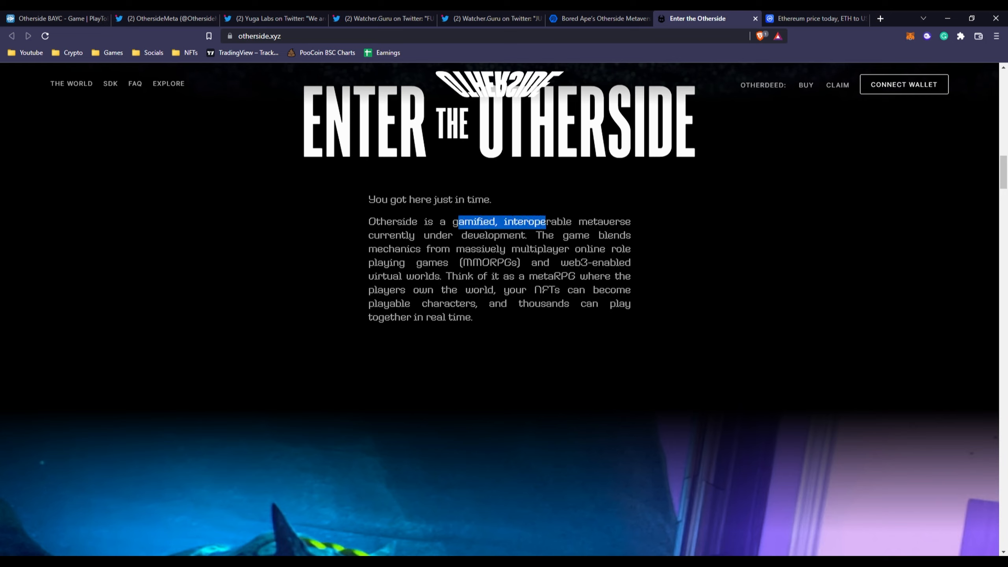
{"action": "left_click_drag", "start_coordinate": [544, 222], "coordinate": [415, 235]}
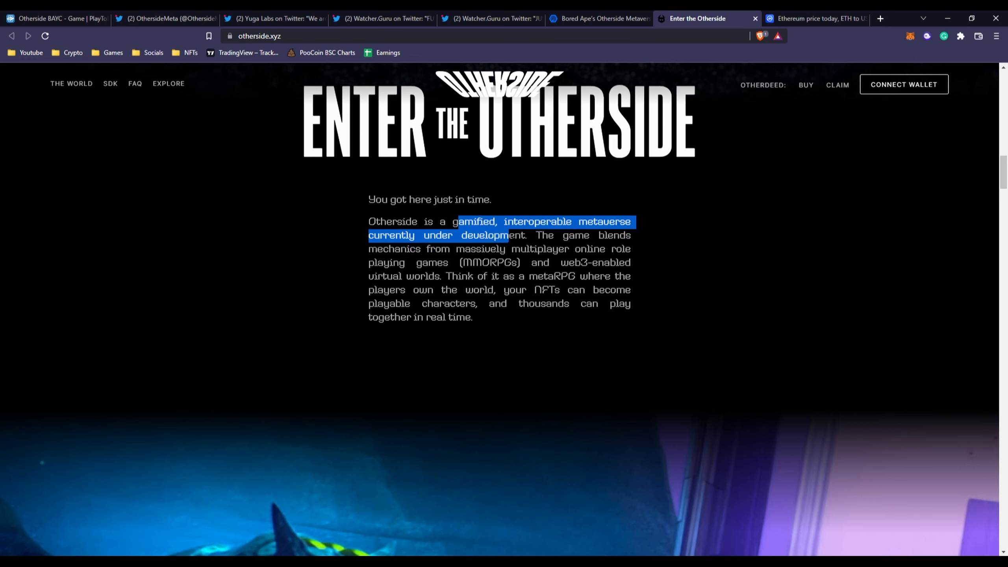
{"action": "left_click_drag", "start_coordinate": [508, 235], "coordinate": [457, 263]}
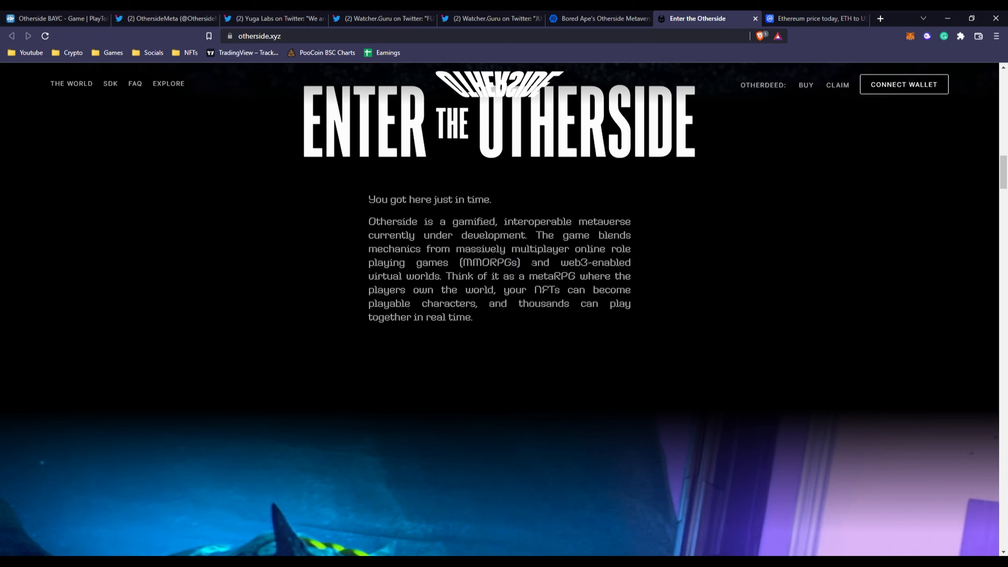
{"action": "left_click_drag", "start_coordinate": [531, 262], "coordinate": [440, 289]}
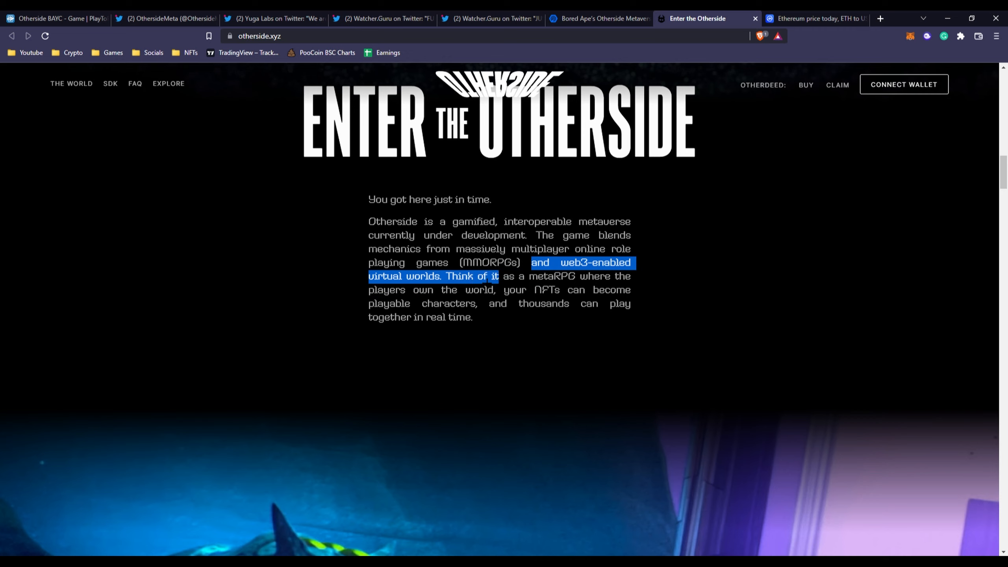
{"action": "left_click_drag", "start_coordinate": [498, 275], "coordinate": [559, 289]}
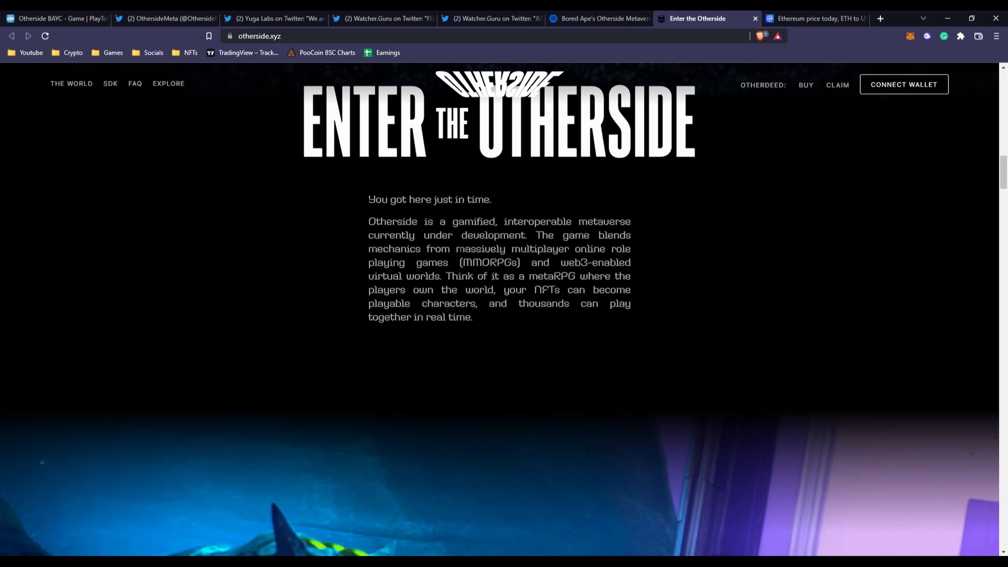
{"action": "left_click_drag", "start_coordinate": [456, 249], "coordinate": [496, 262]}
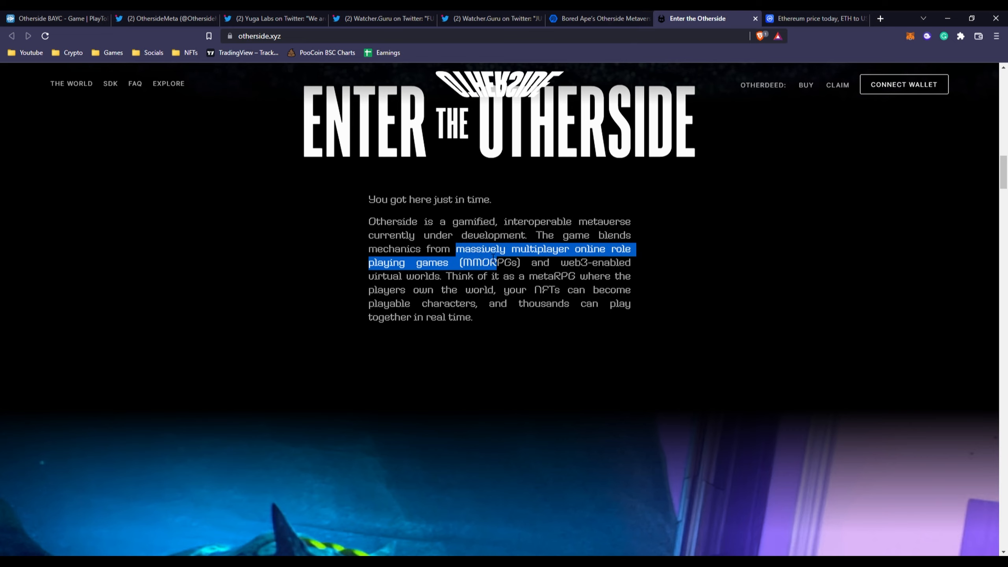
Step: Continue past 'First to the Future' to the carousel of illustrated Otherdeed land cards
{"action": "scroll", "scroll_direction": "down", "scroll_amount": 3}
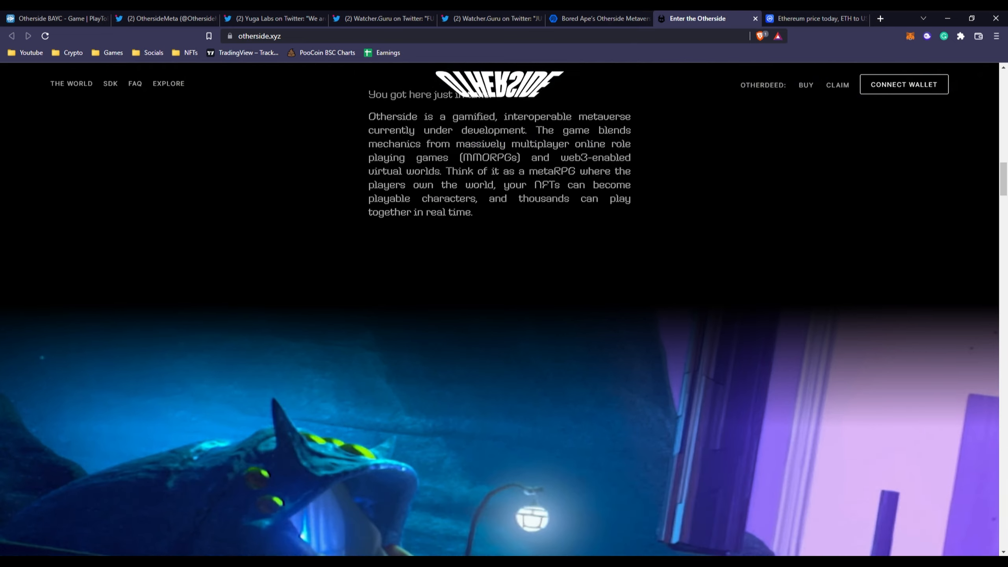
{"action": "scroll", "scroll_direction": "down", "scroll_amount": 3}
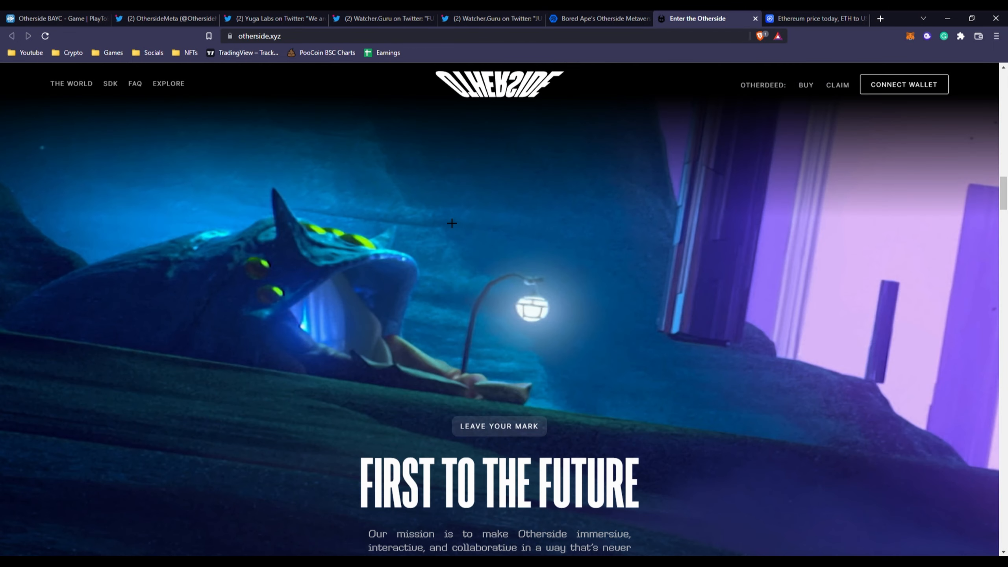
{"action": "scroll", "scroll_direction": "down", "scroll_amount": 3}
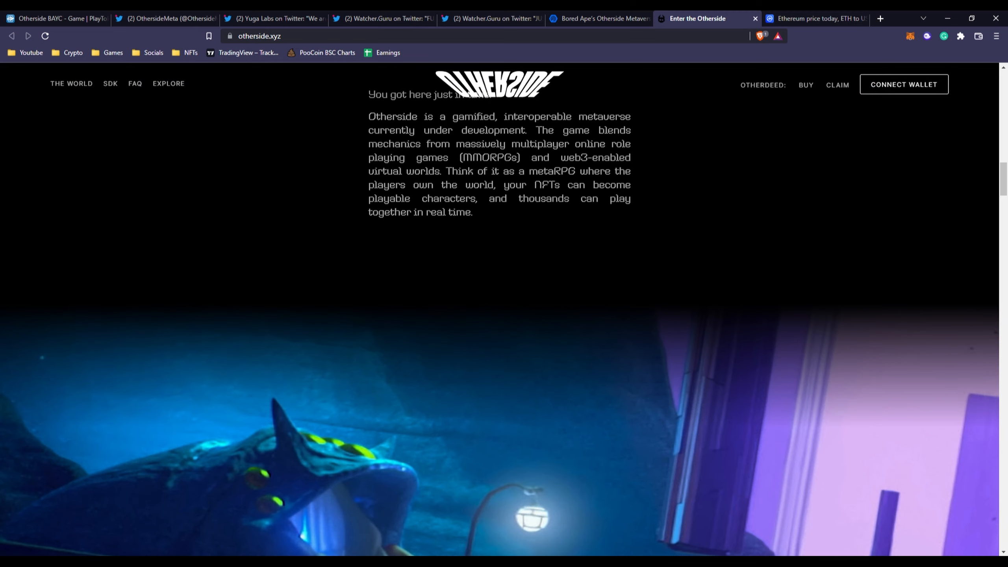
{"action": "scroll", "scroll_direction": "down", "scroll_amount": 3}
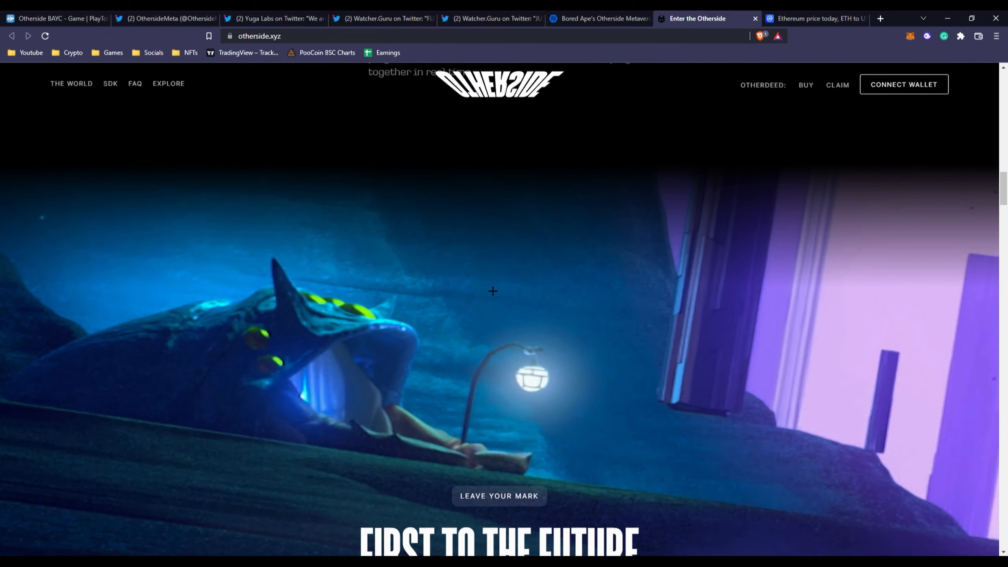
{"action": "scroll", "scroll_direction": "down", "scroll_amount": 3}
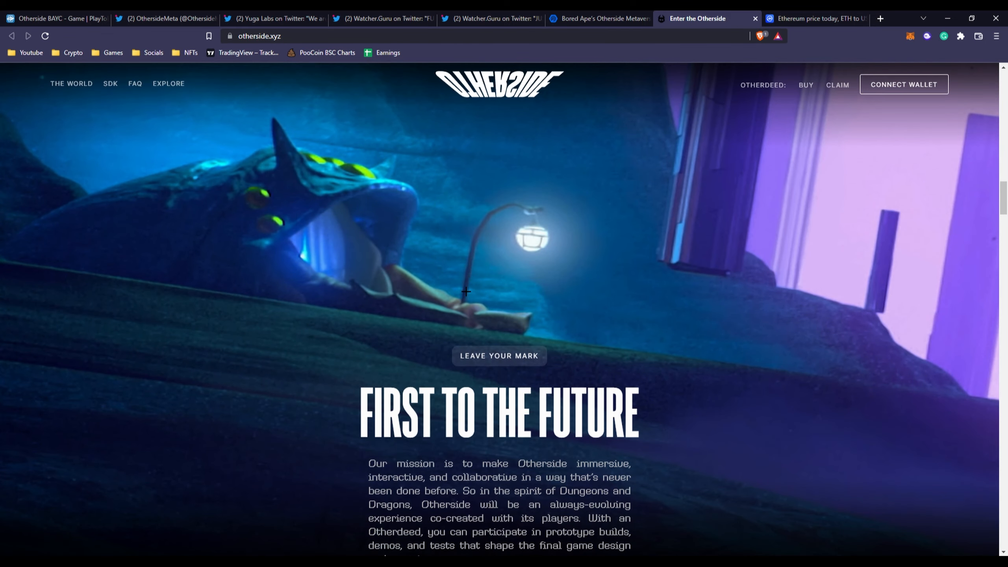
{"action": "scroll", "scroll_direction": "down", "scroll_amount": 3}
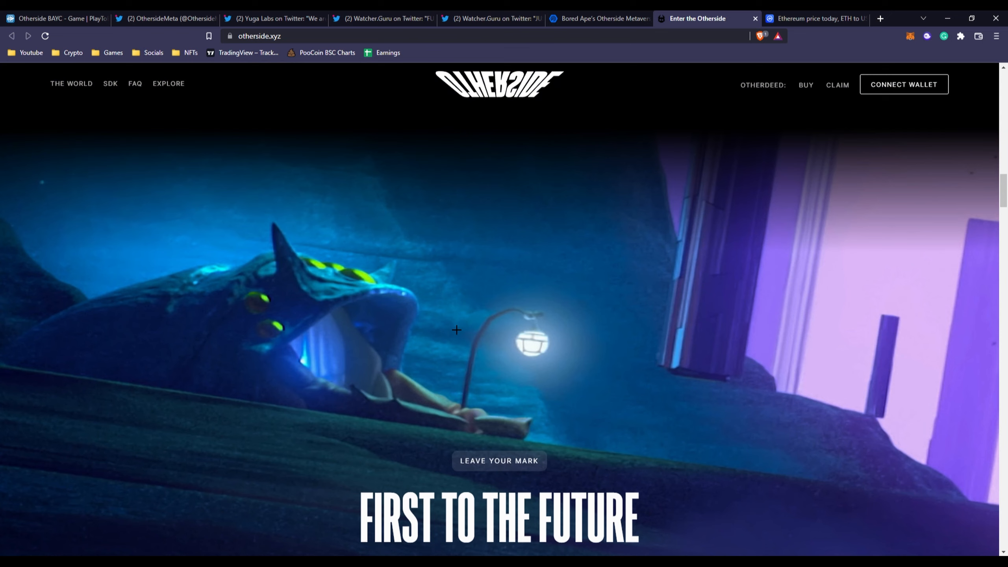
{"action": "scroll", "scroll_direction": "down", "scroll_amount": 3}
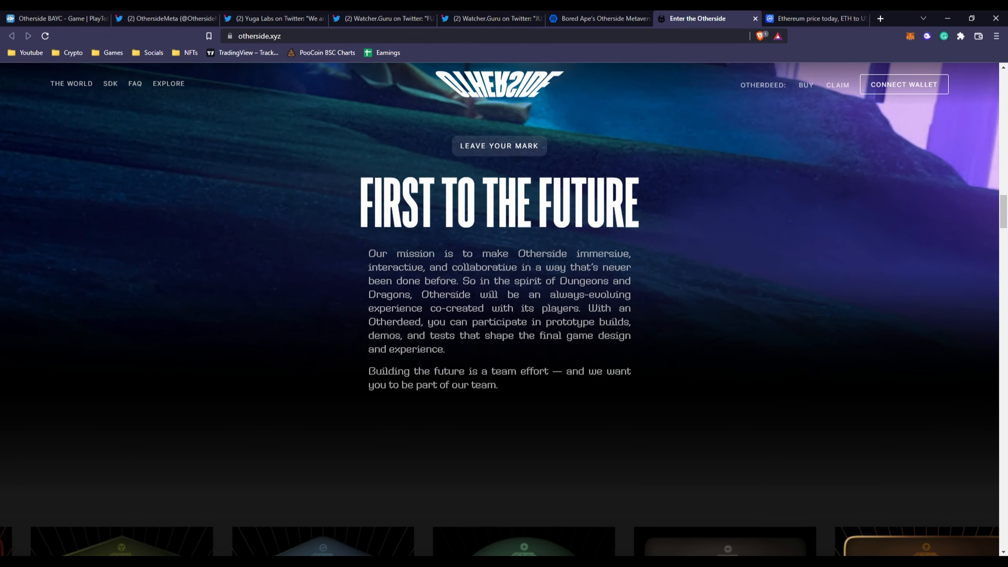
{"action": "scroll", "scroll_direction": "down", "scroll_amount": 3}
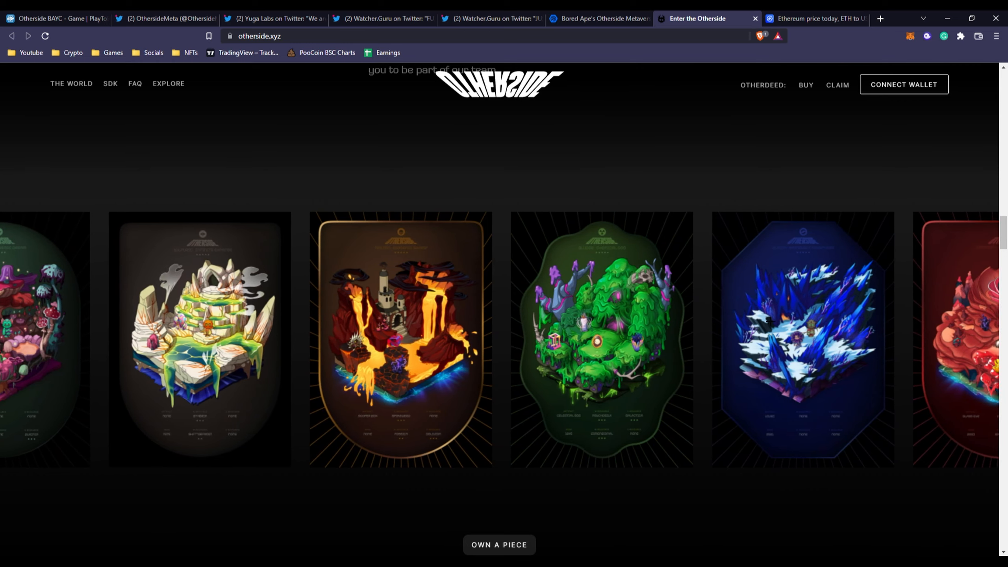
{"action": "scroll", "scroll_direction": "left", "scroll_amount": 3}
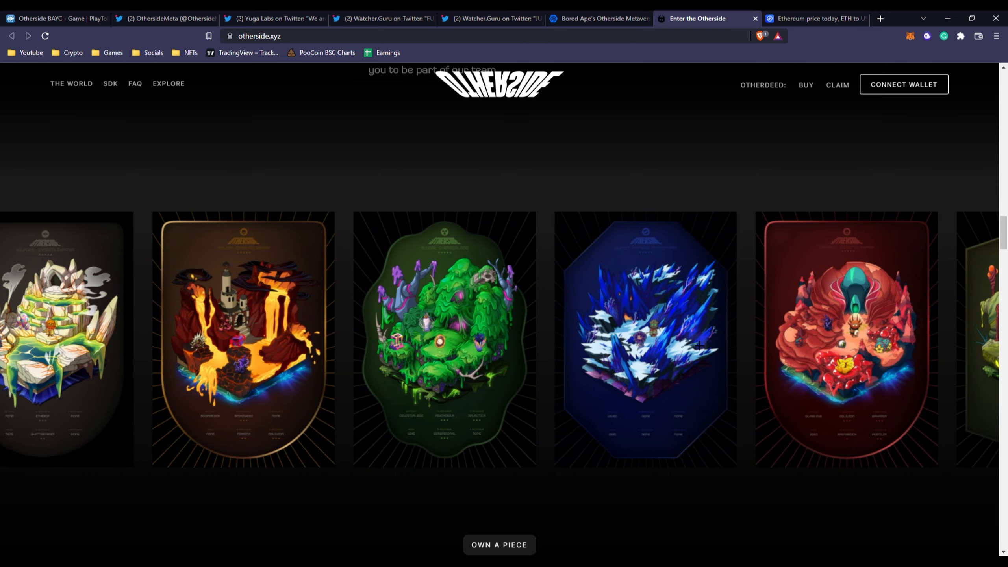
{"action": "scroll", "scroll_direction": "down", "scroll_amount": 3}
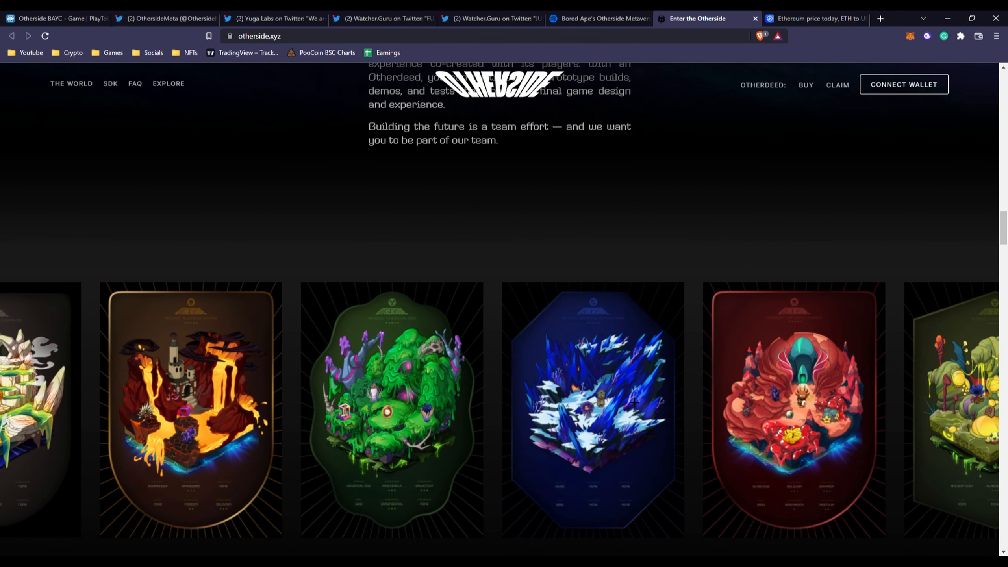
{"action": "scroll", "scroll_direction": "down", "scroll_amount": 3}
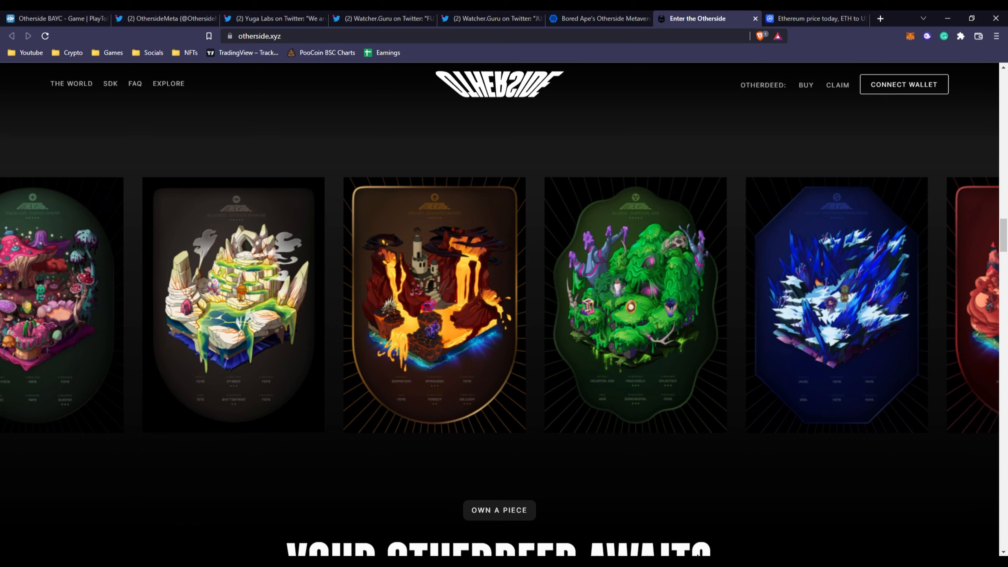
Step: Read the 'Your Otherdeed Awaits' allocation: 10% Bored Apes, 20% Mutant Apes, 15% developers, 55% adventurers
{"action": "scroll", "scroll_direction": "down", "scroll_amount": 3}
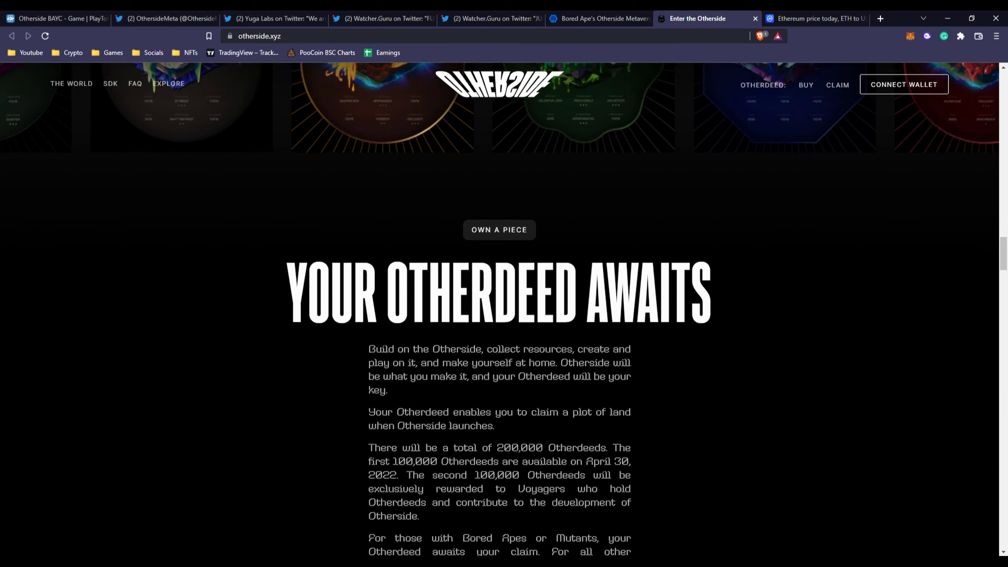
{"action": "scroll", "scroll_direction": "down", "scroll_amount": 3}
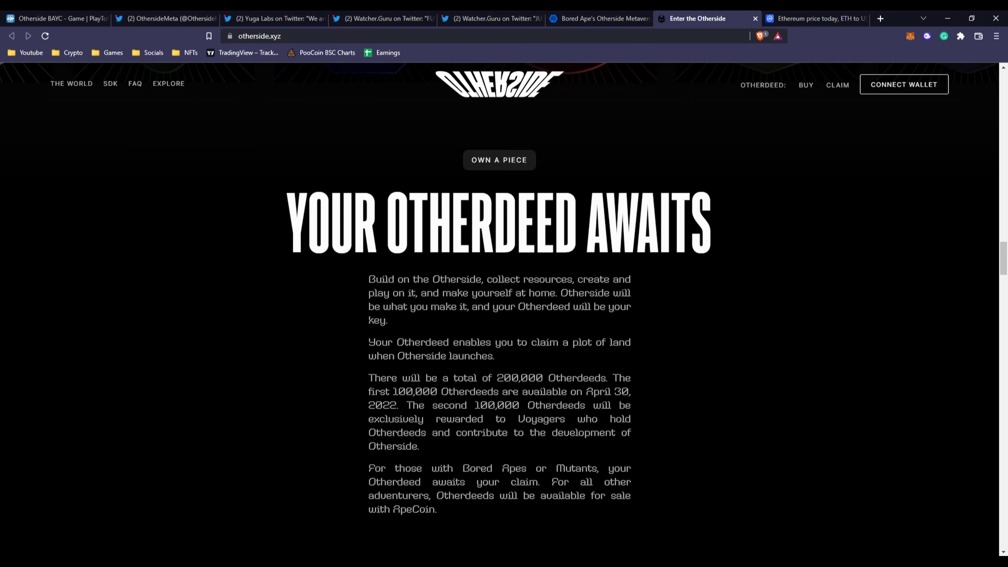
{"action": "scroll", "scroll_direction": "down", "scroll_amount": 3}
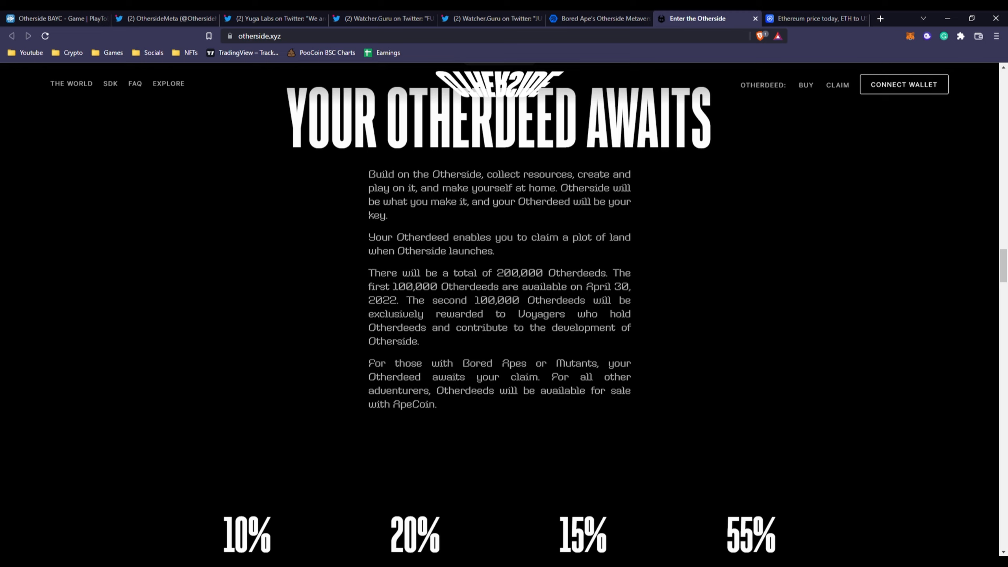
{"action": "double_click", "coordinate": [415, 404]}
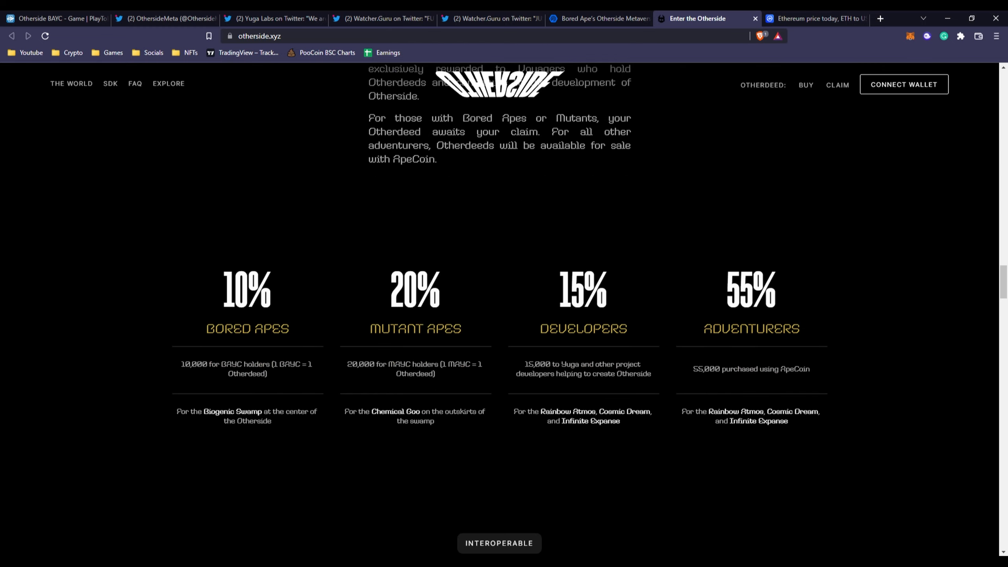
{"action": "scroll", "scroll_direction": "up", "scroll_amount": 3}
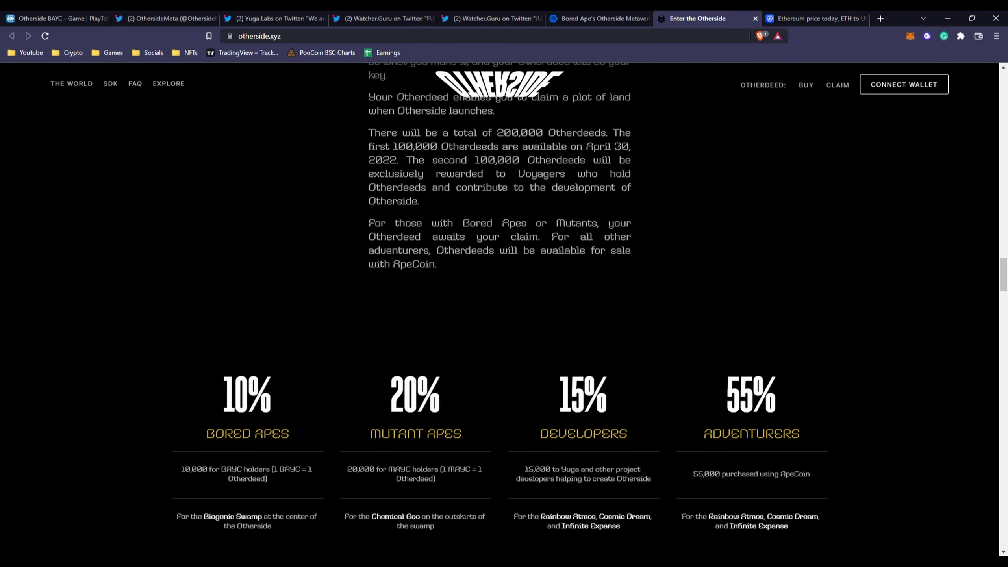
{"action": "scroll", "scroll_direction": "down", "scroll_amount": 3}
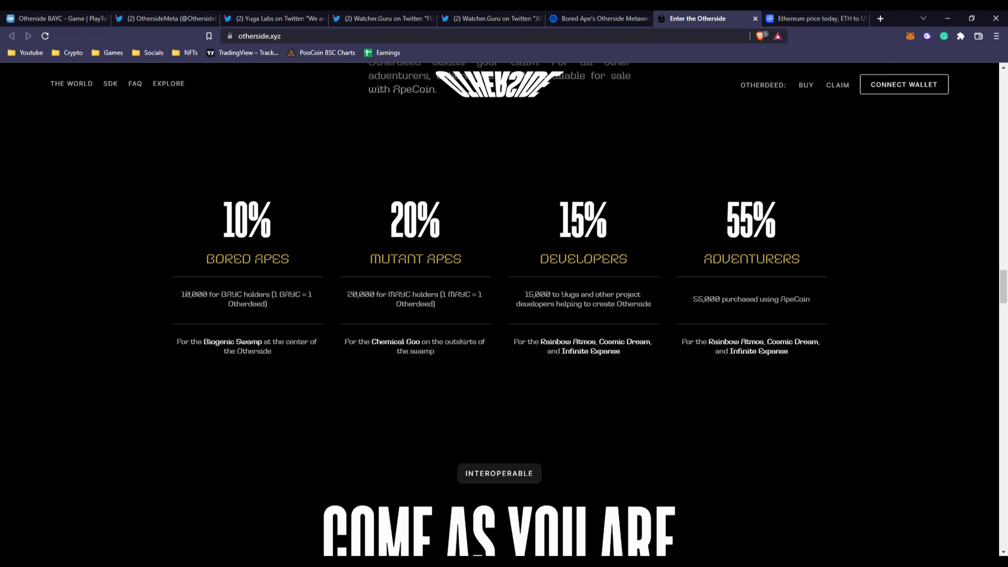
{"action": "scroll", "scroll_direction": "up", "scroll_amount": 3}
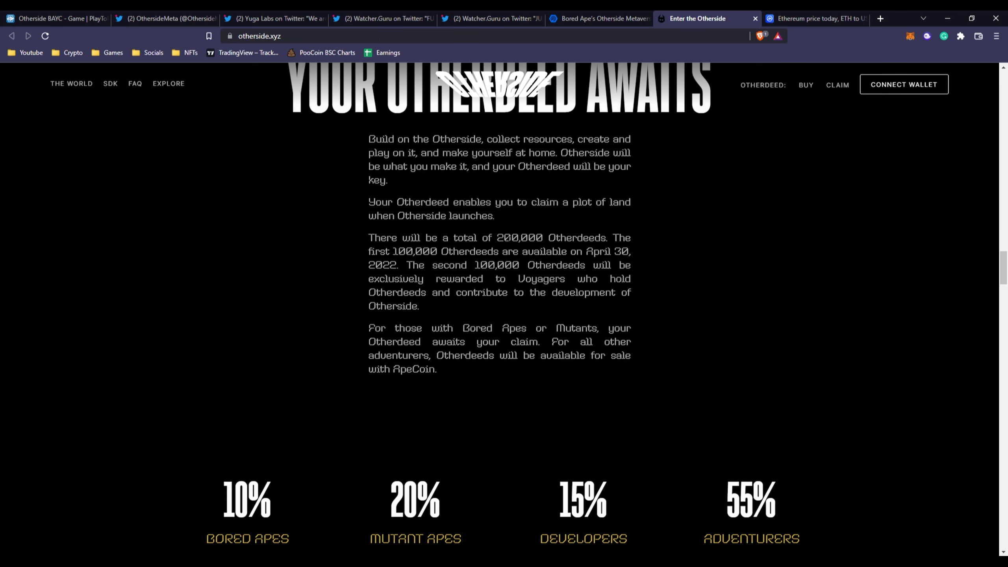
{"action": "scroll", "scroll_direction": "down", "scroll_amount": 3}
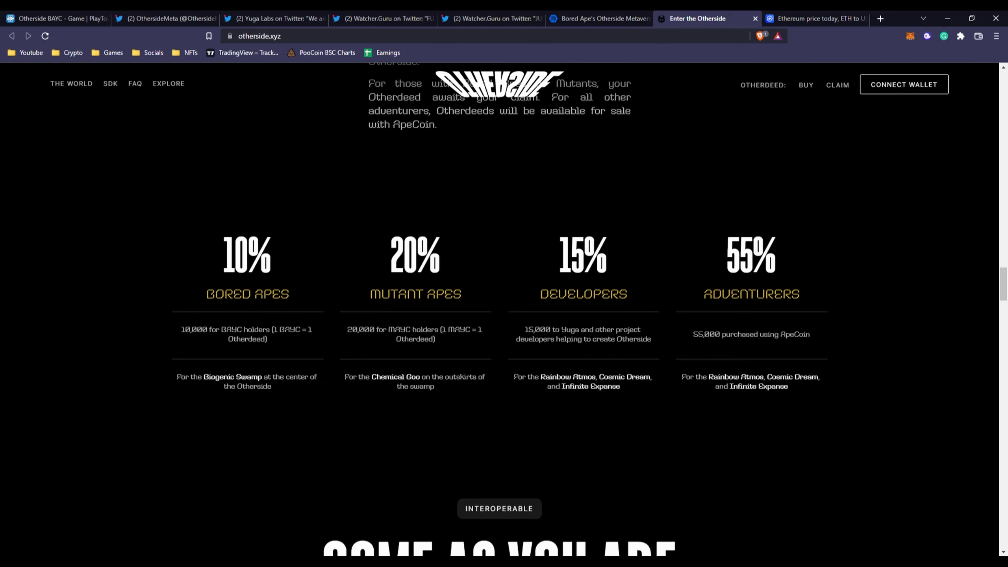
Step: Browse the 'Come As You Are' collection cards such as Bored Ape Yacht Club and Meebits
{"action": "scroll", "scroll_direction": "down", "scroll_amount": 3}
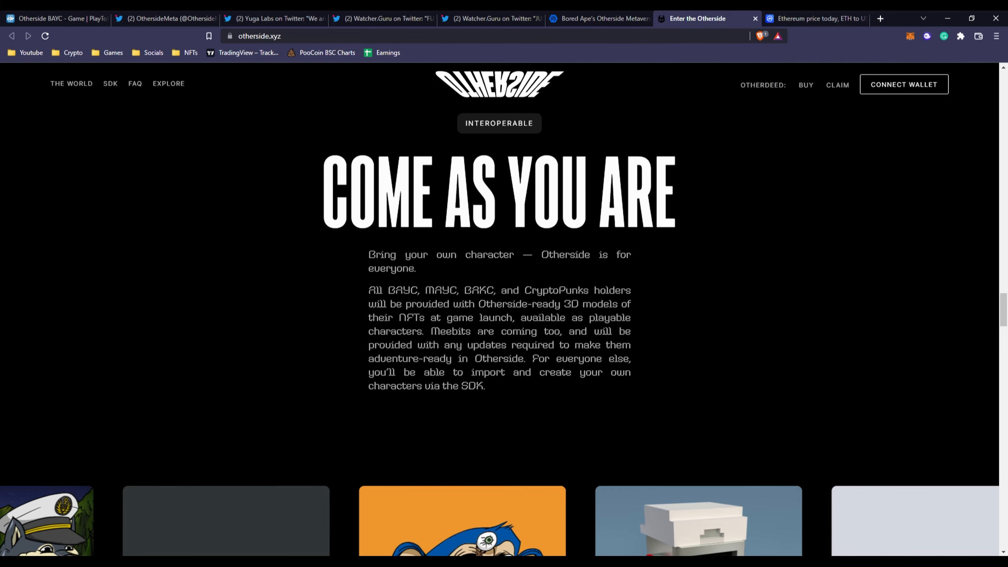
{"action": "scroll", "scroll_direction": "down", "scroll_amount": 3}
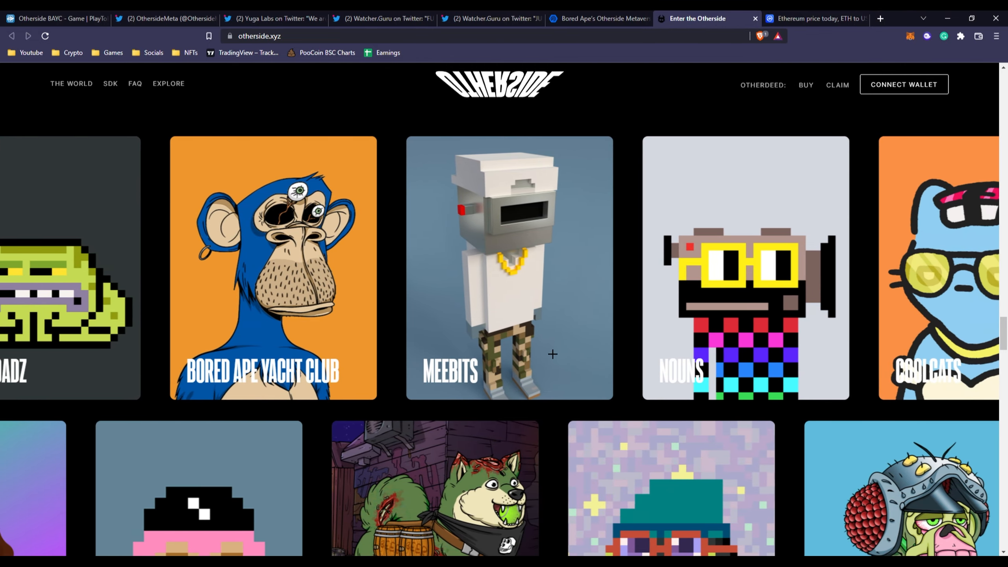
{"action": "scroll", "scroll_direction": "right", "scroll_amount": 3}
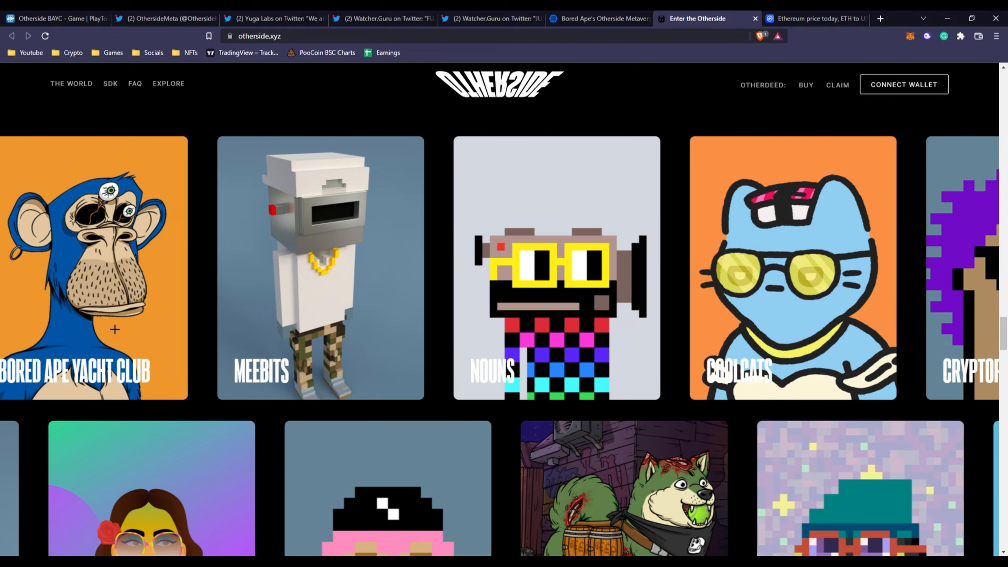
{"action": "scroll", "scroll_direction": "down", "scroll_amount": 3}
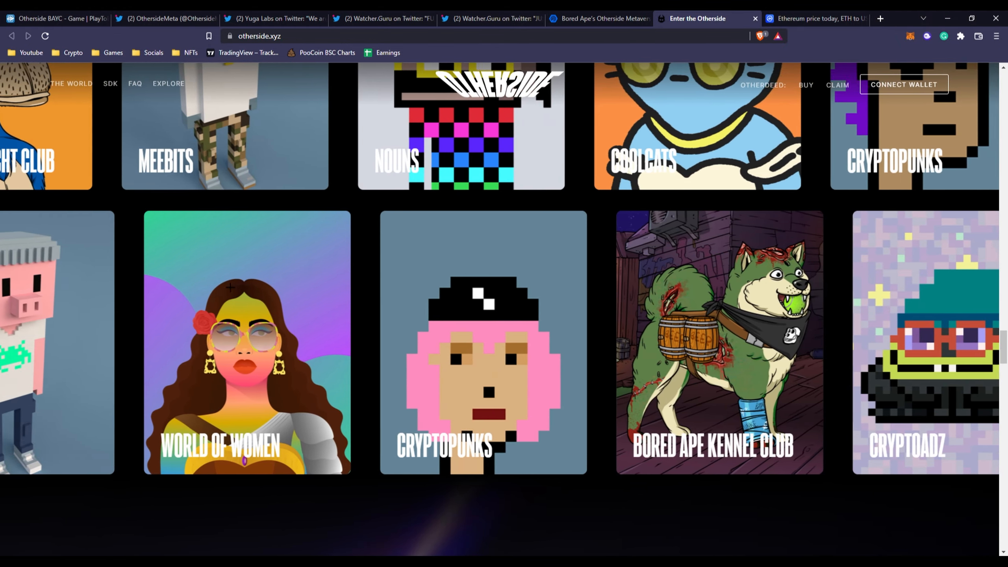
{"action": "scroll", "scroll_direction": "right", "scroll_amount": 3}
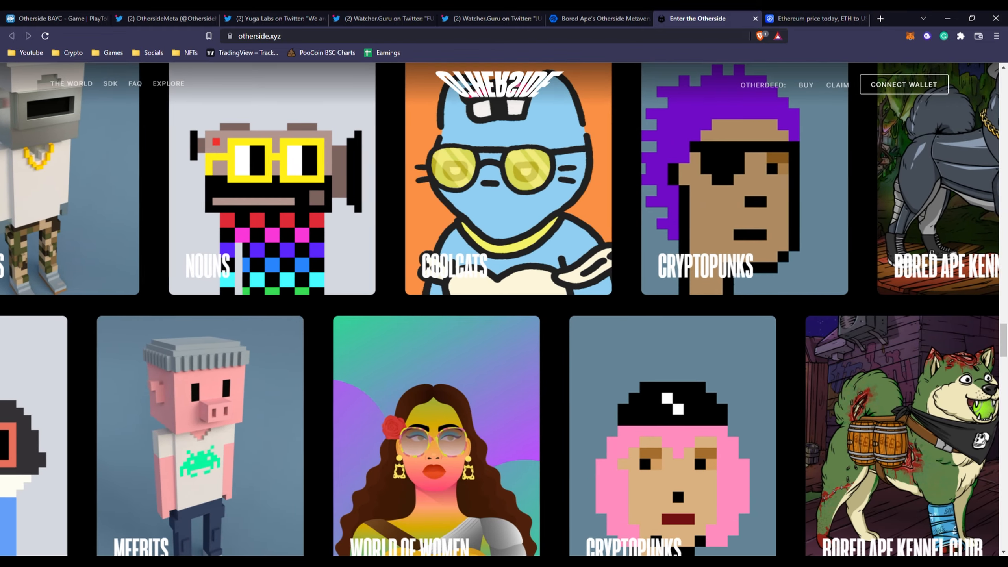
{"action": "scroll", "scroll_direction": "down", "scroll_amount": 3}
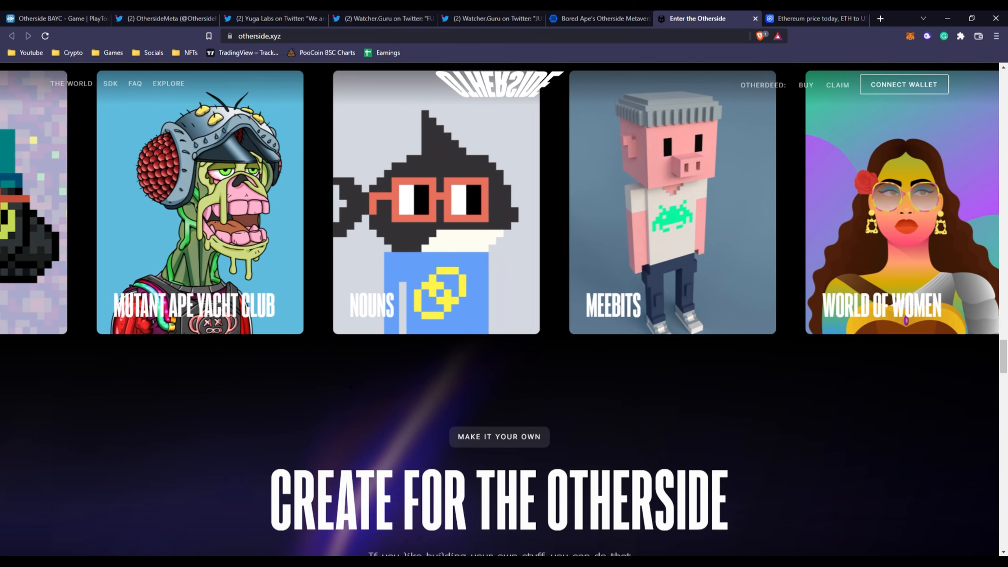
{"action": "scroll", "scroll_direction": "down", "scroll_amount": 3}
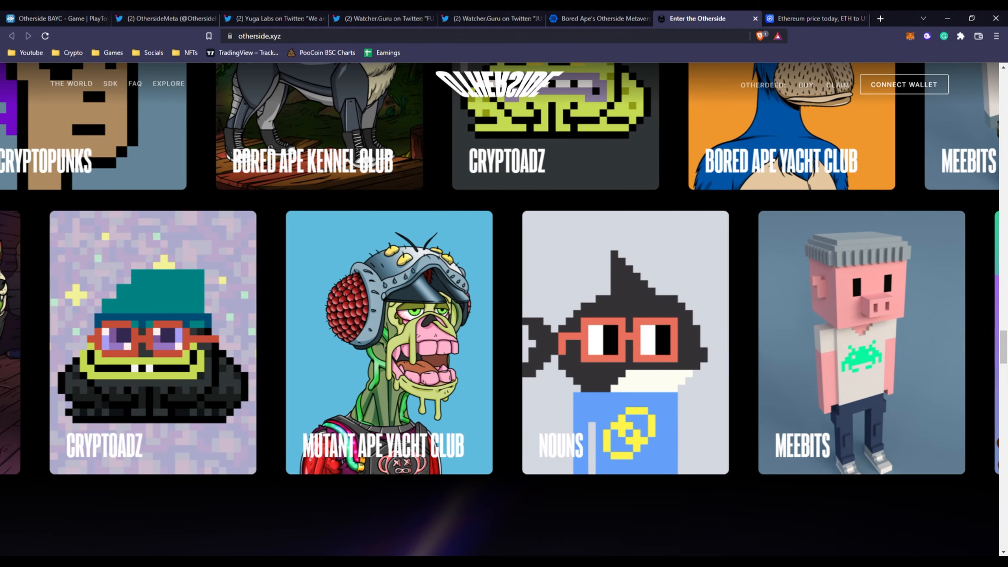
Step: Continue past the ApeCoin section to the 'Create for the Otherside' SDK invitation
{"action": "scroll", "scroll_direction": "right", "scroll_amount": 3}
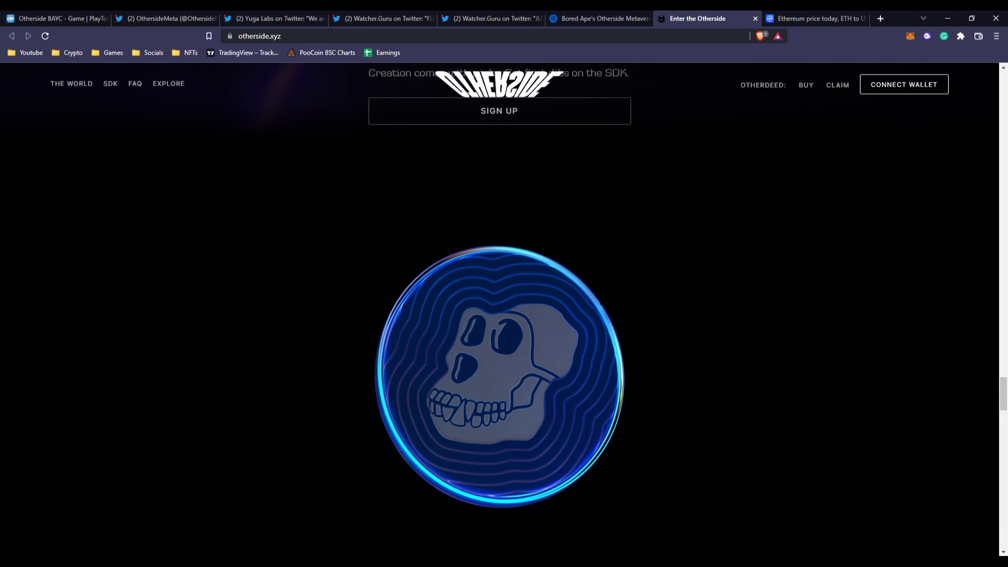
{"action": "scroll", "scroll_direction": "down", "scroll_amount": 3}
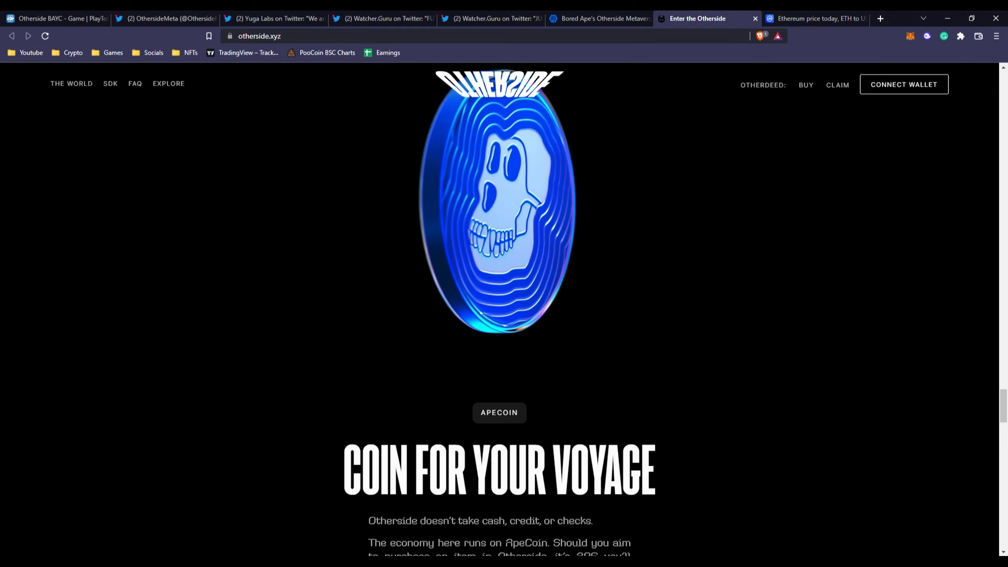
{"action": "scroll", "scroll_direction": "down", "scroll_amount": 3}
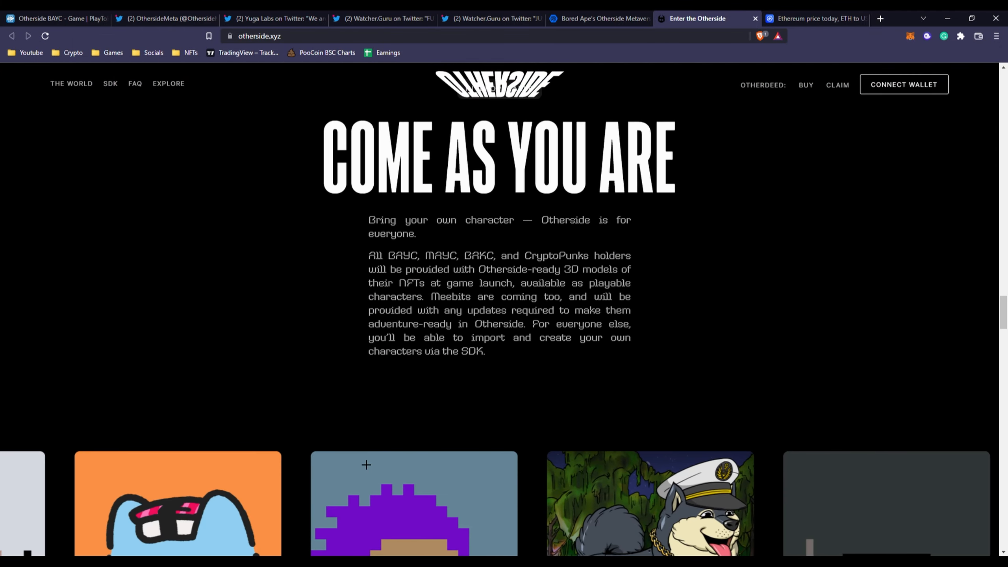
{"action": "scroll", "scroll_direction": "down", "scroll_amount": 3}
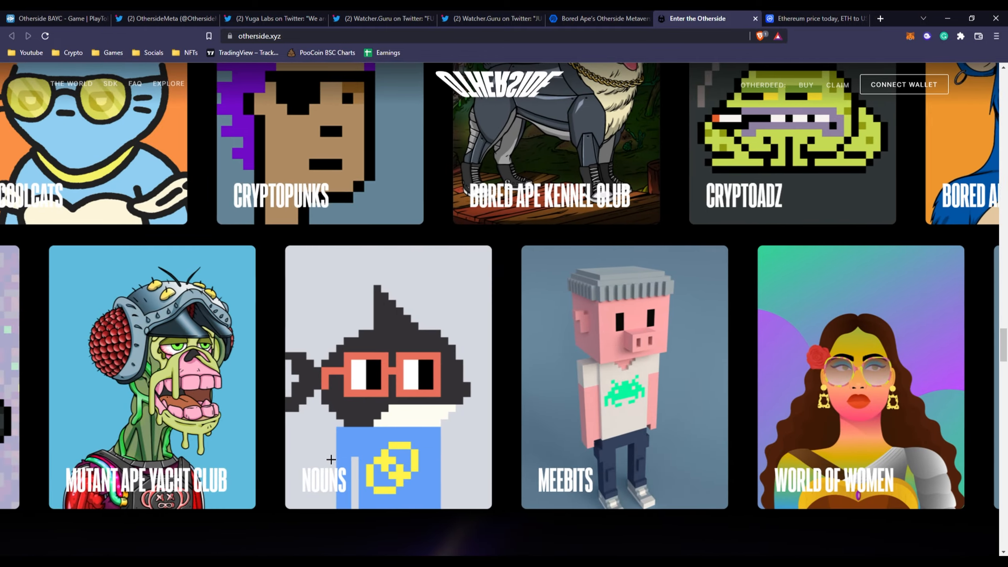
{"action": "scroll", "scroll_direction": "right", "scroll_amount": 3}
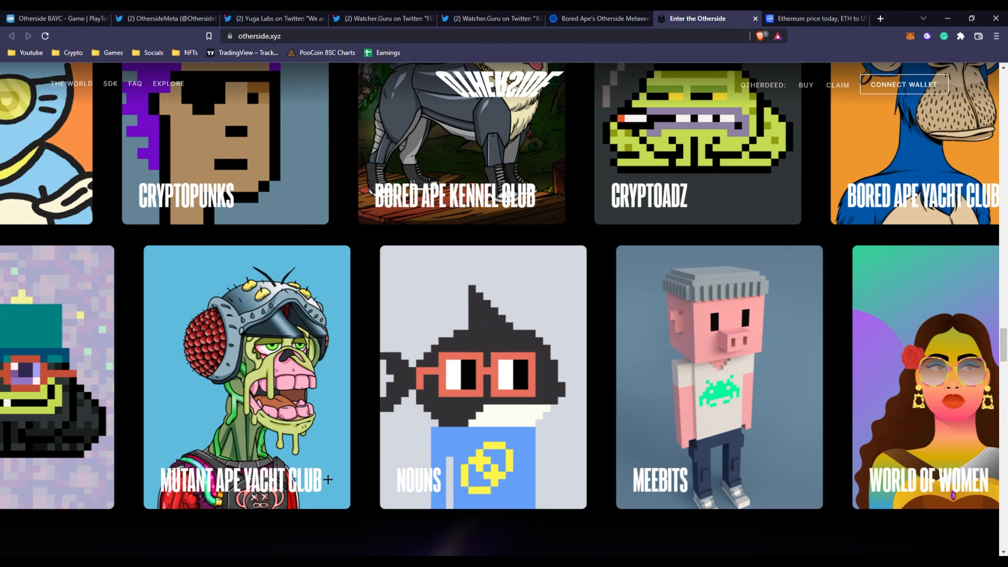
{"action": "scroll", "scroll_direction": "down", "scroll_amount": 3}
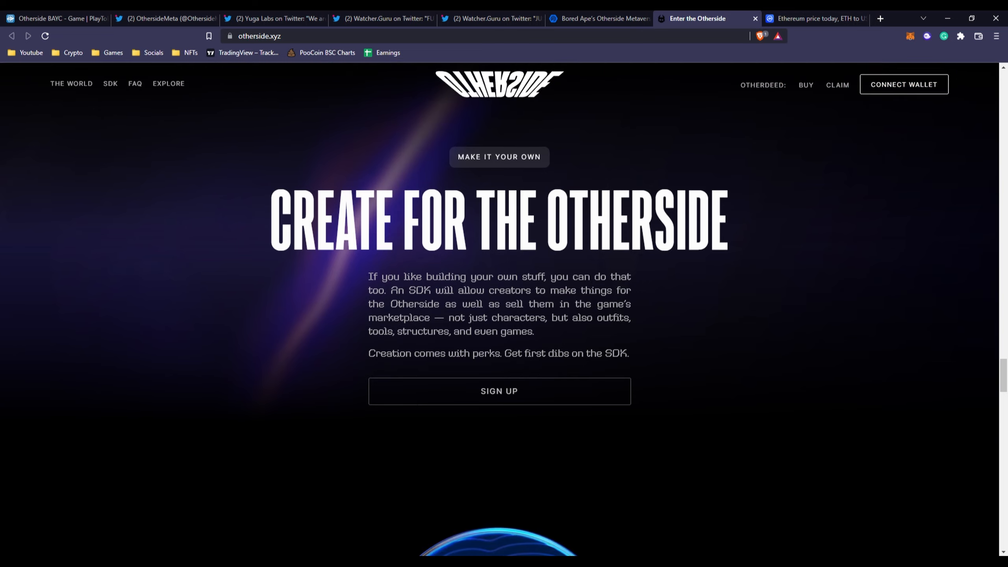
Step: Read the 'Game-Changing Tech' feature cards: 10,000+ players, voice chat, Physics x AI and social
{"action": "scroll", "scroll_direction": "down", "scroll_amount": 3}
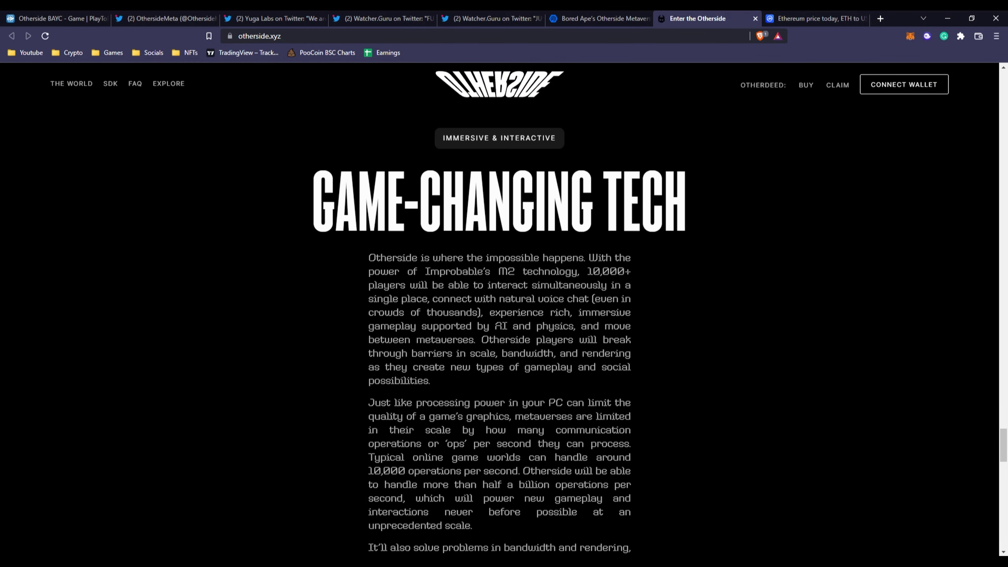
{"action": "scroll", "scroll_direction": "down", "scroll_amount": 3}
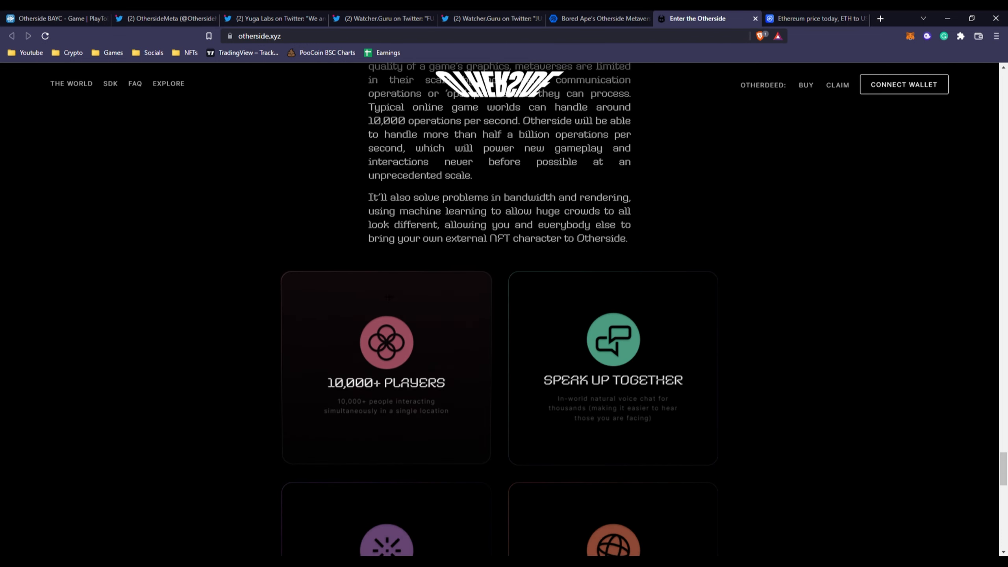
{"action": "scroll", "scroll_direction": "down", "scroll_amount": 3}
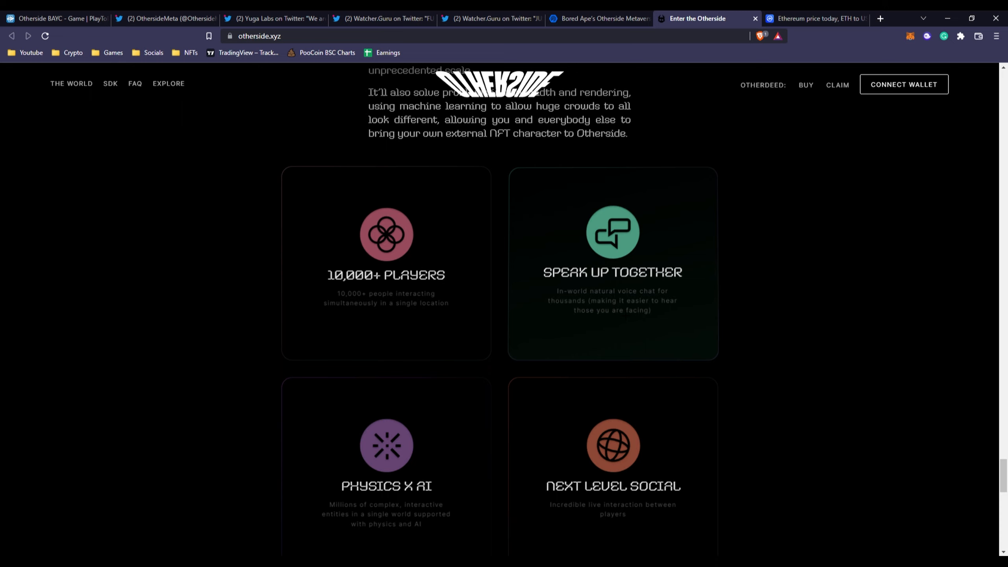
{"action": "scroll", "scroll_direction": "down", "scroll_amount": 3}
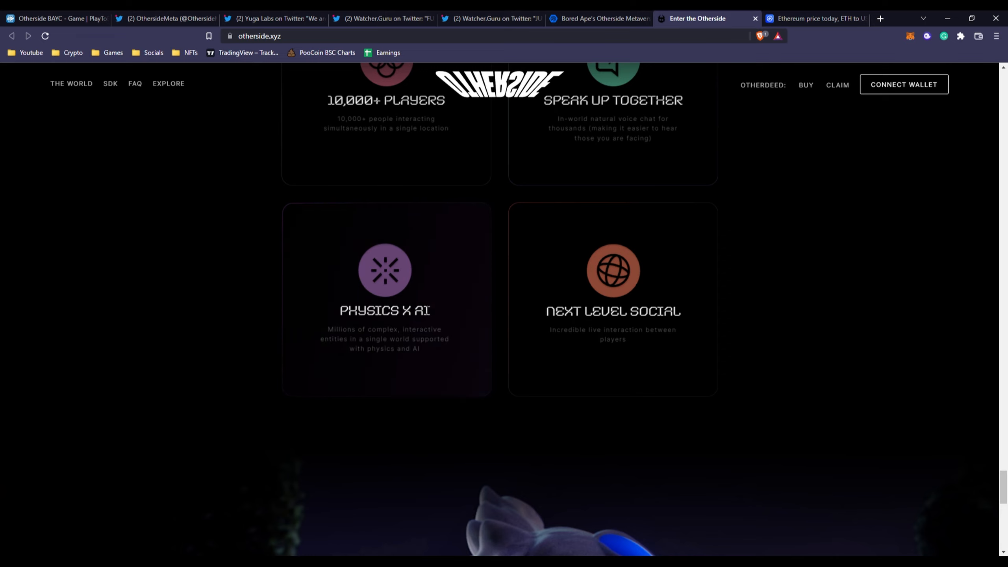
{"action": "double_click", "coordinate": [422, 310]}
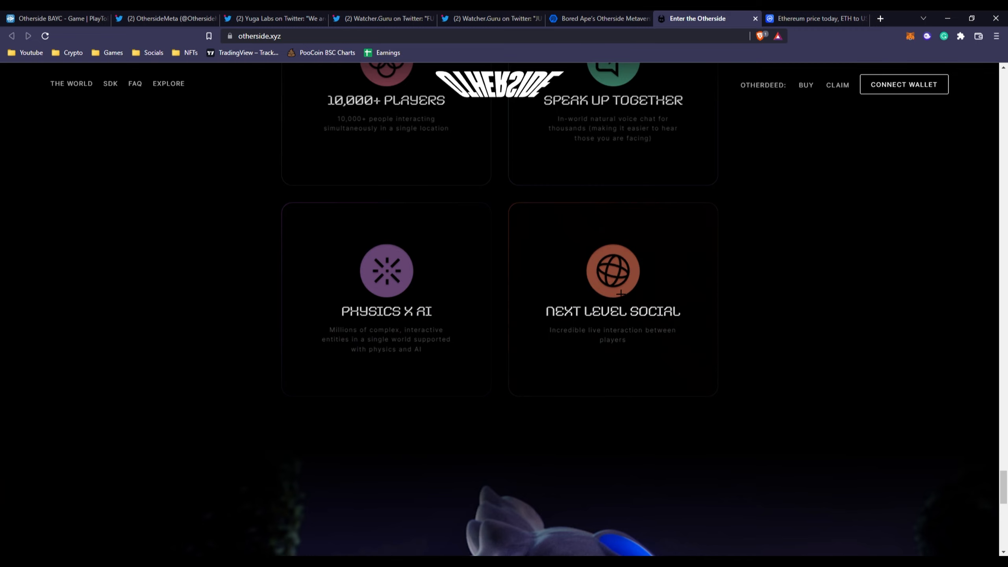
Step: Reach the 'See You on the Otherside' finale and footer, then return to the Yuga Labs refund tweet
{"action": "scroll", "scroll_direction": "up", "scroll_amount": 3}
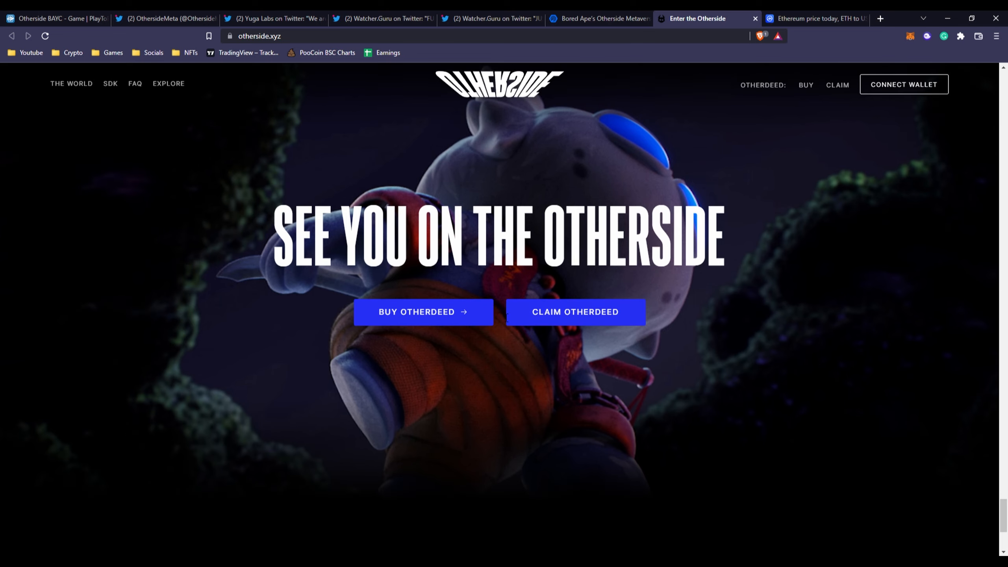
{"action": "mouse_move", "coordinate": [485, 321]}
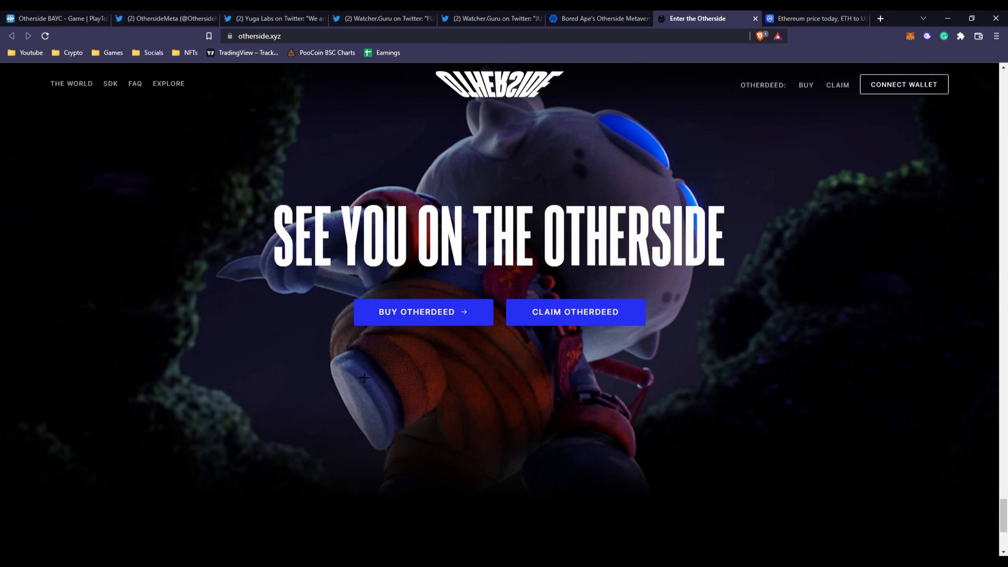
{"action": "scroll", "scroll_direction": "down", "scroll_amount": 3}
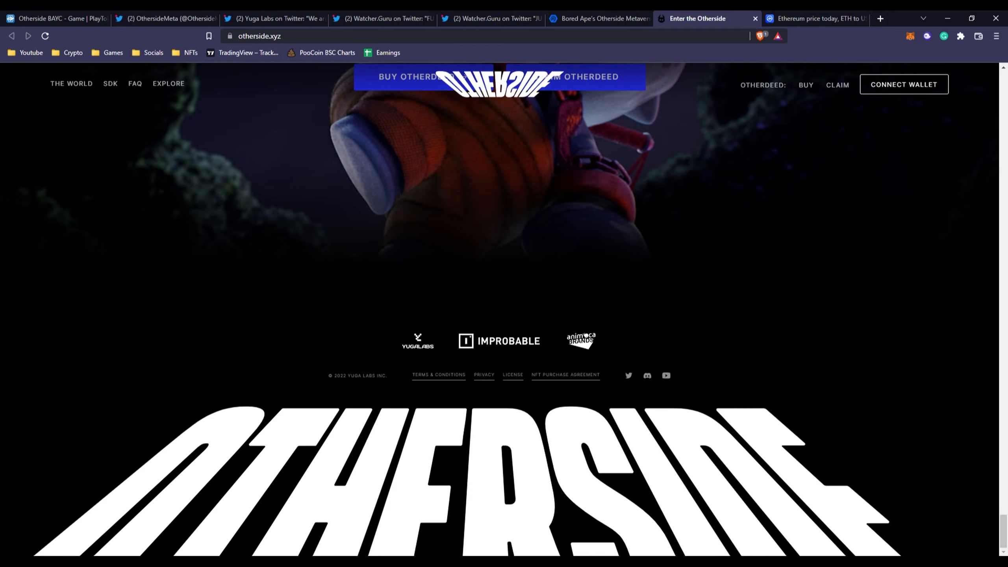
{"action": "scroll", "scroll_direction": "down", "scroll_amount": 3}
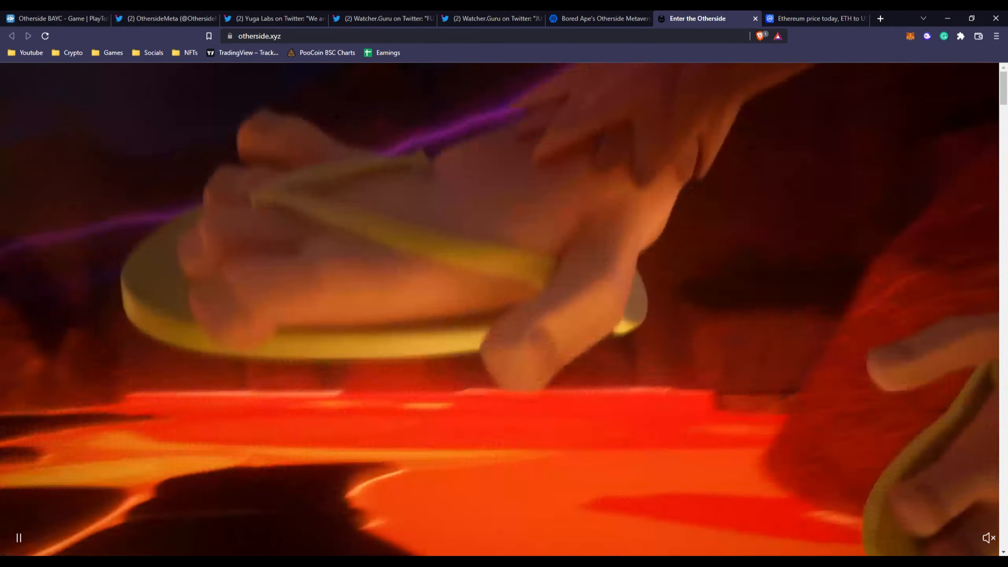
{"action": "left_click", "coordinate": [270, 19]}
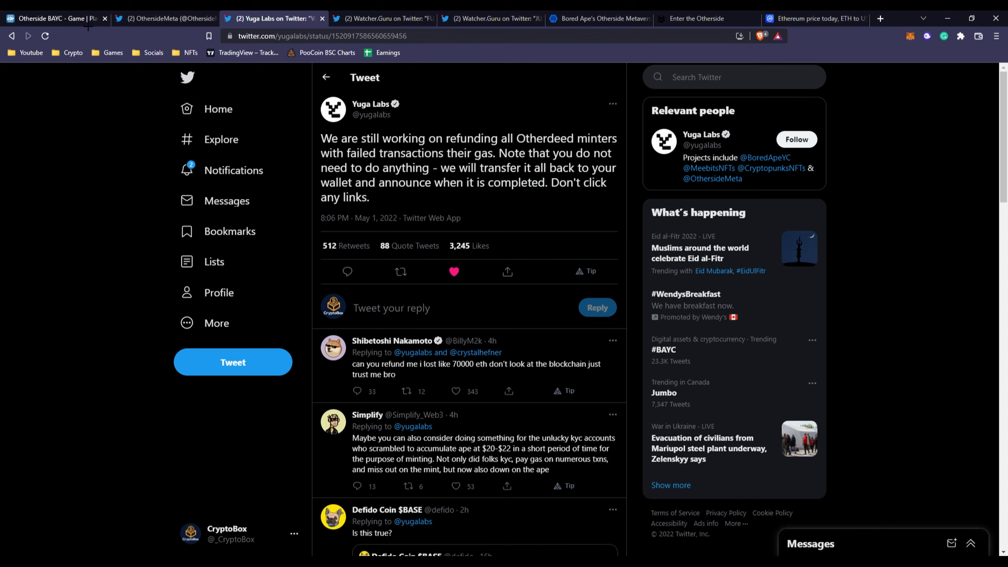
Step: Switch to the PlayToEarn Otherside BAYC game page showing its 350 social score
{"action": "left_click", "coordinate": [54, 18]}
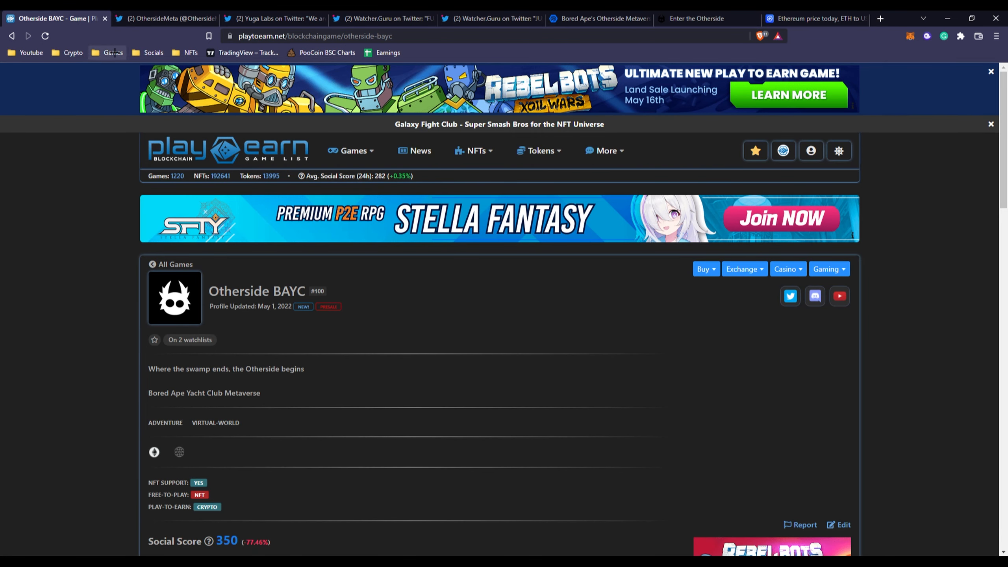